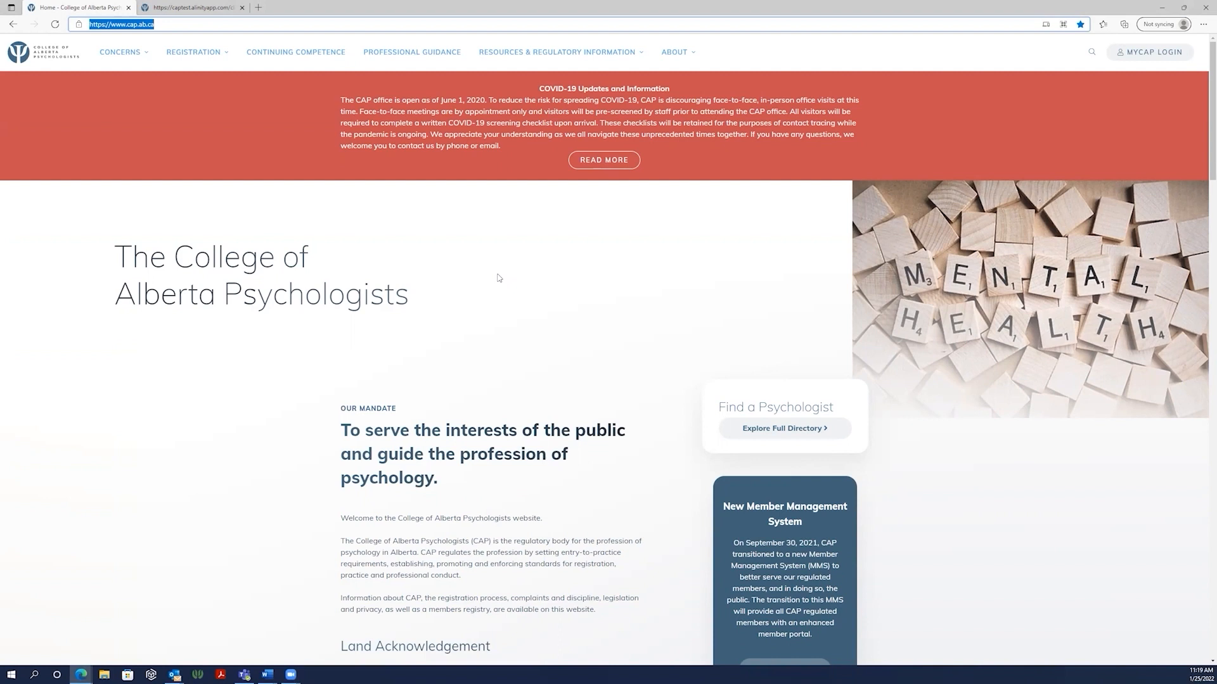
pyautogui.moveTo(1141, 60)
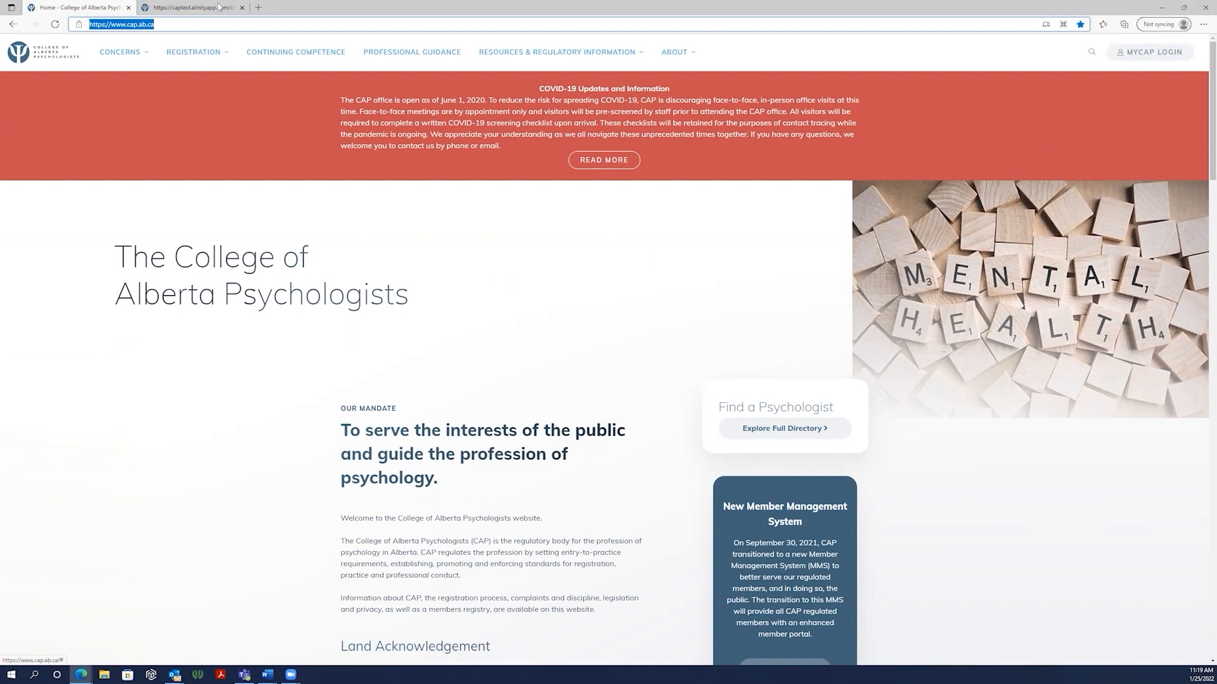
# - Sign in to the CAP member portal with the pre-filled email and password
pyautogui.click(193, 6)
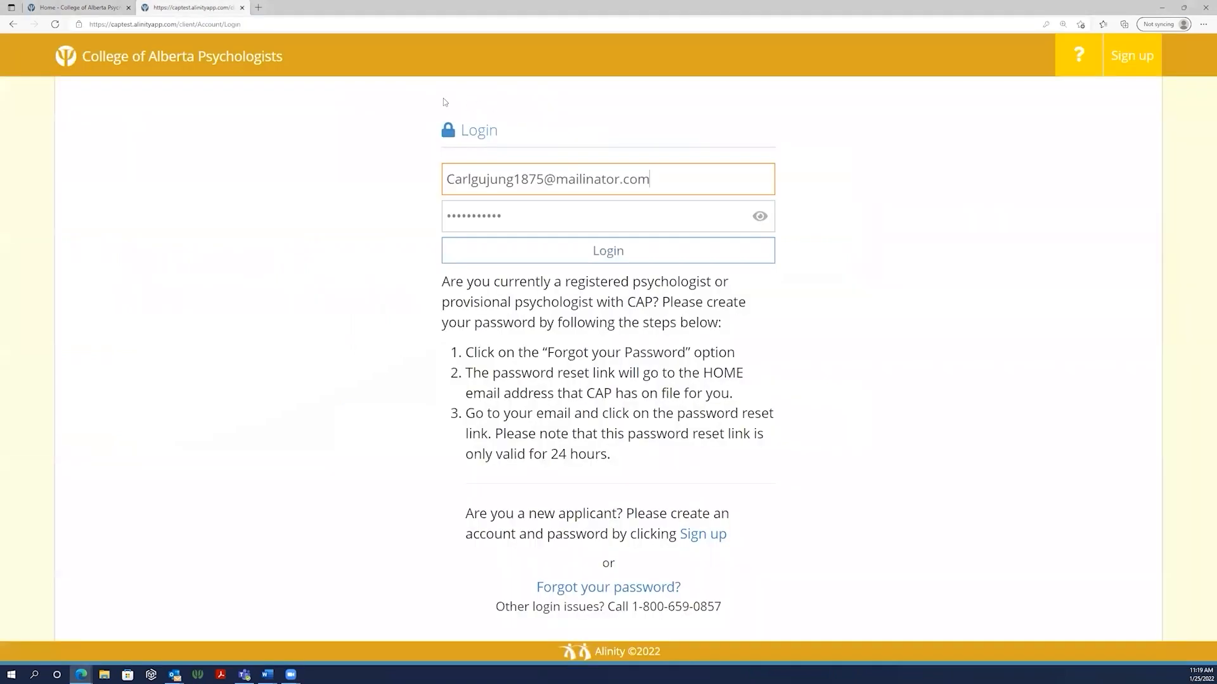
pyautogui.moveTo(891, 165)
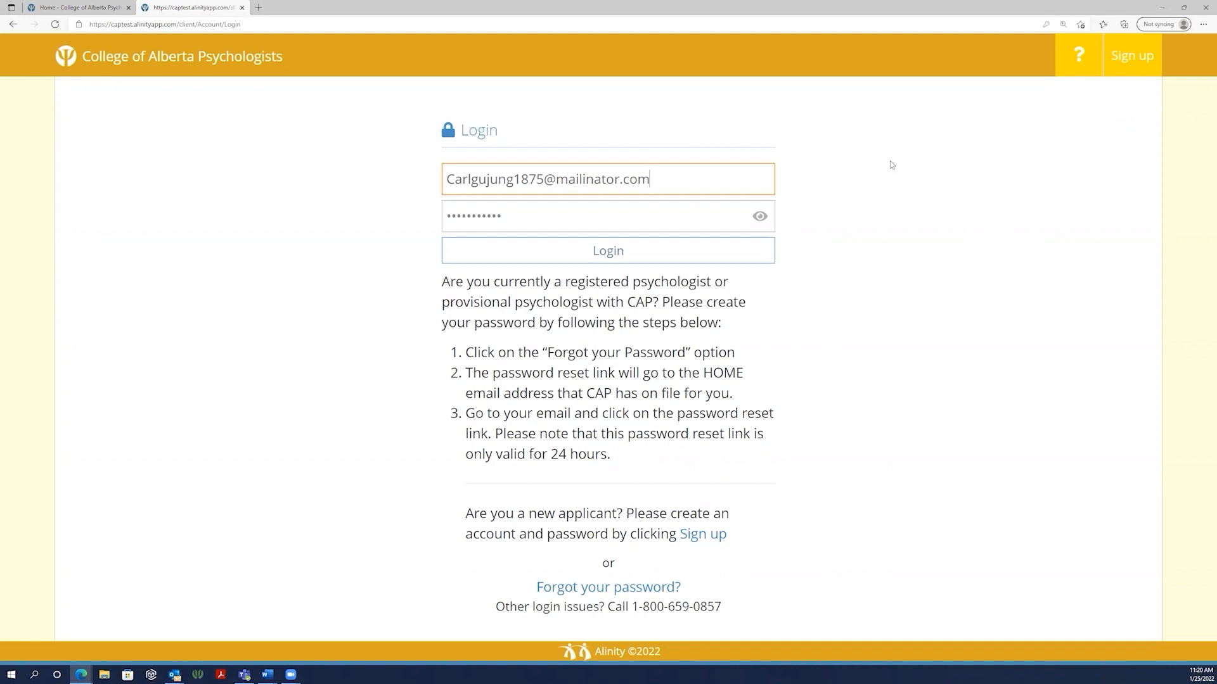
pyautogui.moveTo(575, 590)
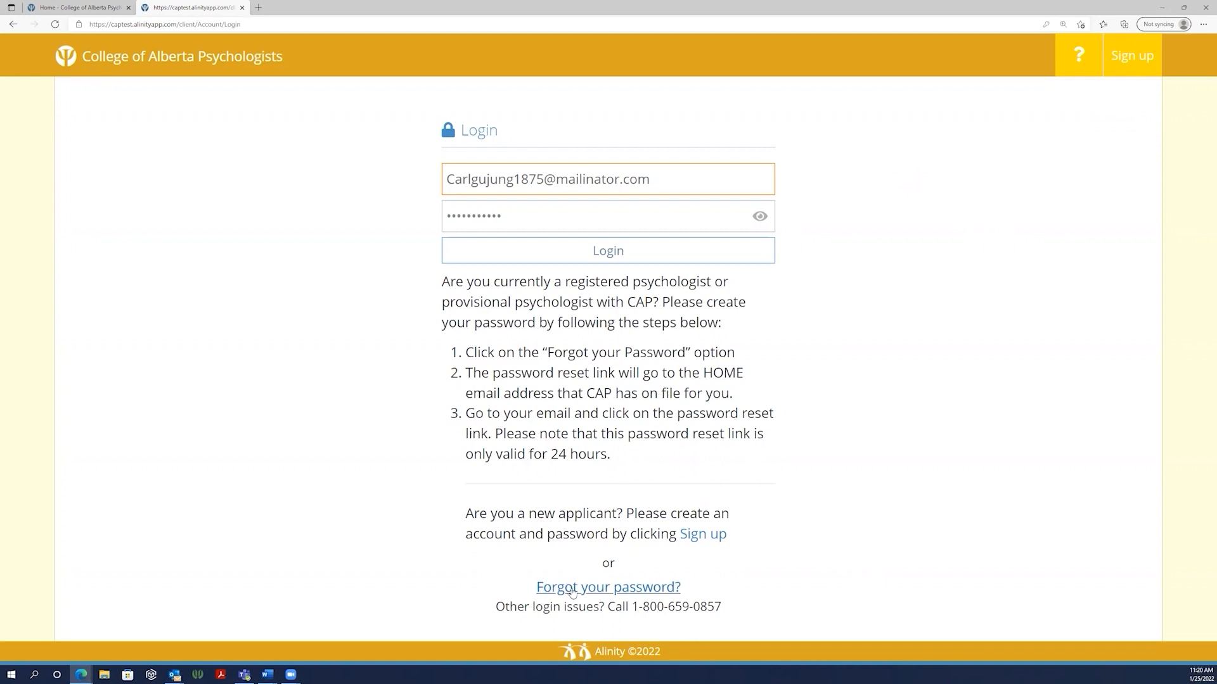
pyautogui.moveTo(612, 591)
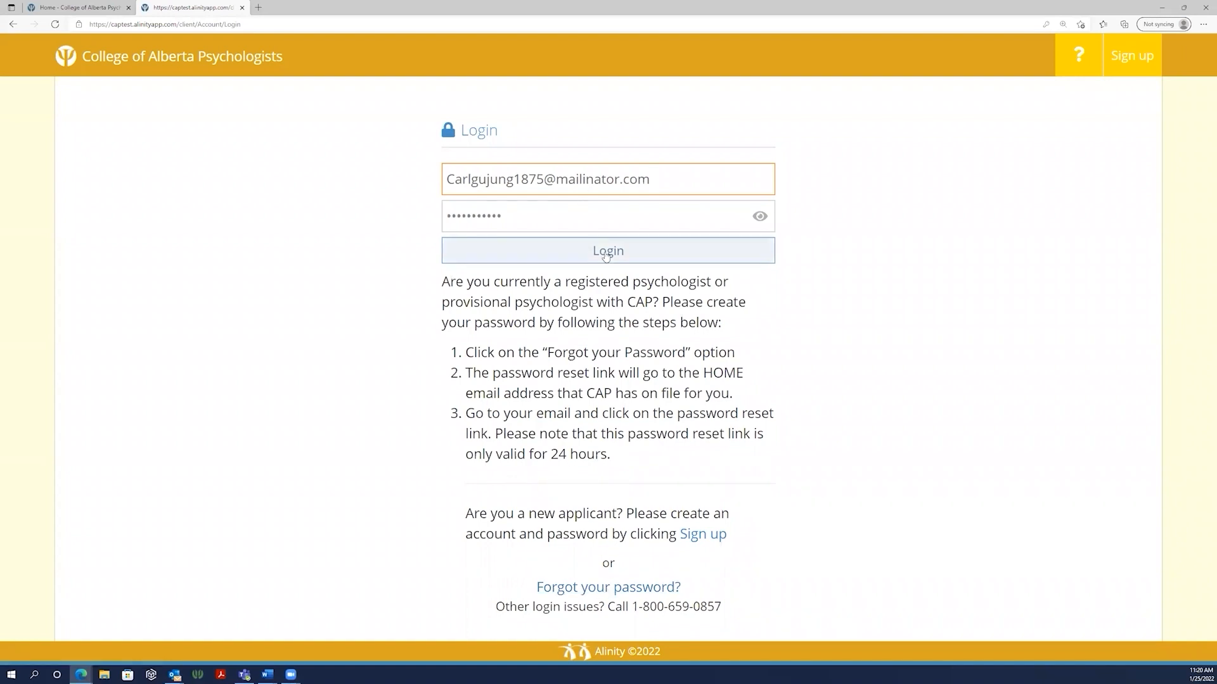
pyautogui.click(609, 251)
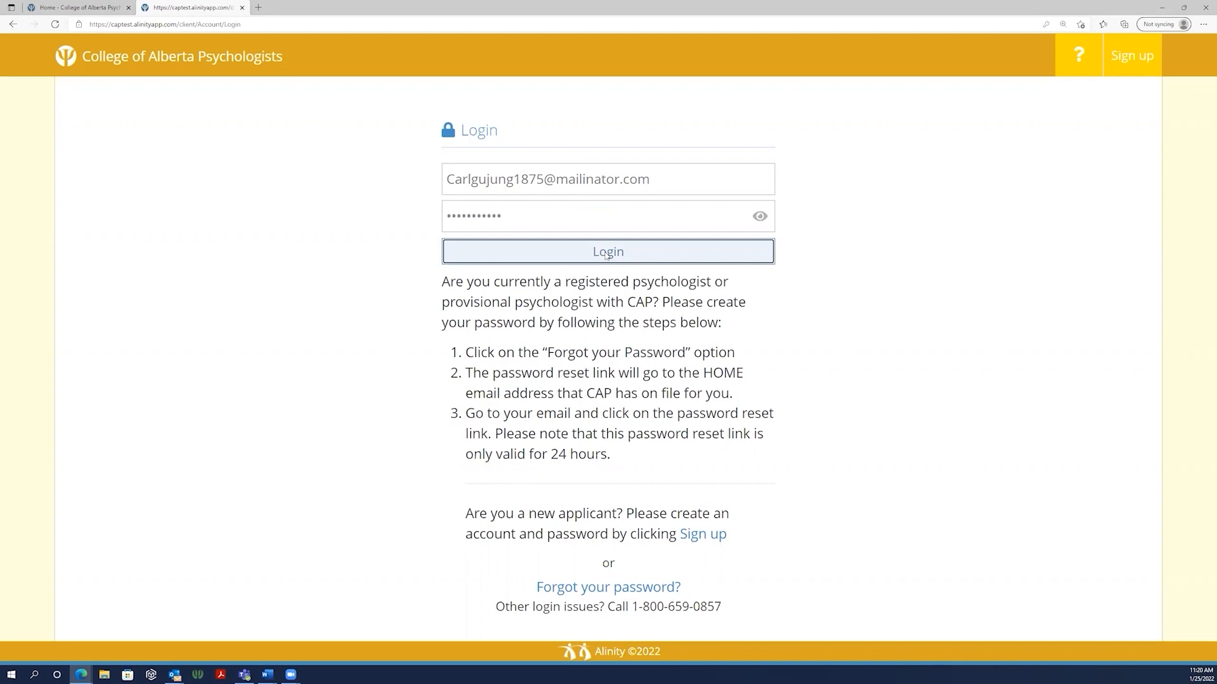
# - Reach the member home page and review Registered status and the 2022/2023 renewal options
pyautogui.click(609, 251)
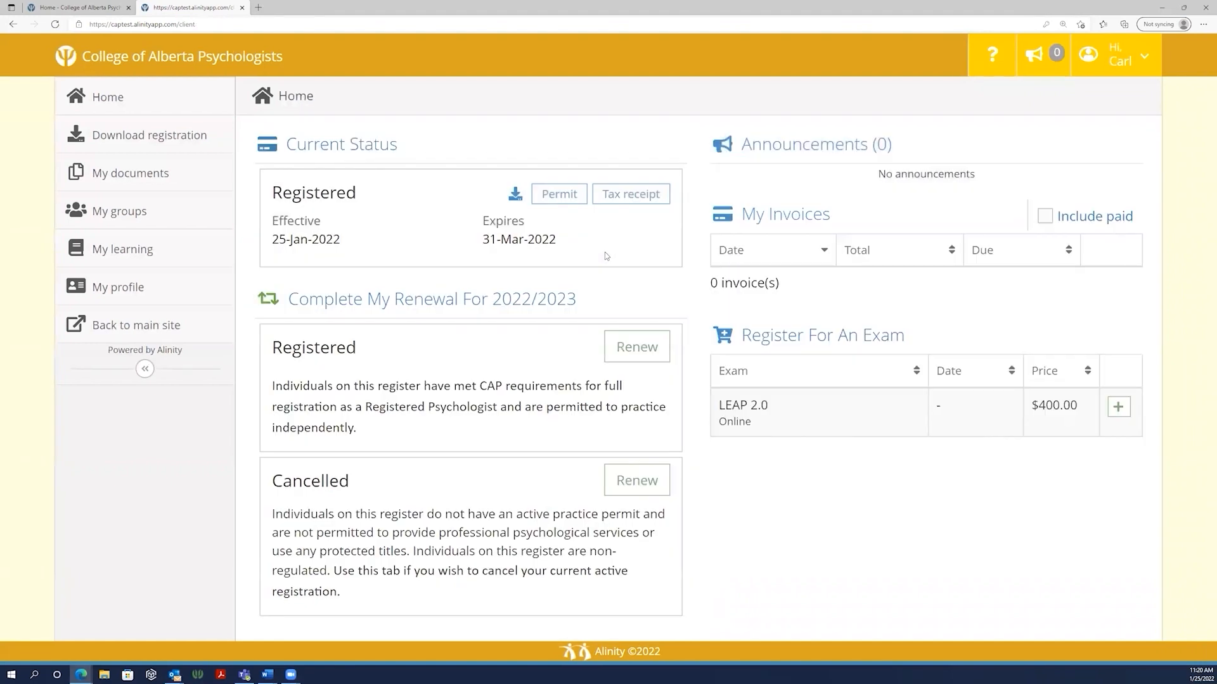
pyautogui.moveTo(283, 313)
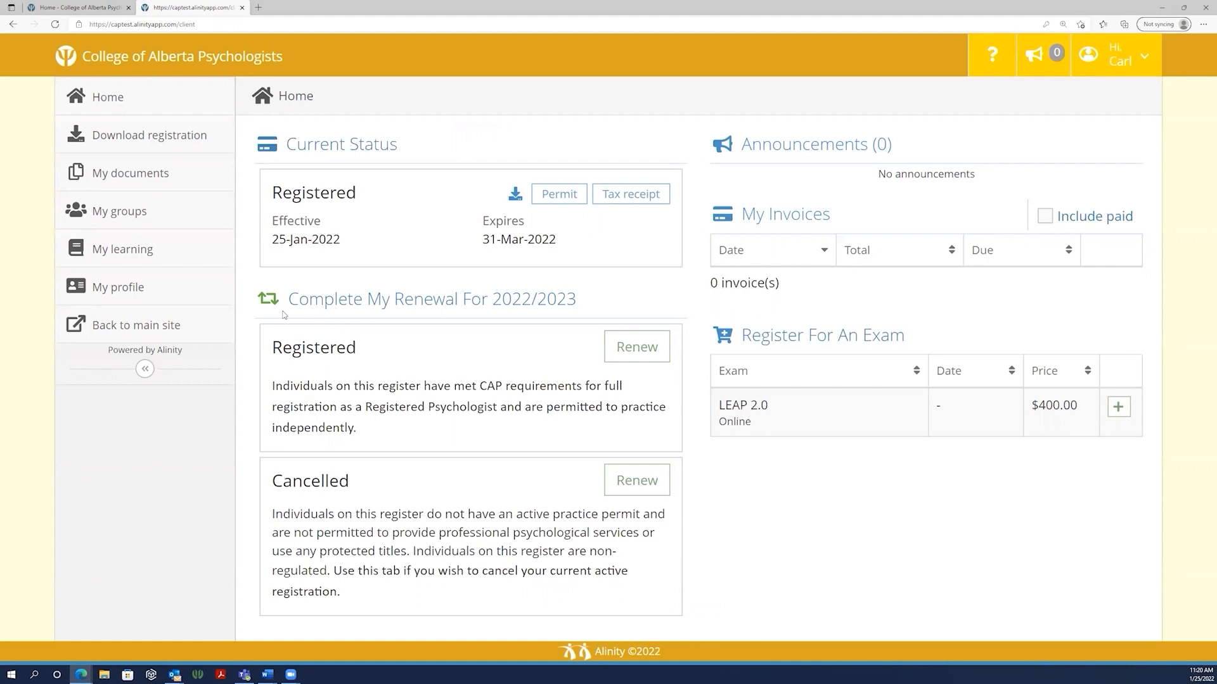
pyautogui.doubleClick(311, 299)
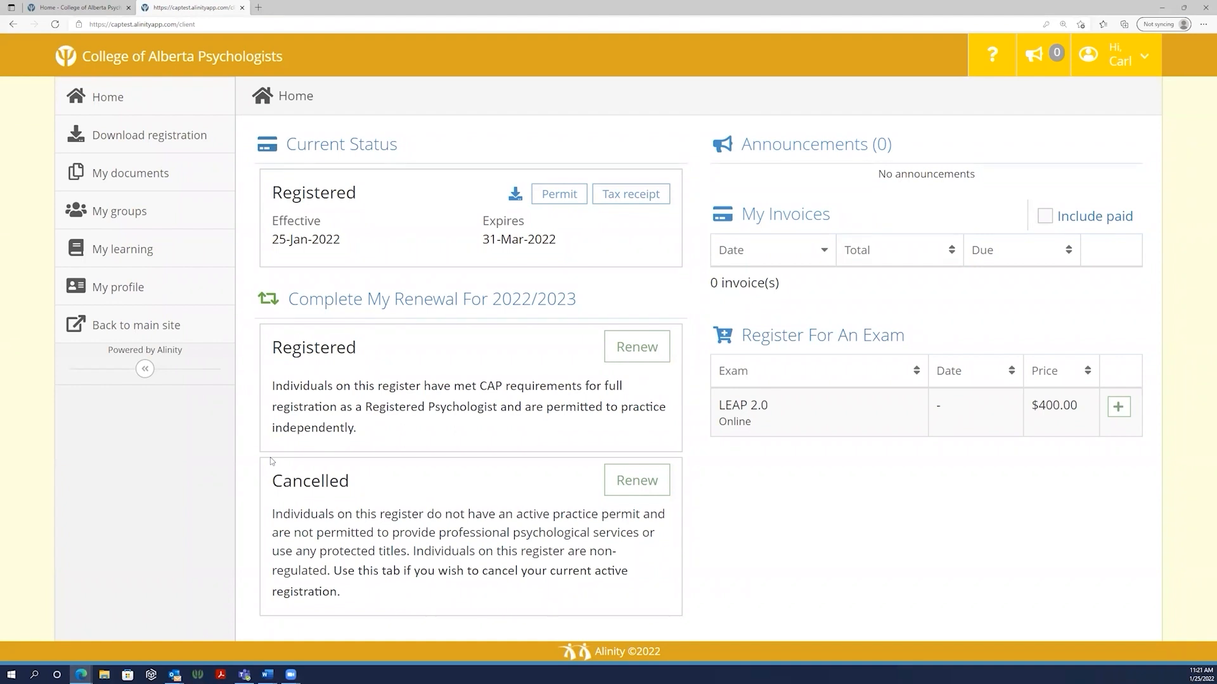
pyautogui.moveTo(296, 469)
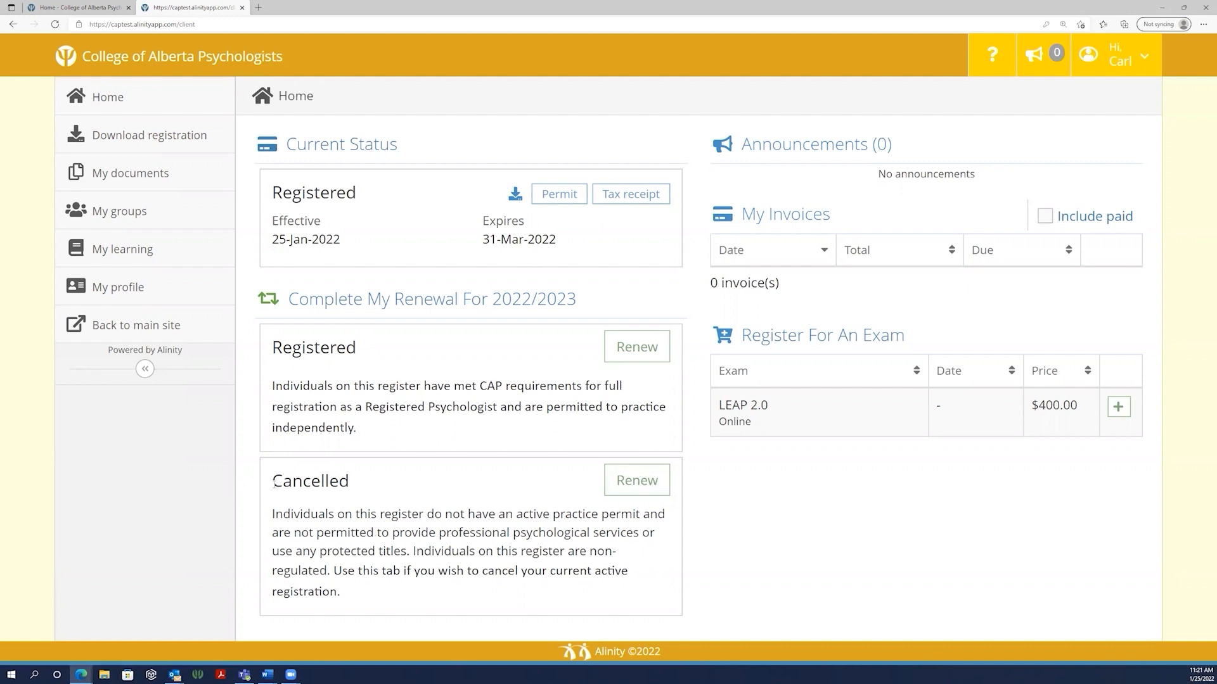
pyautogui.doubleClick(310, 481)
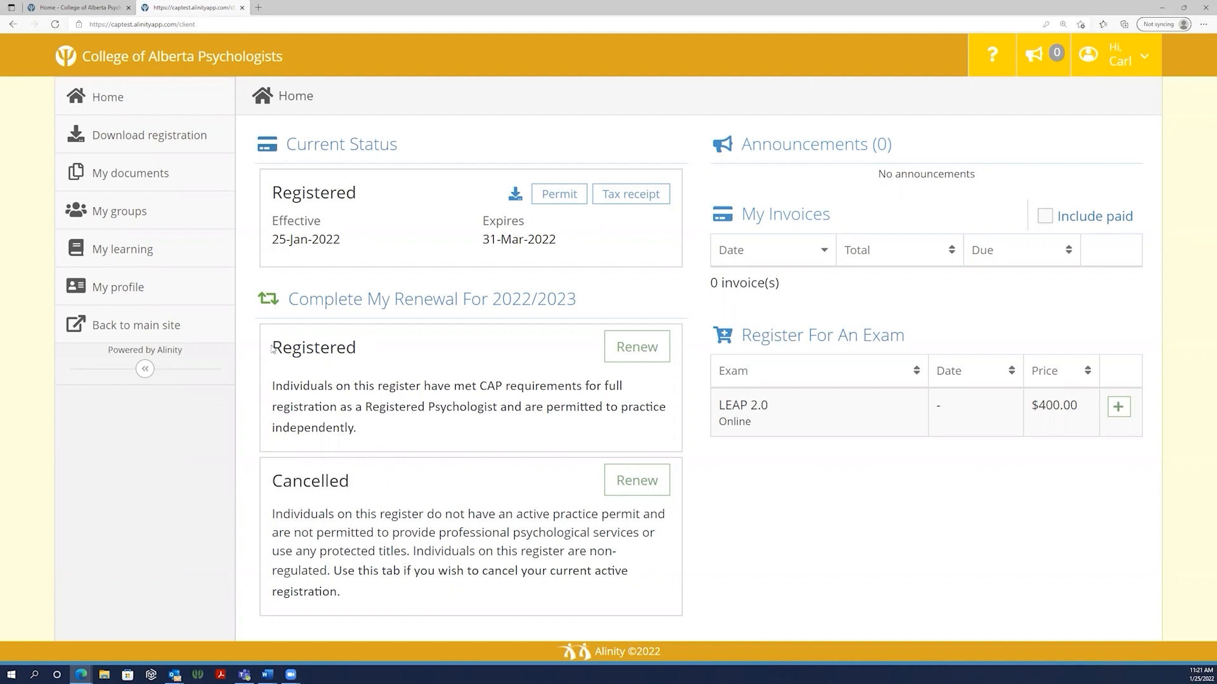
pyautogui.doubleClick(313, 347)
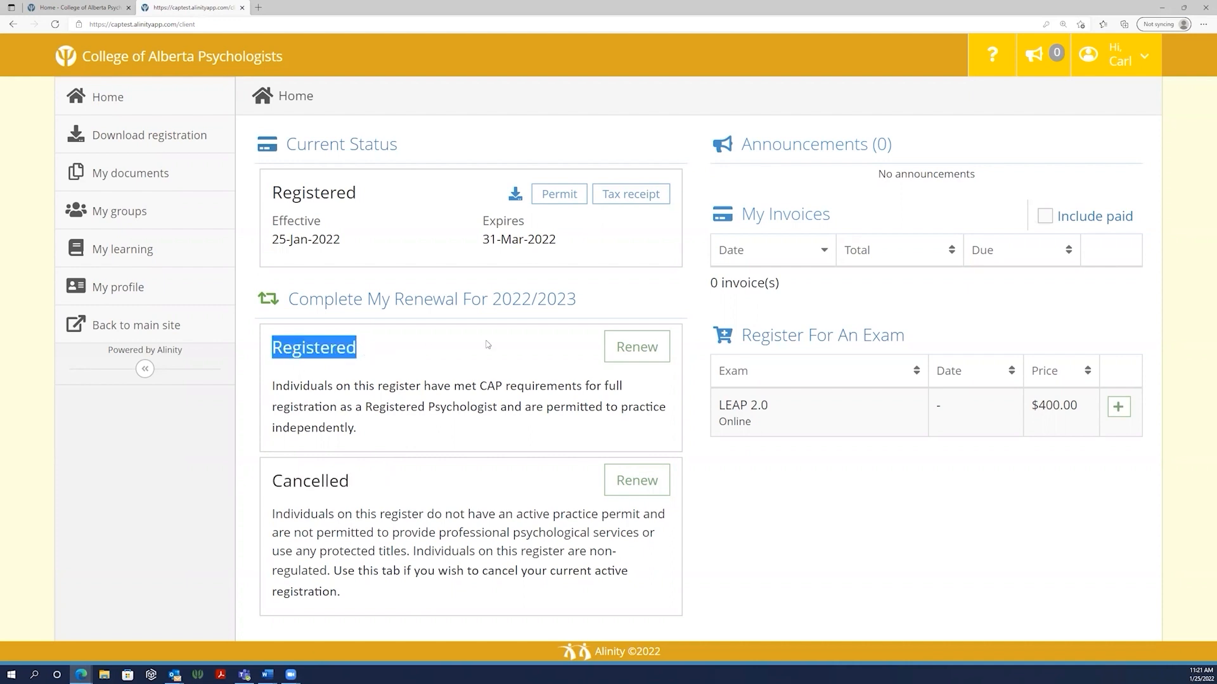
pyautogui.moveTo(645, 351)
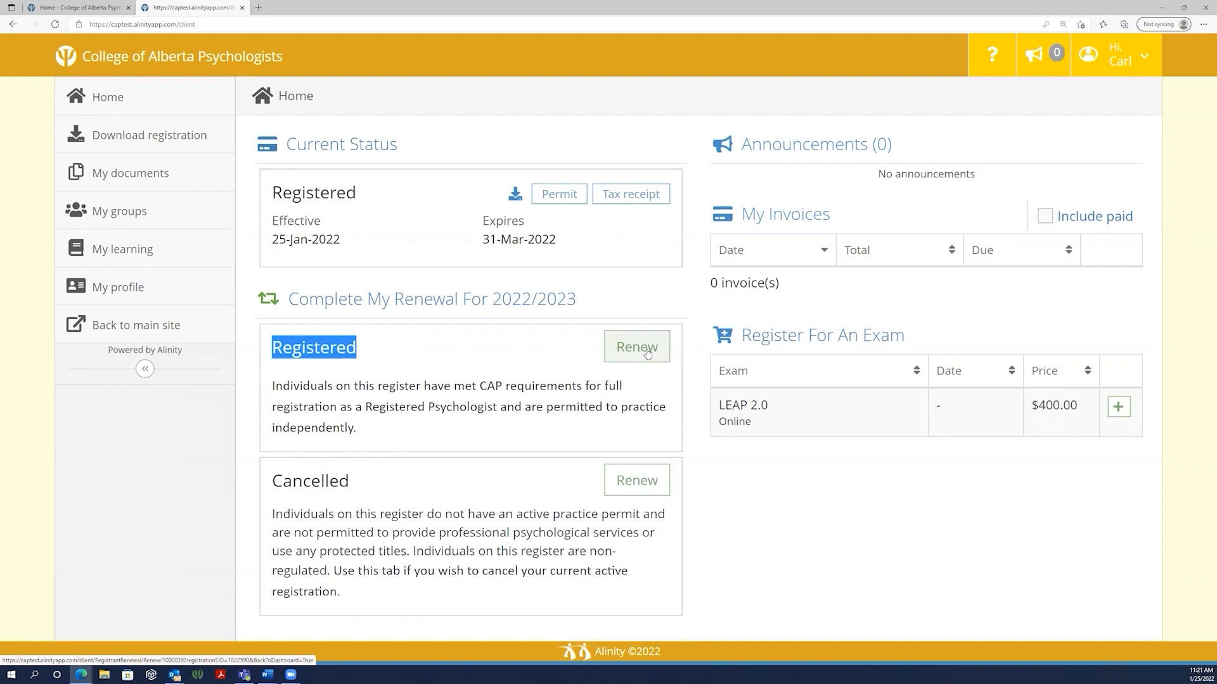
# - Start the Registered permit renewal, opening the Profile Update step
pyautogui.click(637, 346)
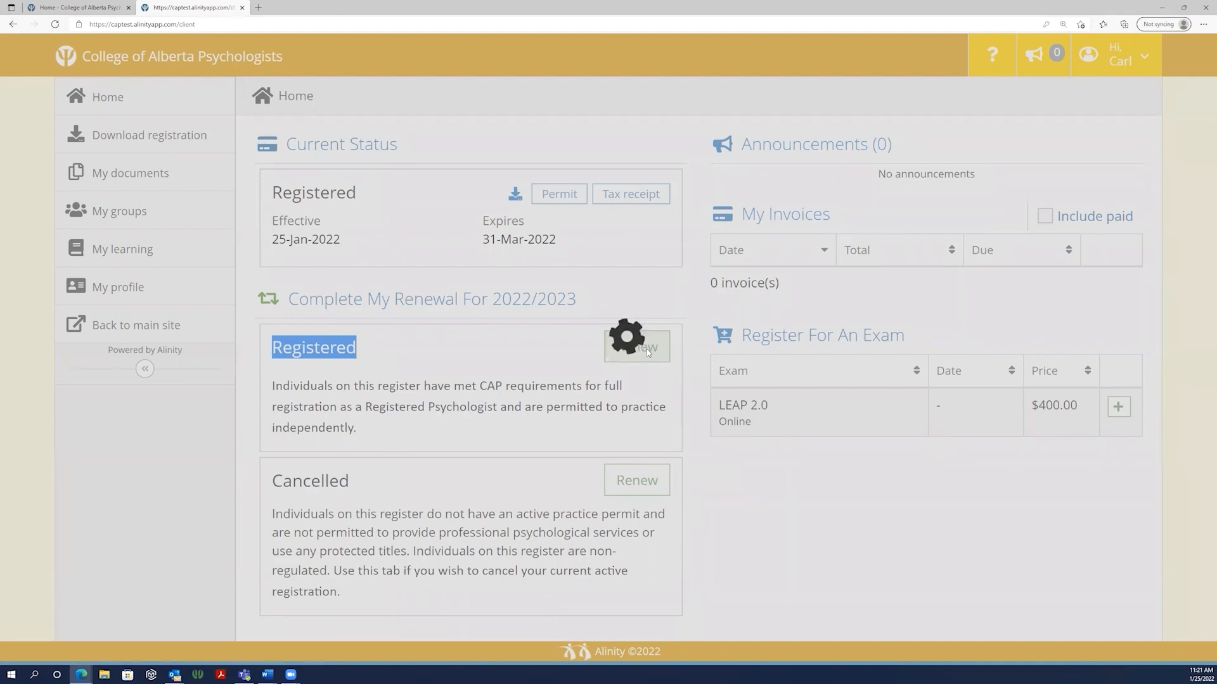
pyautogui.click(641, 345)
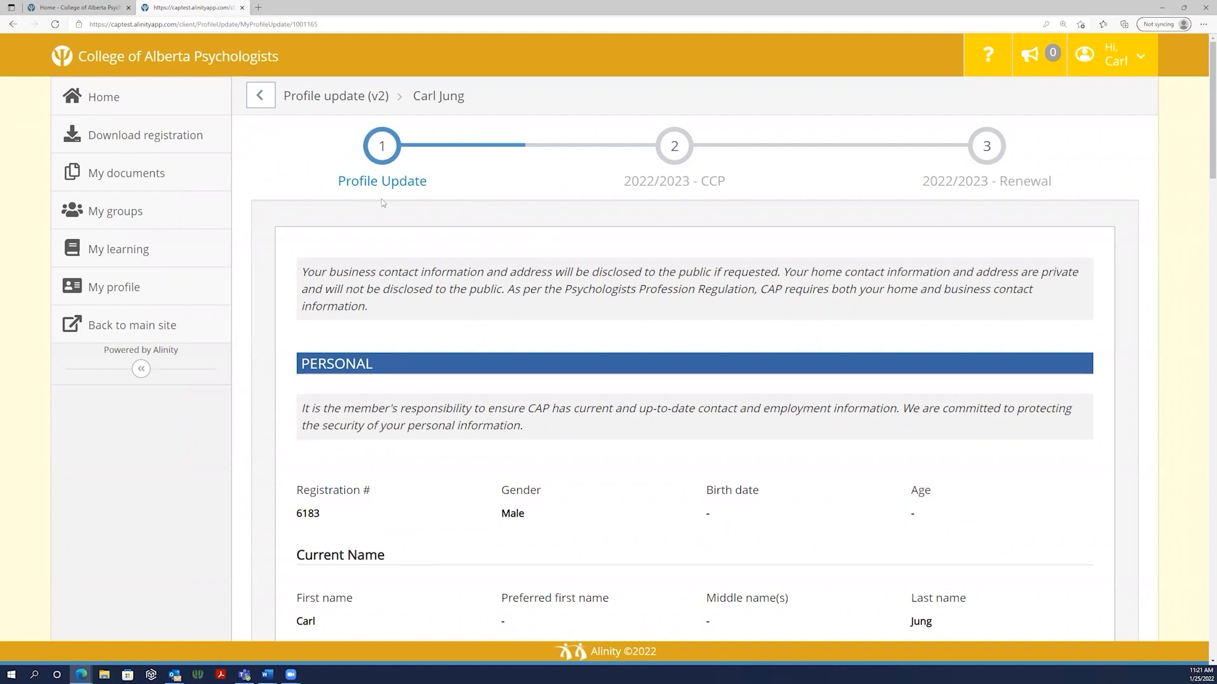
pyautogui.moveTo(540, 354)
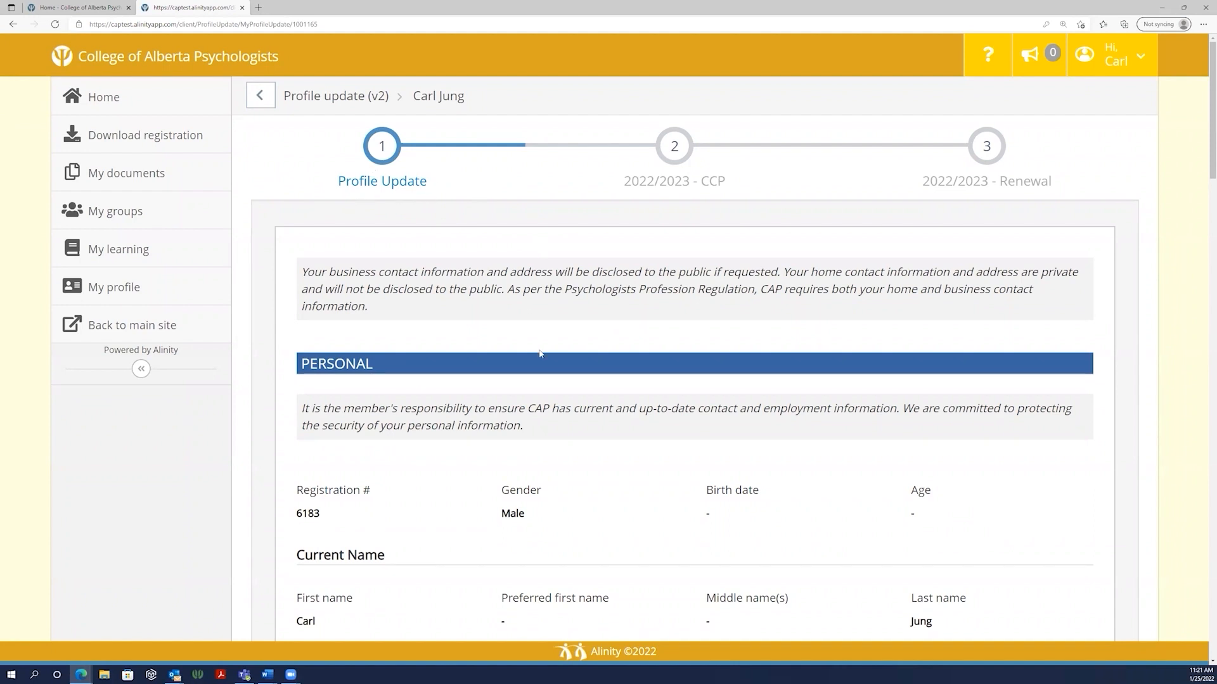
pyautogui.scroll(-3)
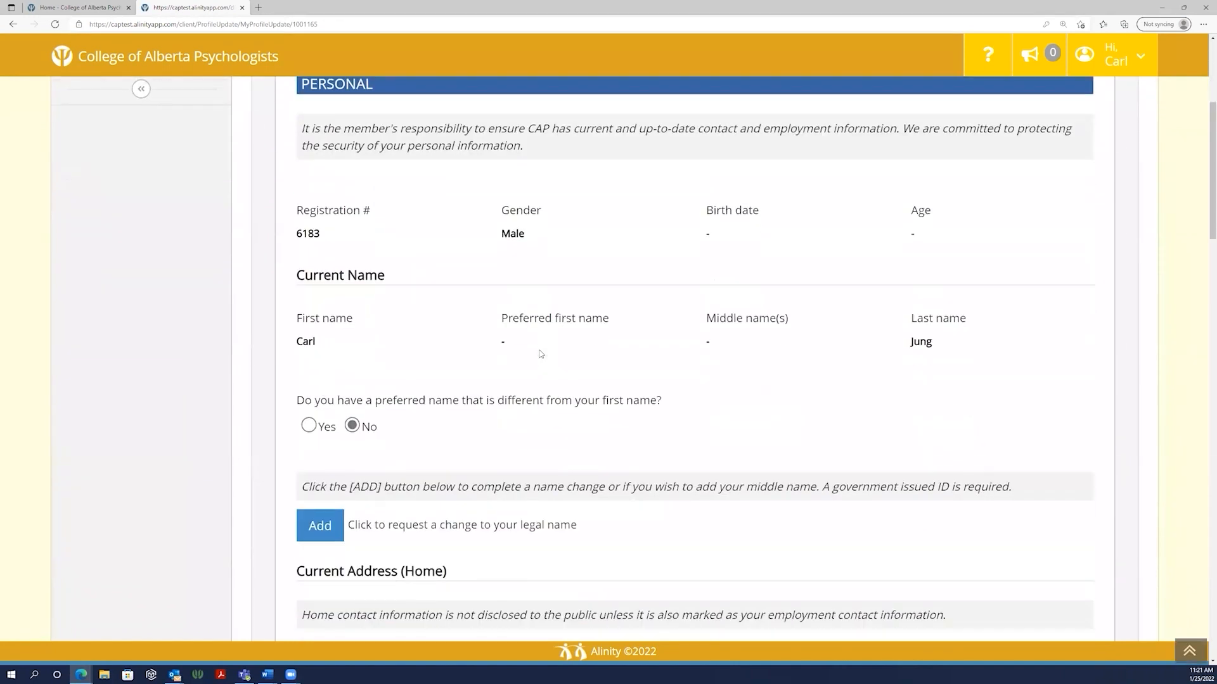
pyautogui.scroll(-3)
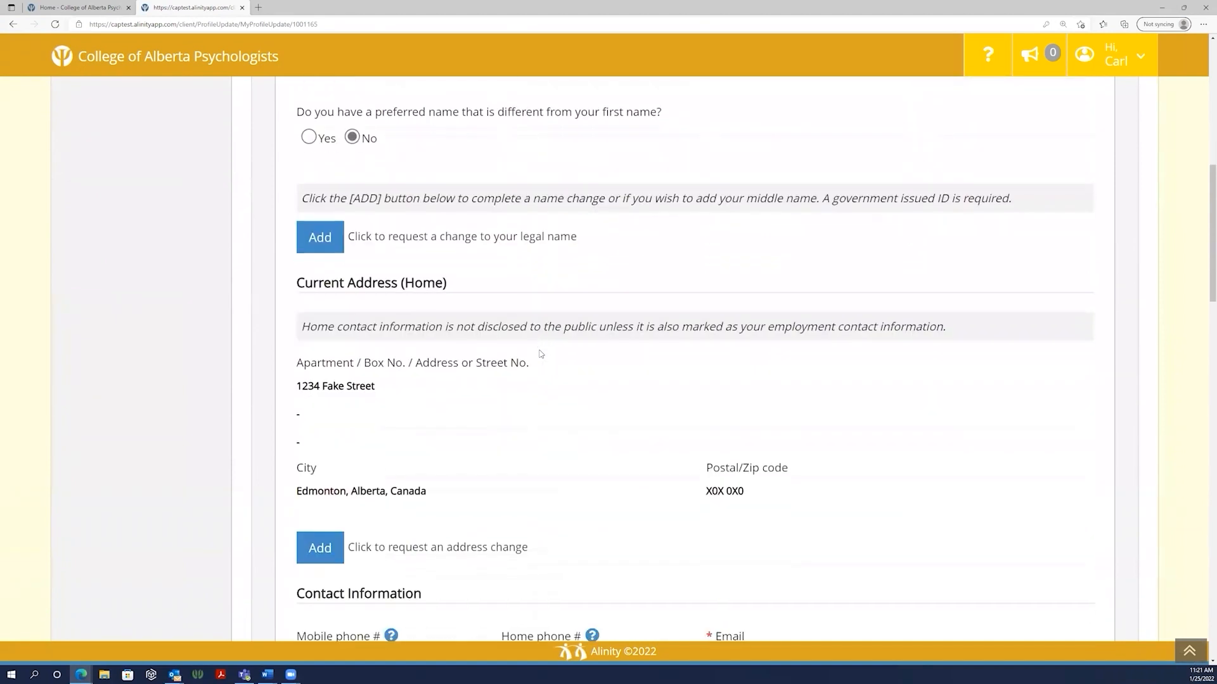
pyautogui.scroll(-3)
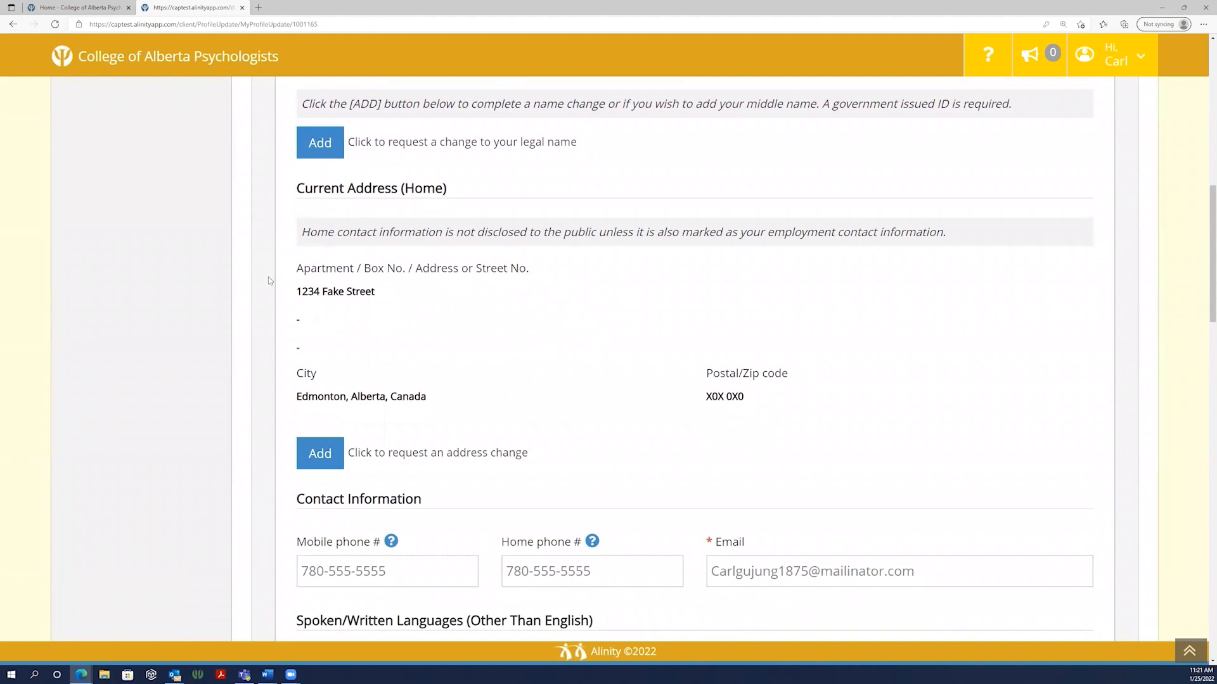
pyautogui.moveTo(596, 261)
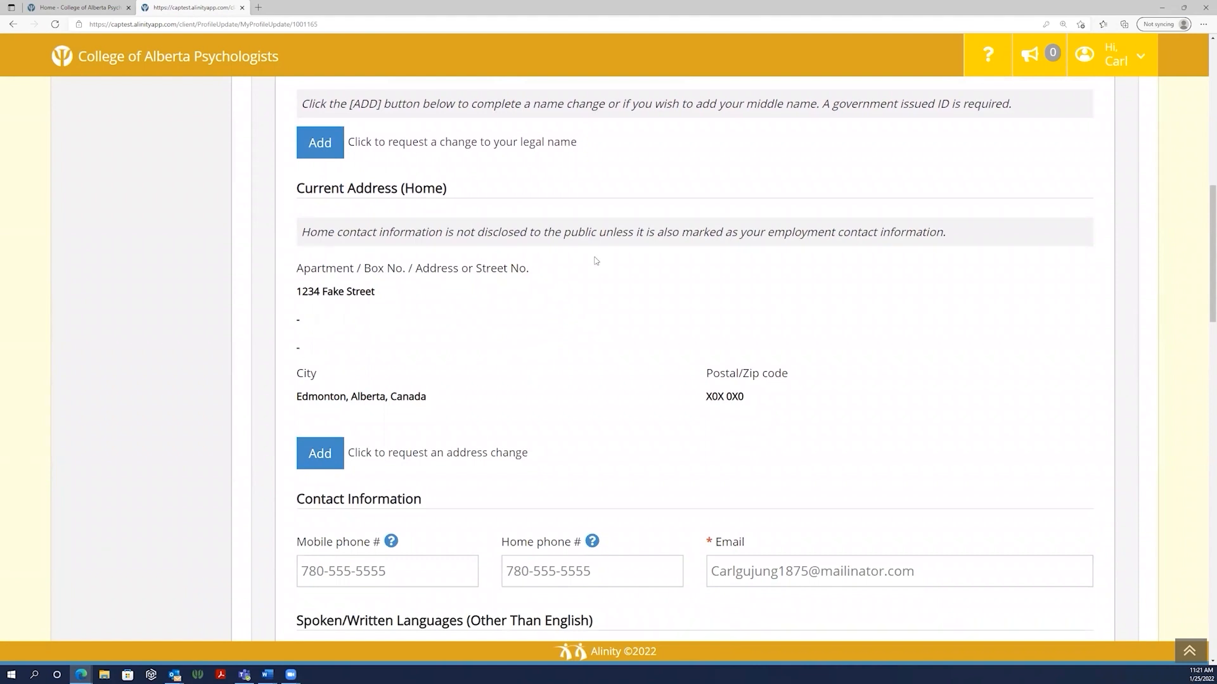
pyautogui.scroll(-3)
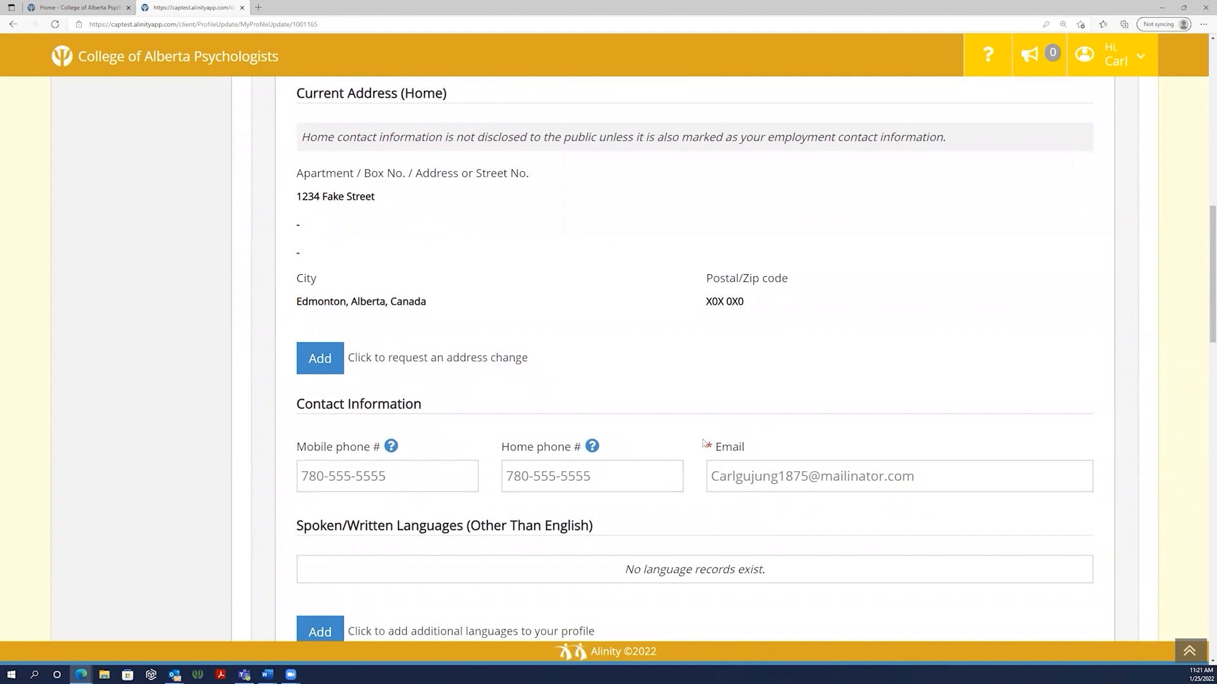
pyautogui.moveTo(708, 443)
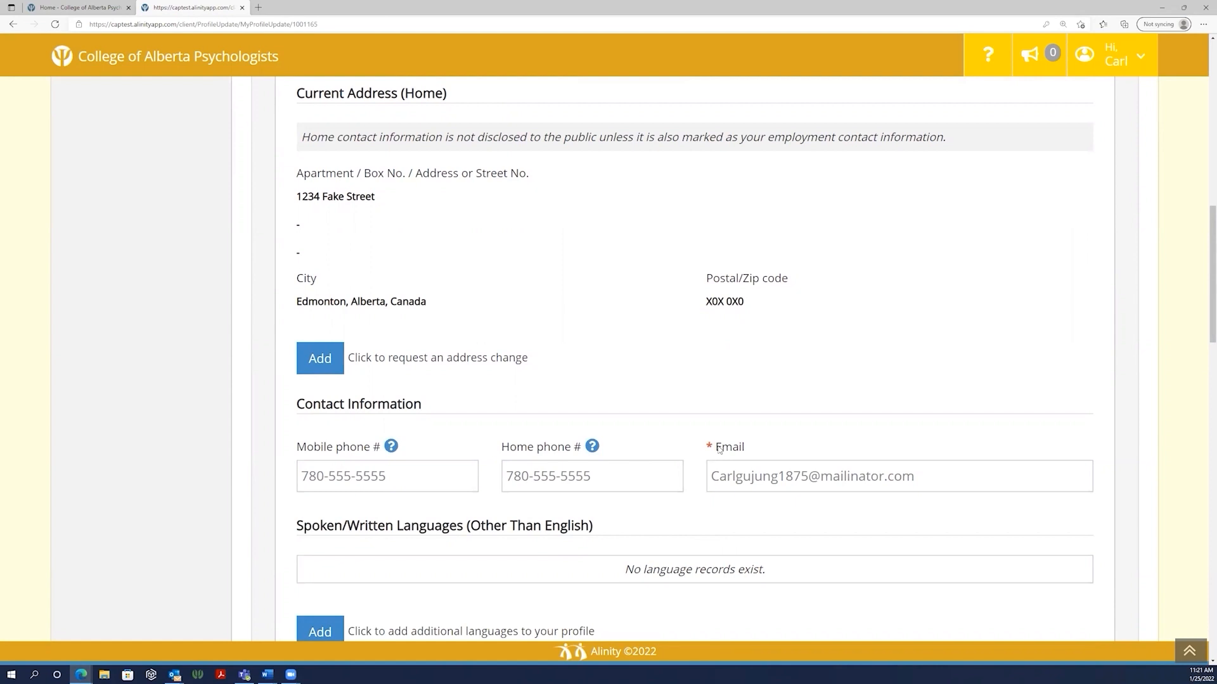
pyautogui.scroll(-3)
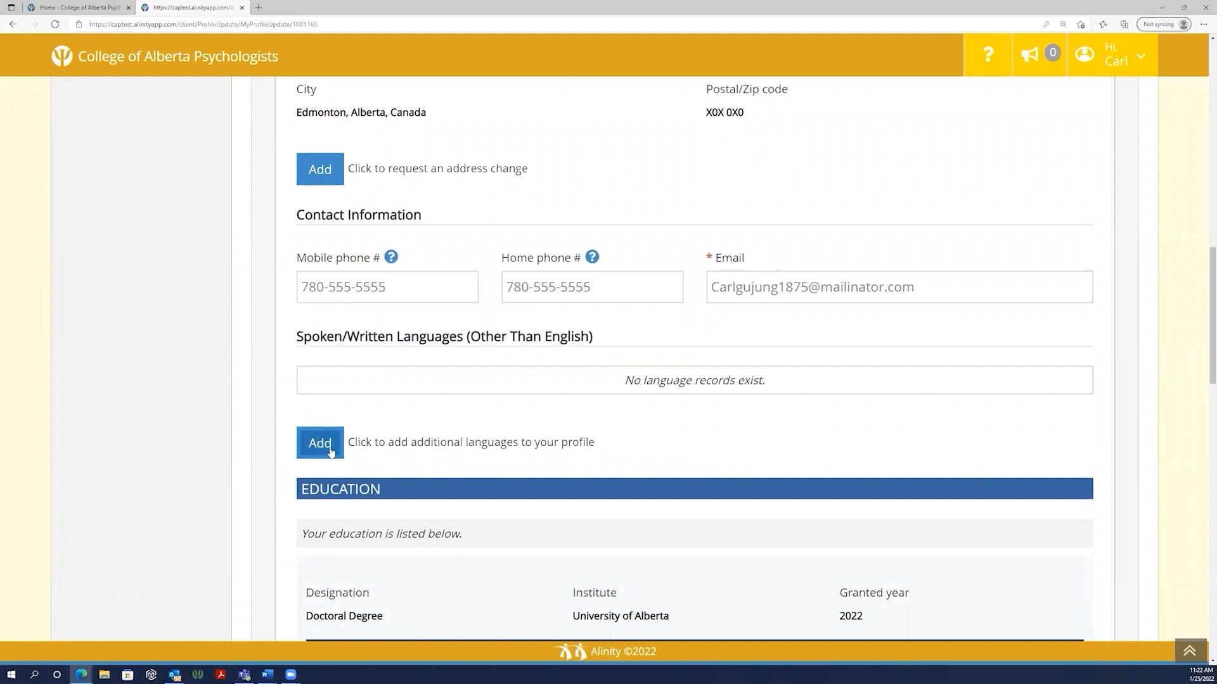
# - Add a new other-language entry with Spanish selected
pyautogui.click(319, 444)
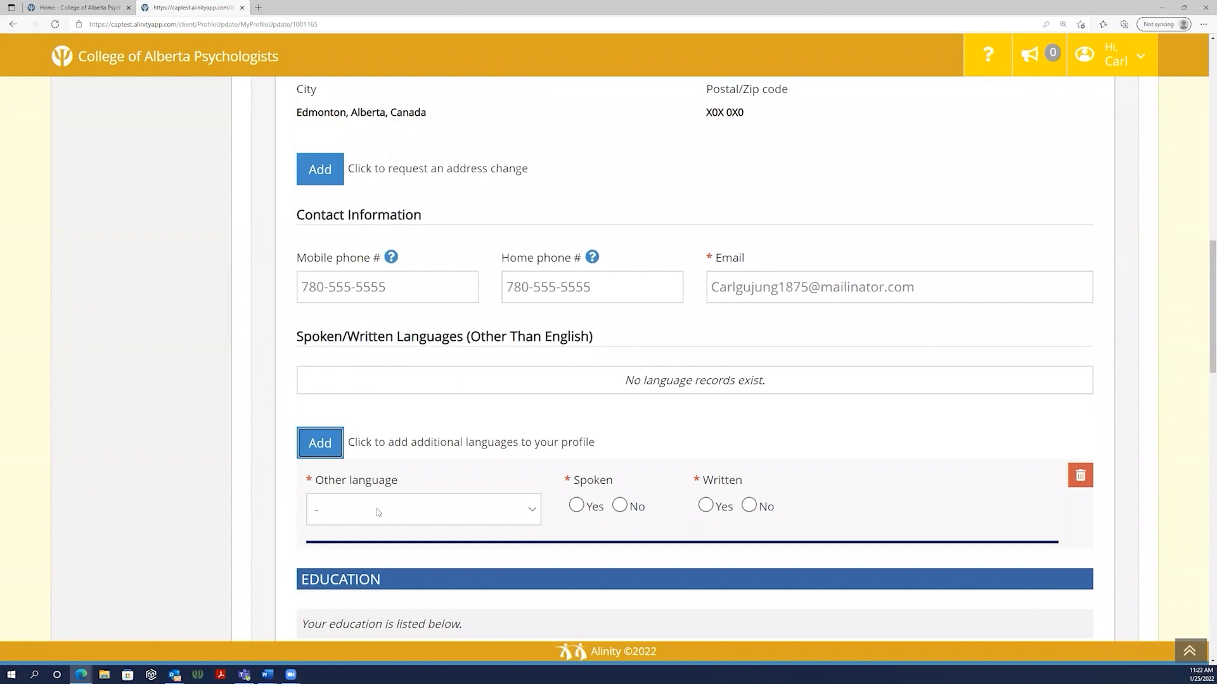
pyautogui.click(424, 510)
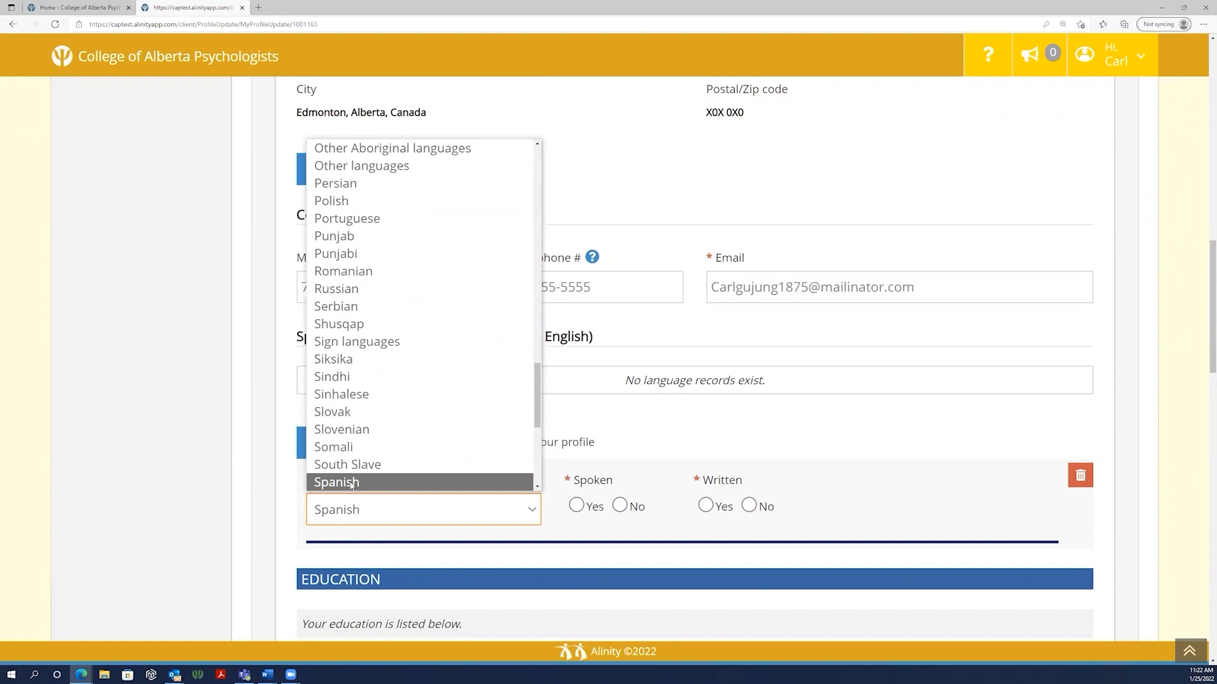
pyautogui.click(336, 481)
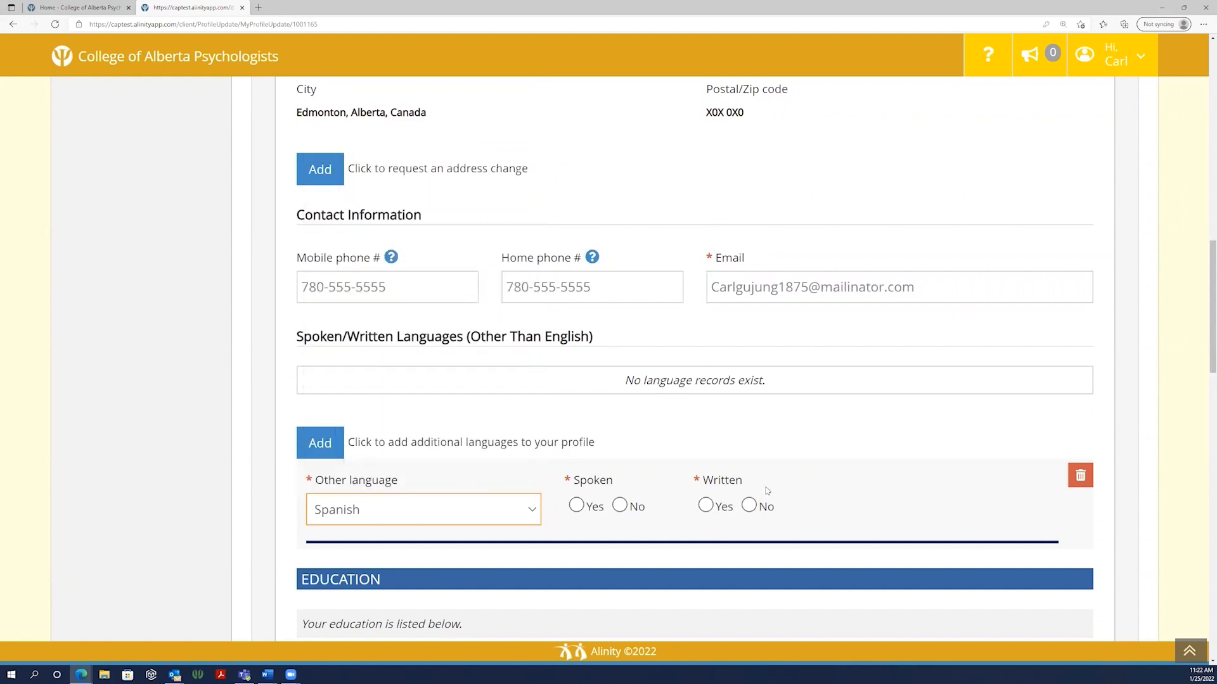
pyautogui.scroll(-3)
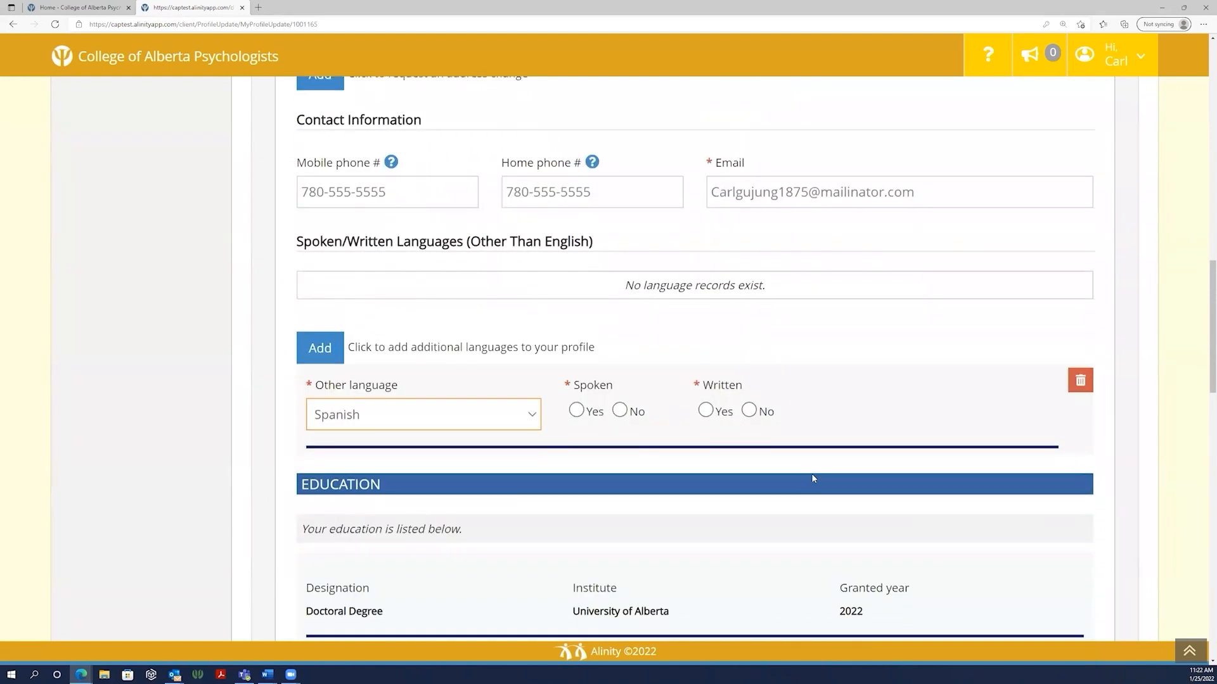
pyautogui.moveTo(793, 484)
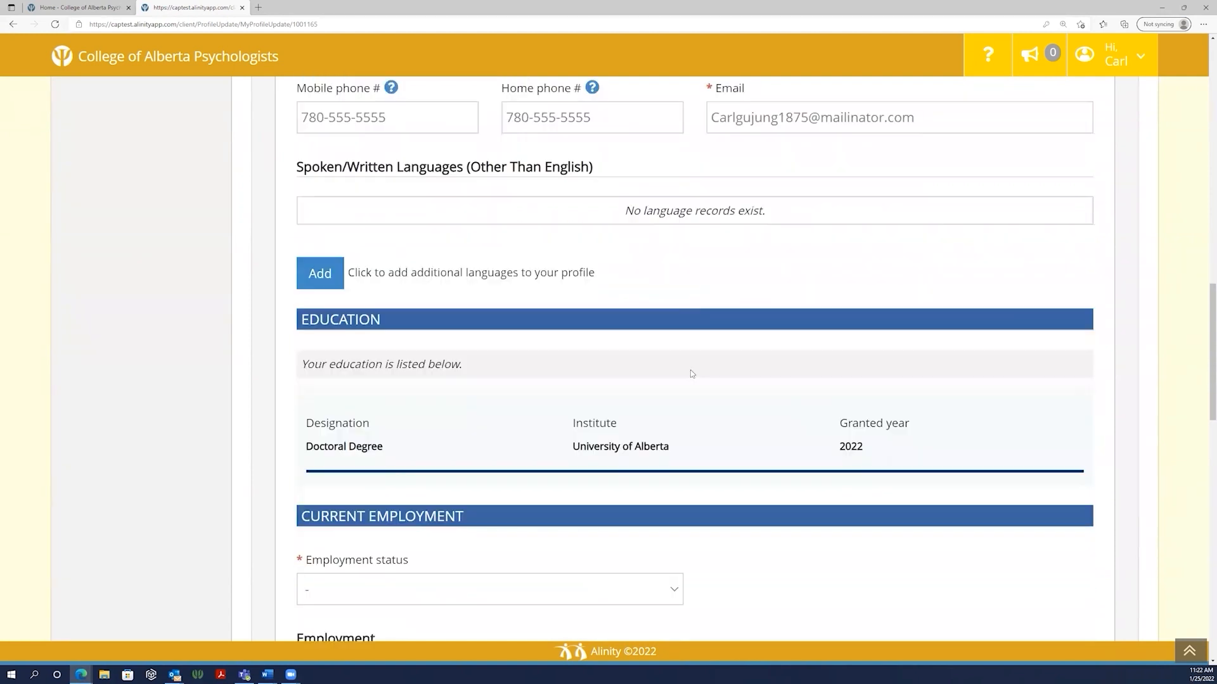
# - Set employment status to Regular employment in profession, answer No to employer changes, and add an employer entry
pyautogui.scroll(-3)
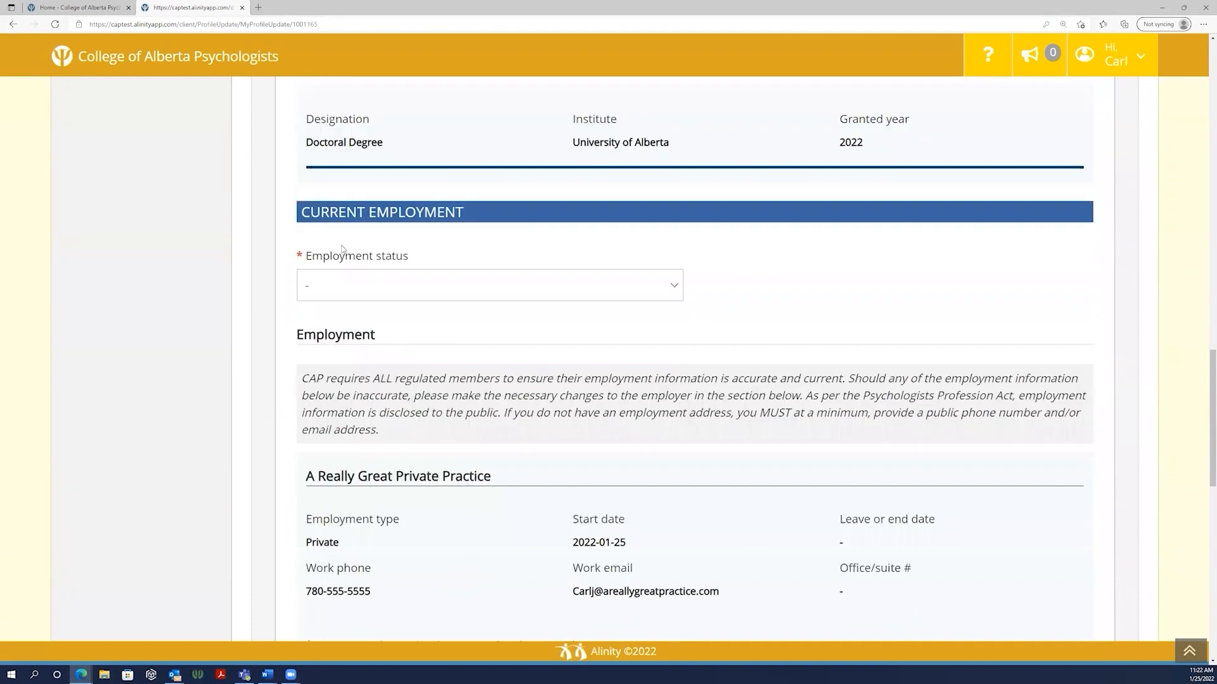
pyautogui.moveTo(446, 236)
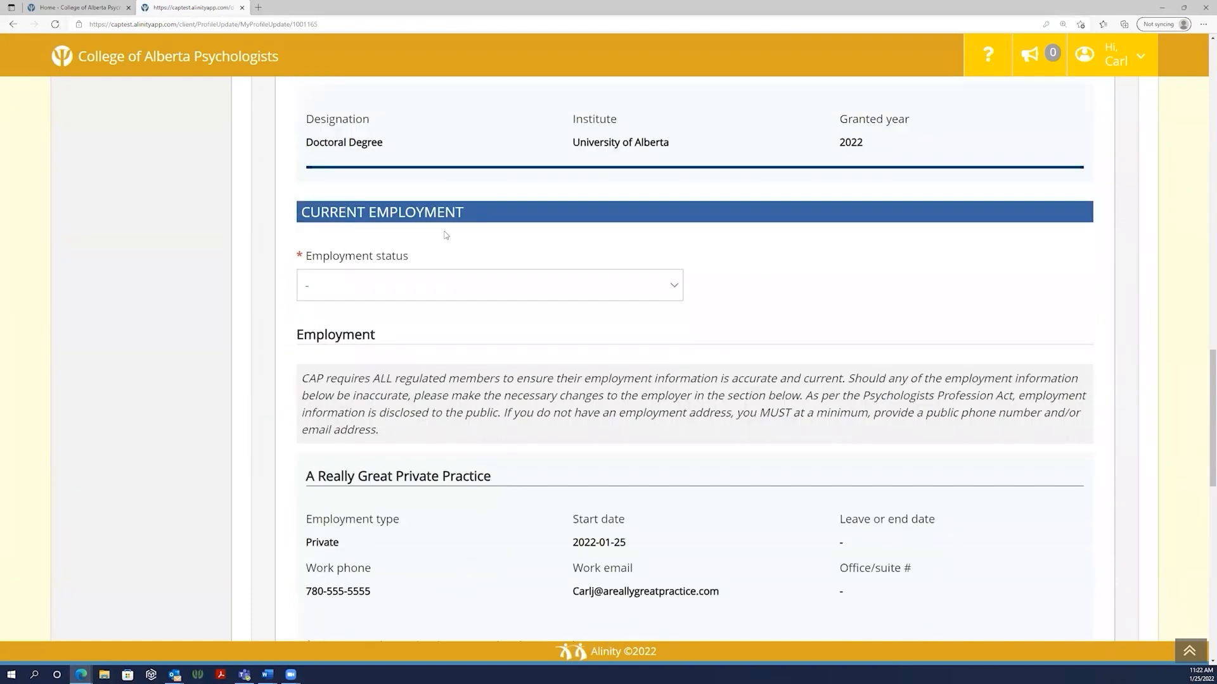
pyautogui.moveTo(306, 259)
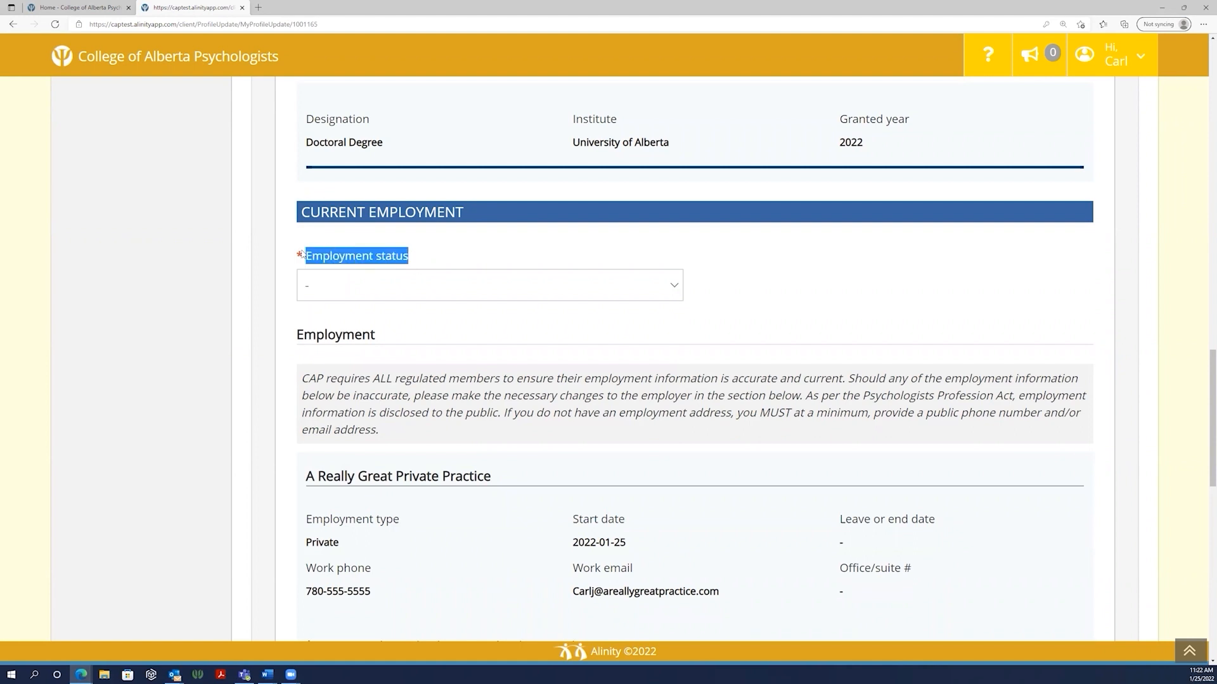
pyautogui.moveTo(294, 256)
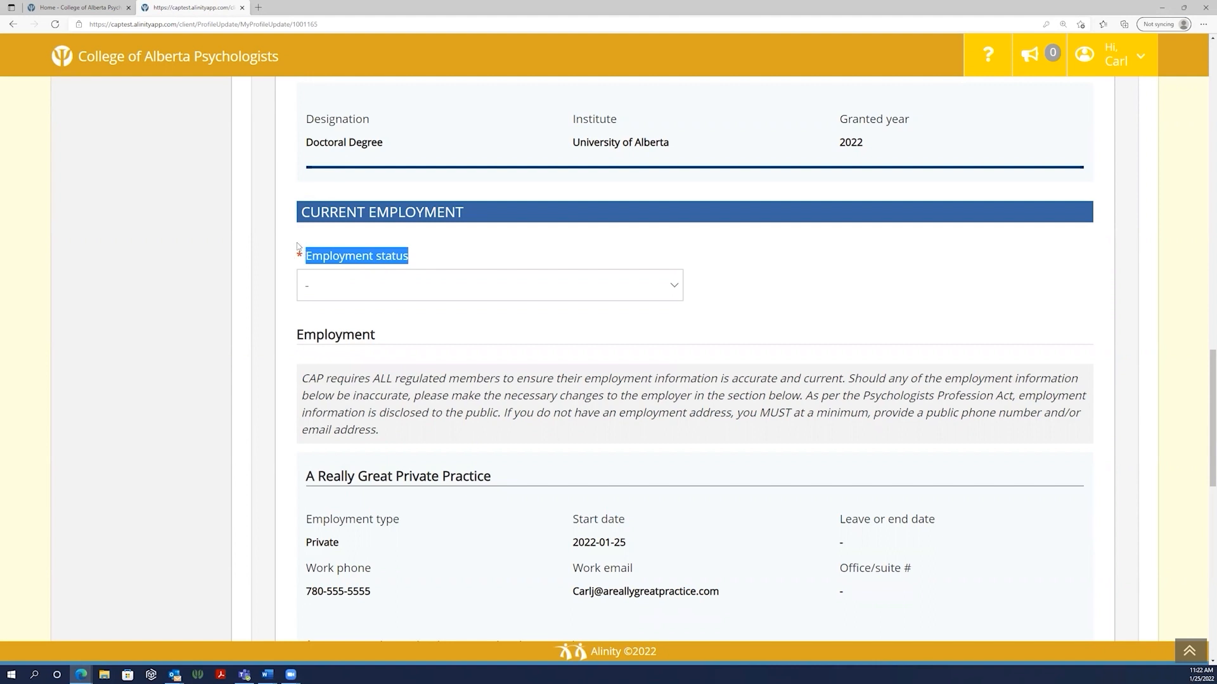
pyautogui.moveTo(428, 257)
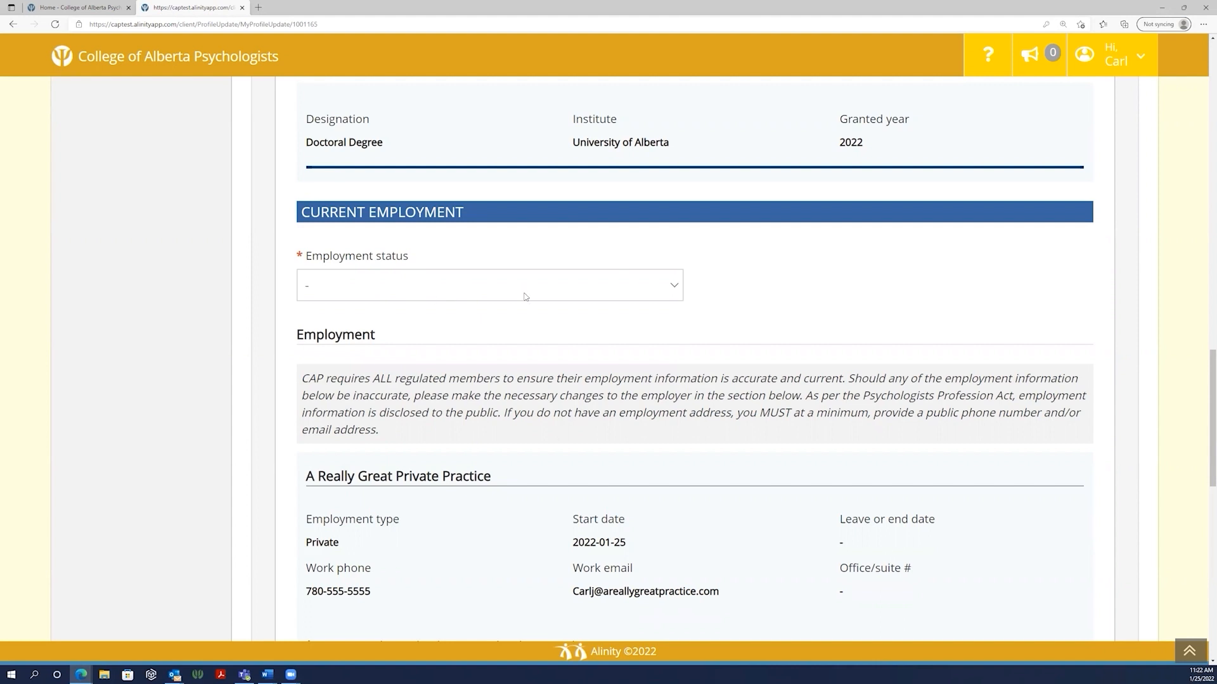
pyautogui.moveTo(673, 289)
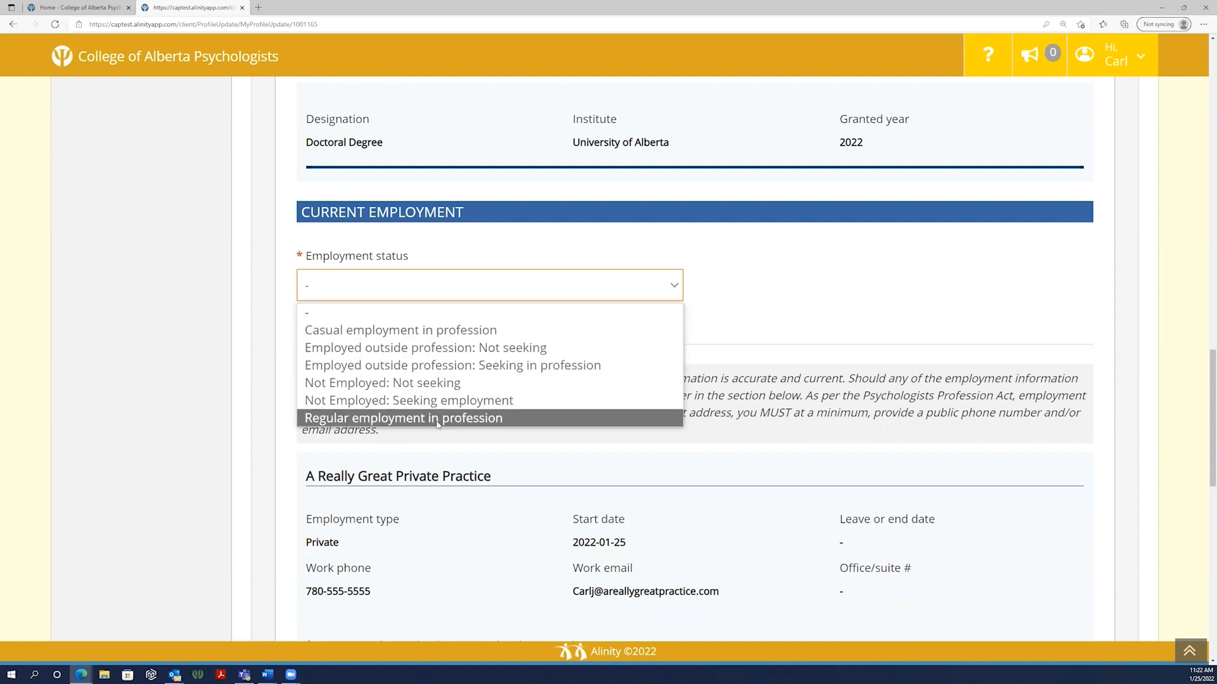
pyautogui.click(403, 418)
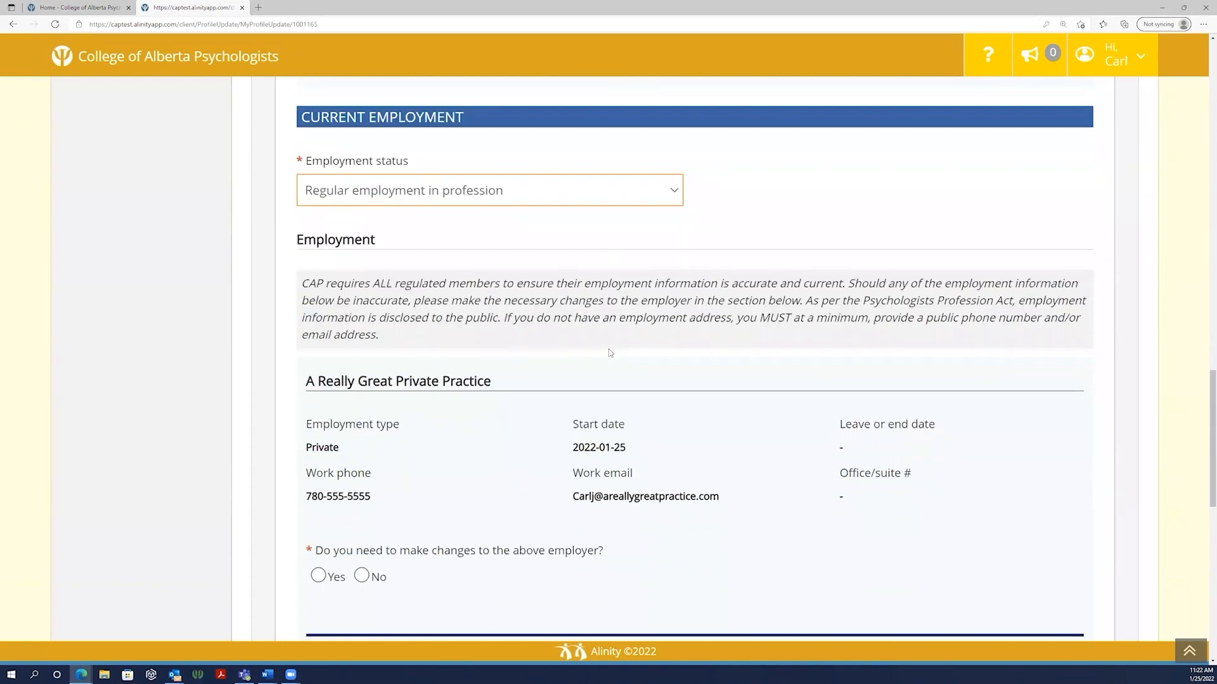
pyautogui.scroll(-3)
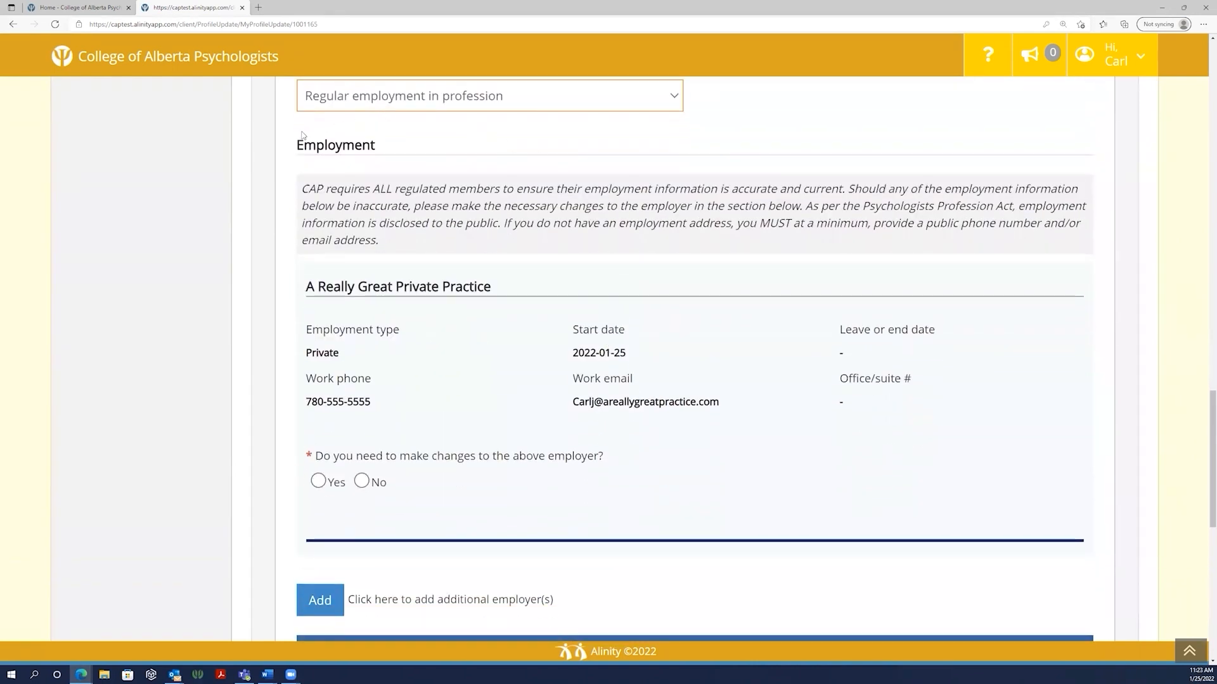
pyautogui.moveTo(1025, 492)
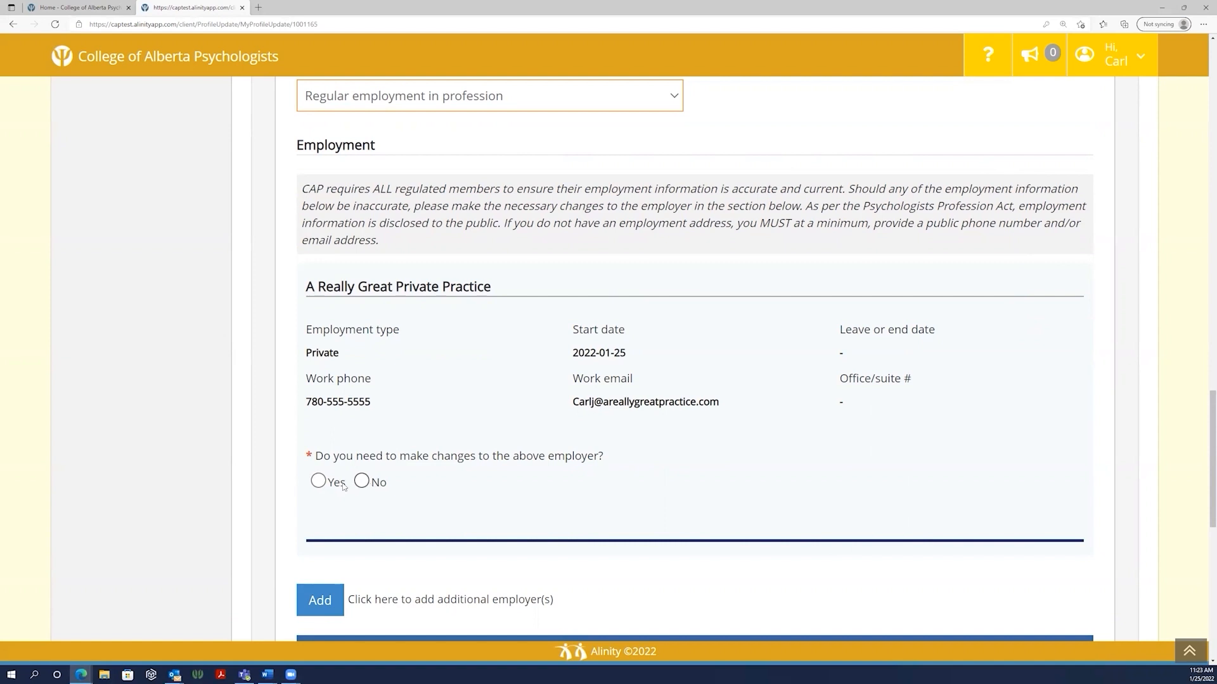
pyautogui.click(317, 482)
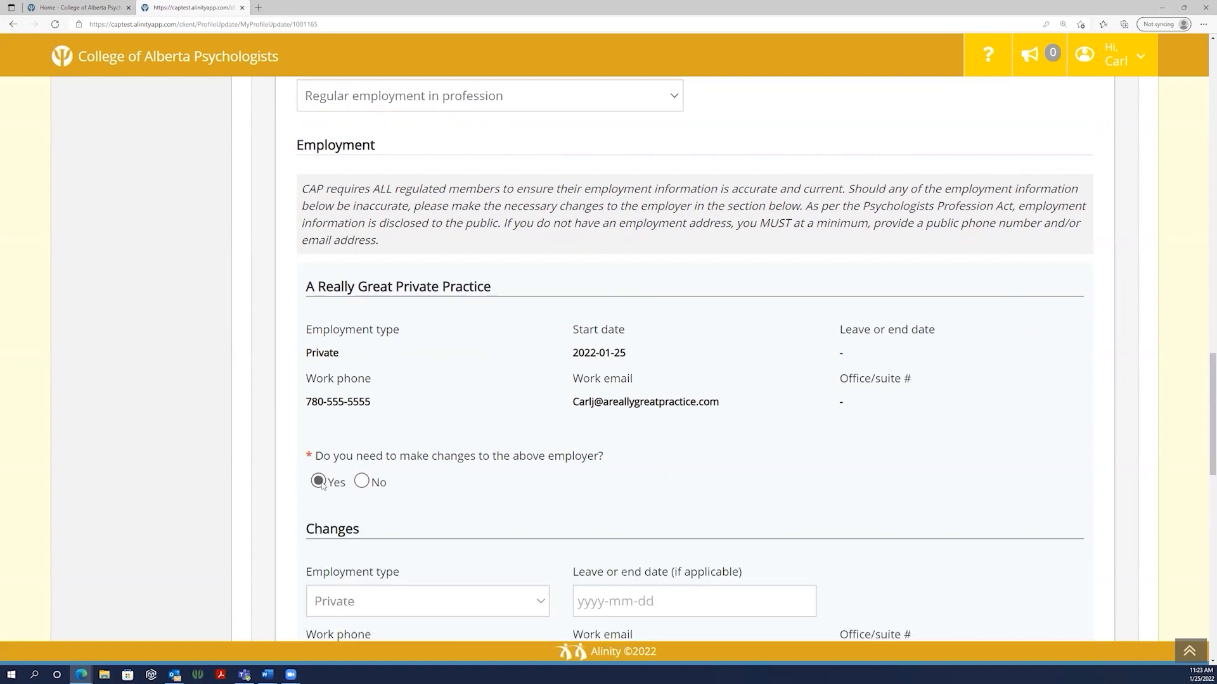
pyautogui.scroll(-3)
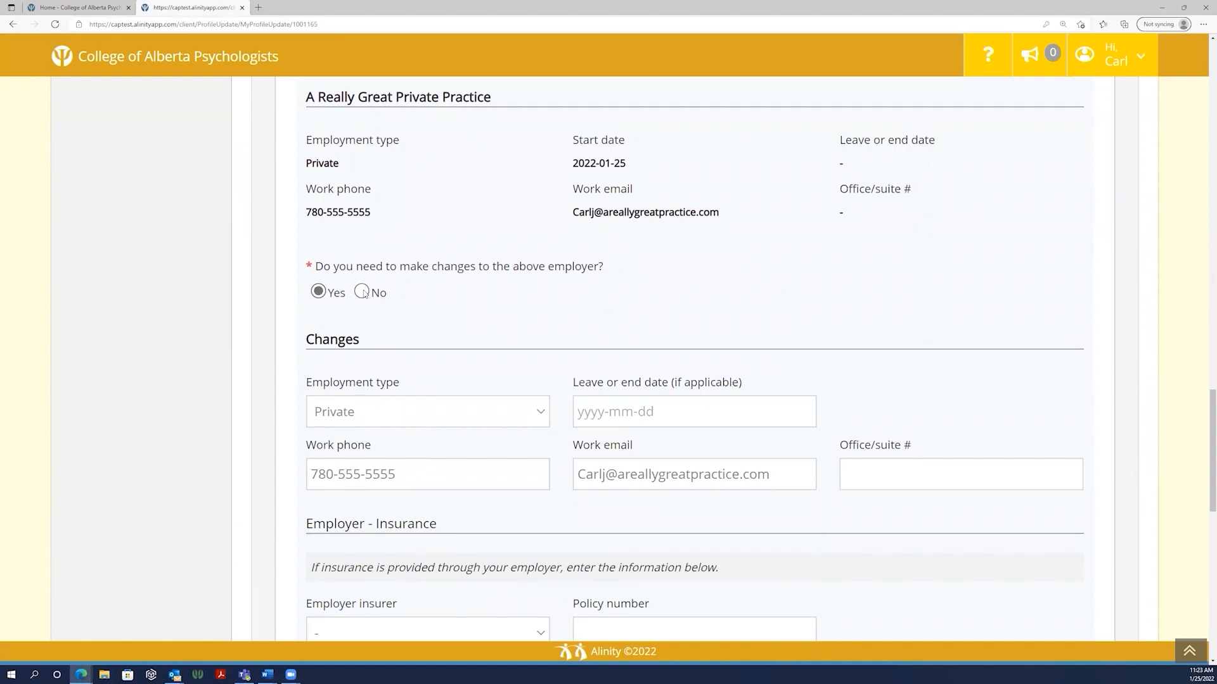
pyautogui.click(359, 291)
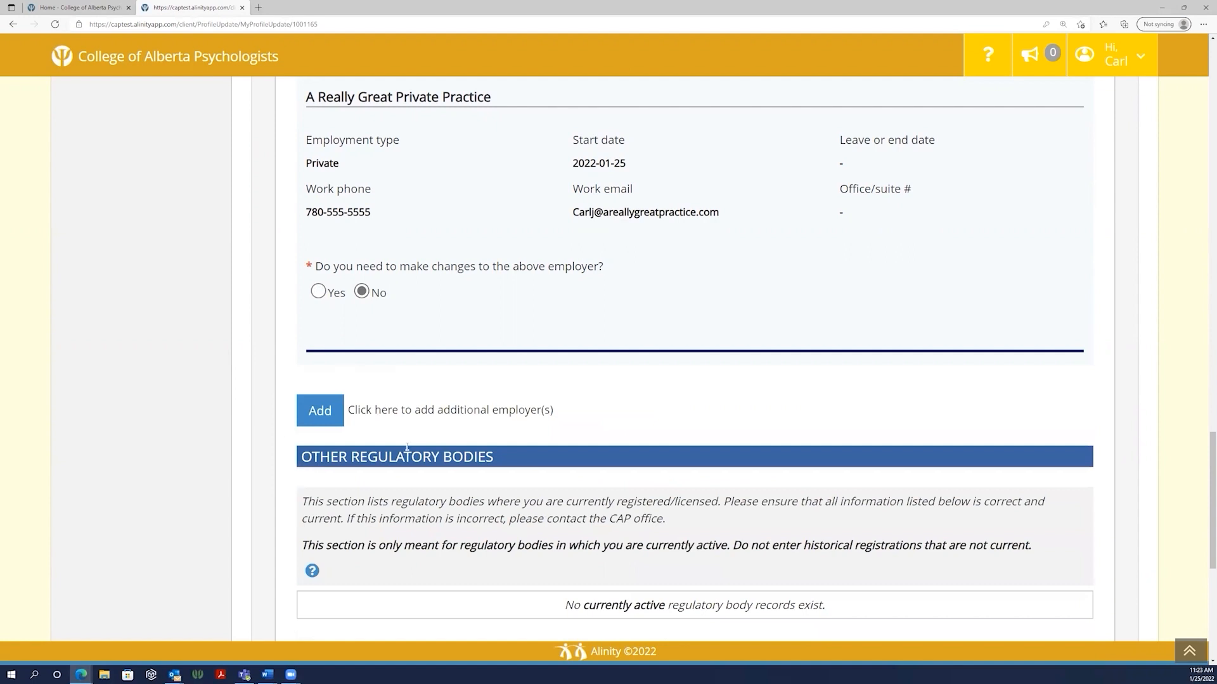
pyautogui.click(319, 411)
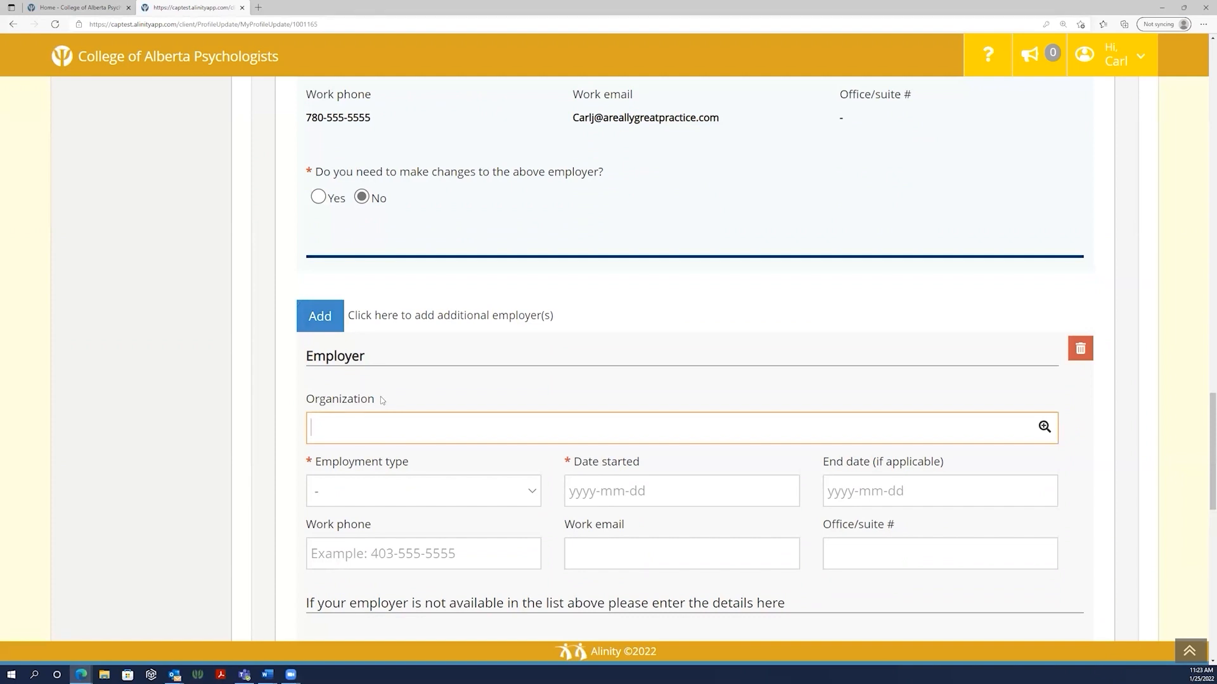
pyautogui.write('A Really')
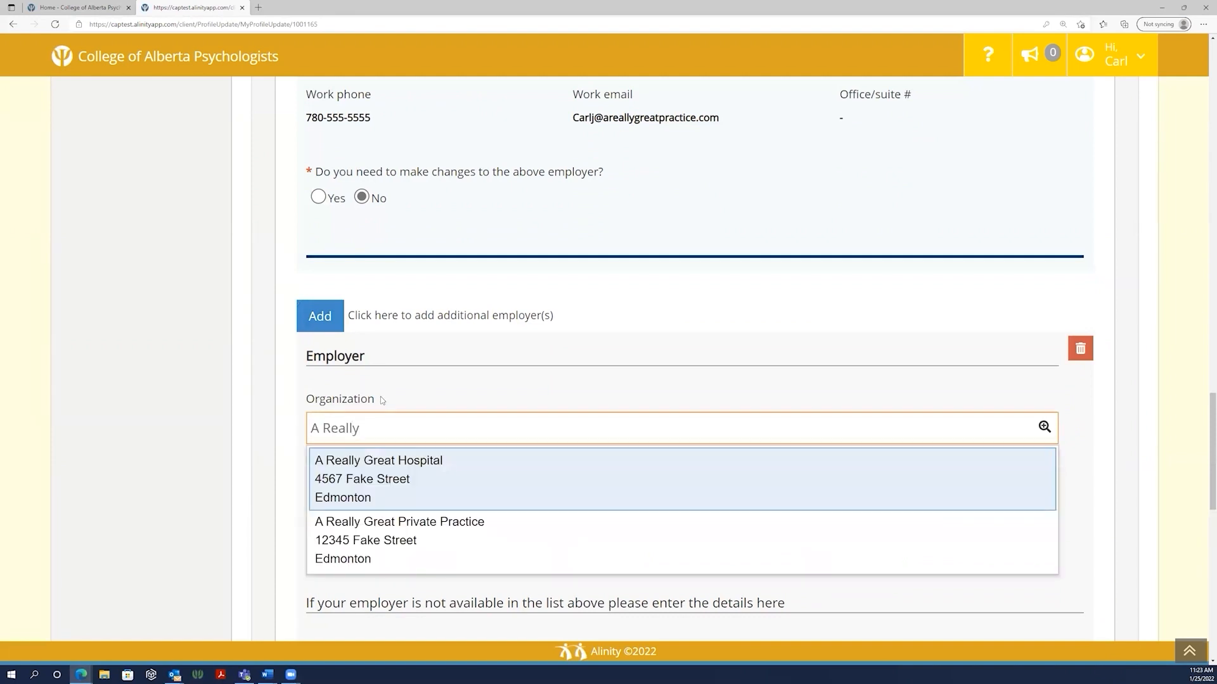
pyautogui.moveTo(388, 497)
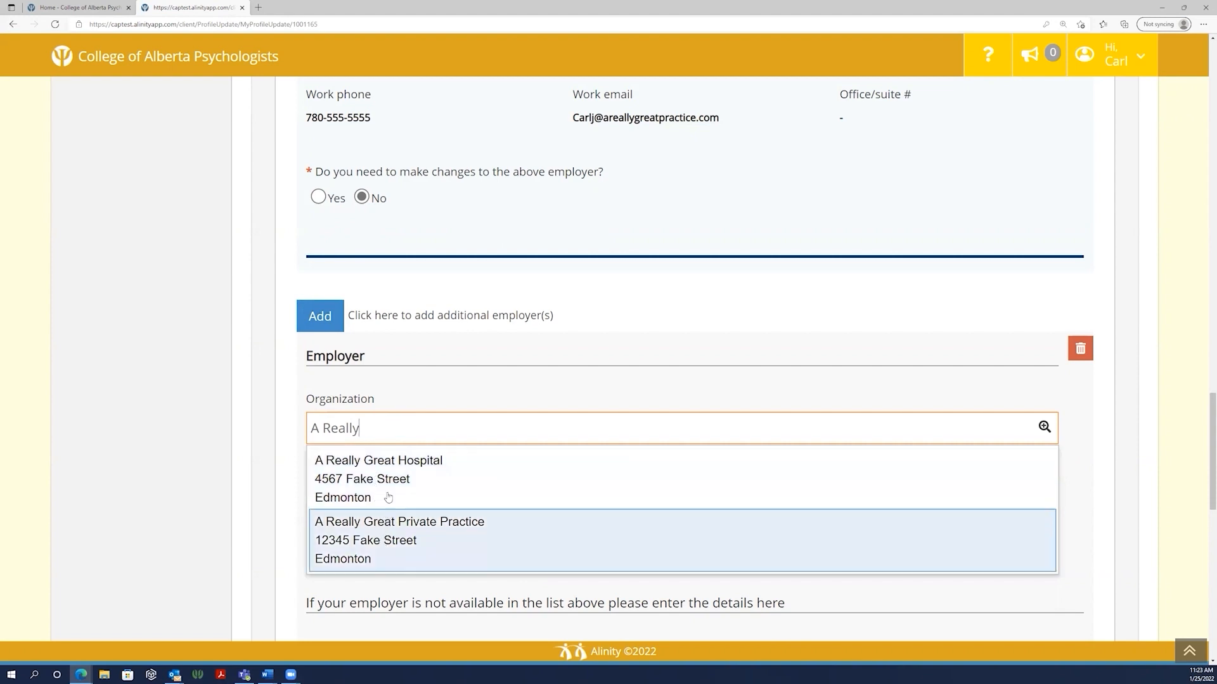
pyautogui.click(379, 461)
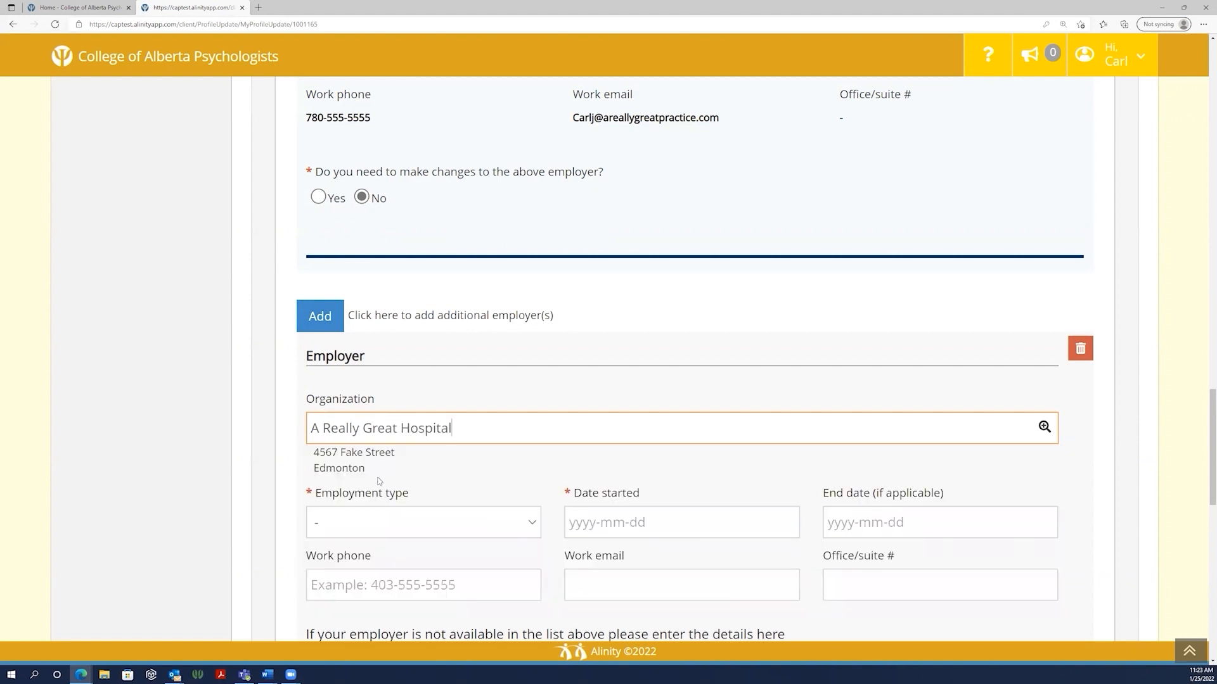
pyautogui.scroll(-3)
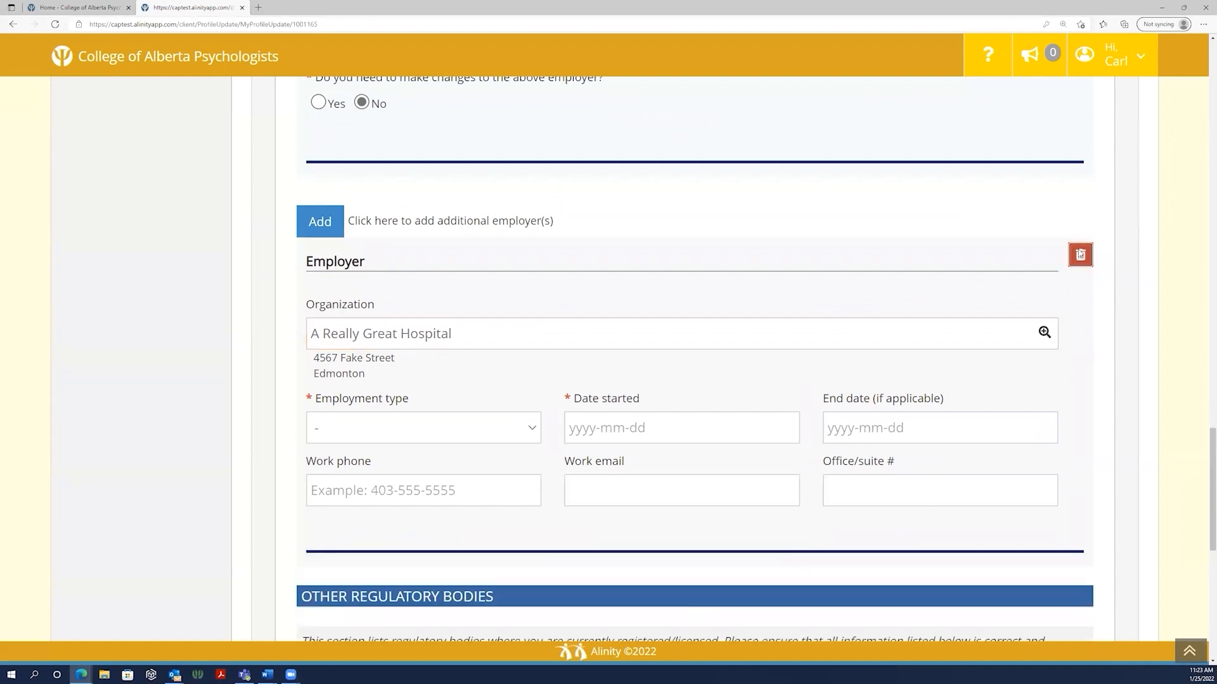
pyautogui.click(1080, 255)
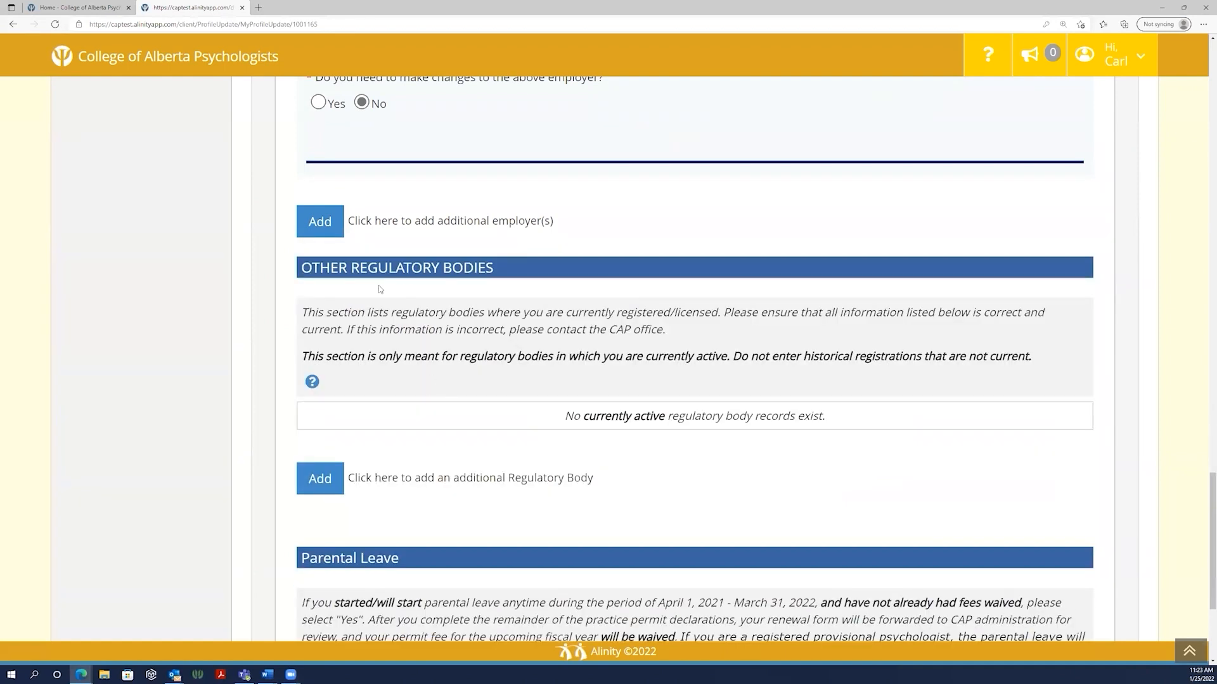
pyautogui.moveTo(448, 276)
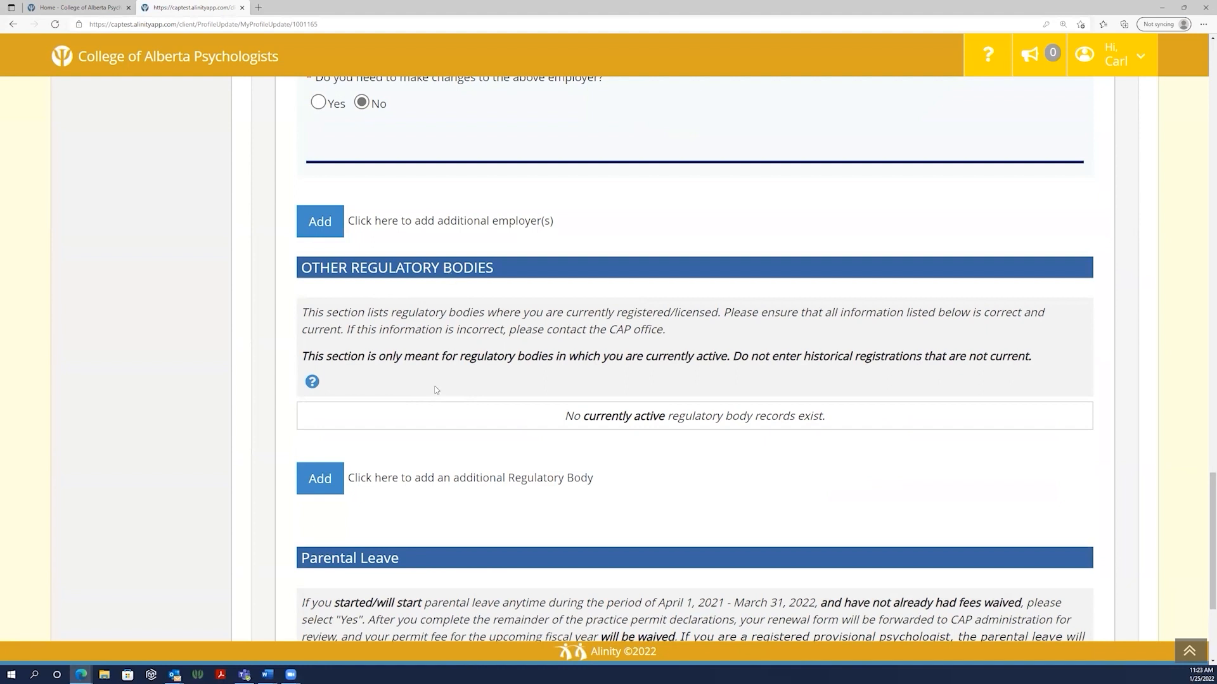
pyautogui.moveTo(363, 457)
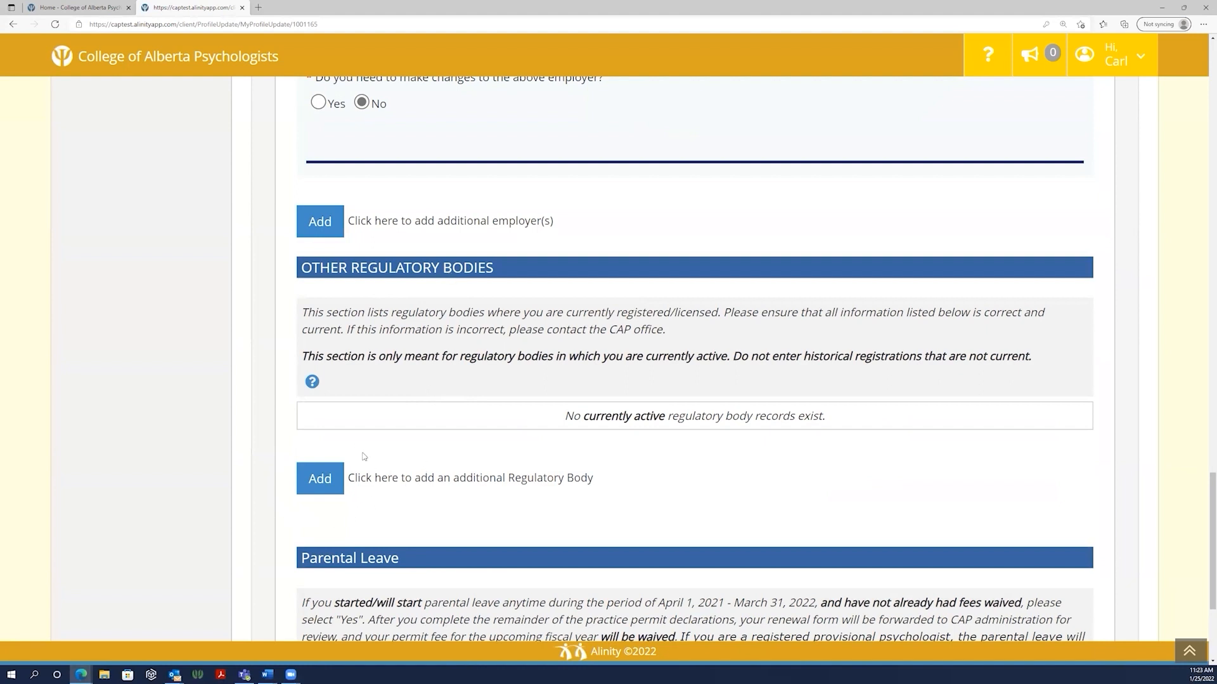
# - Add an other regulatory body record with registration 12345 and body CPO
pyautogui.click(320, 479)
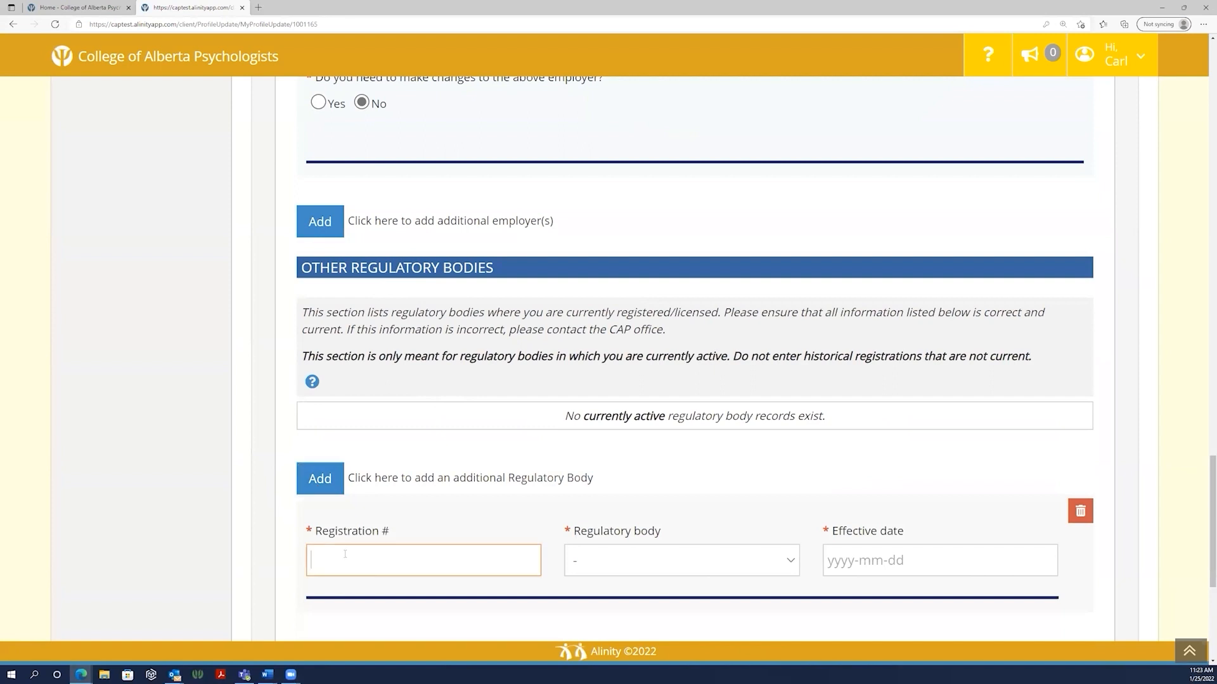
pyautogui.write('12345')
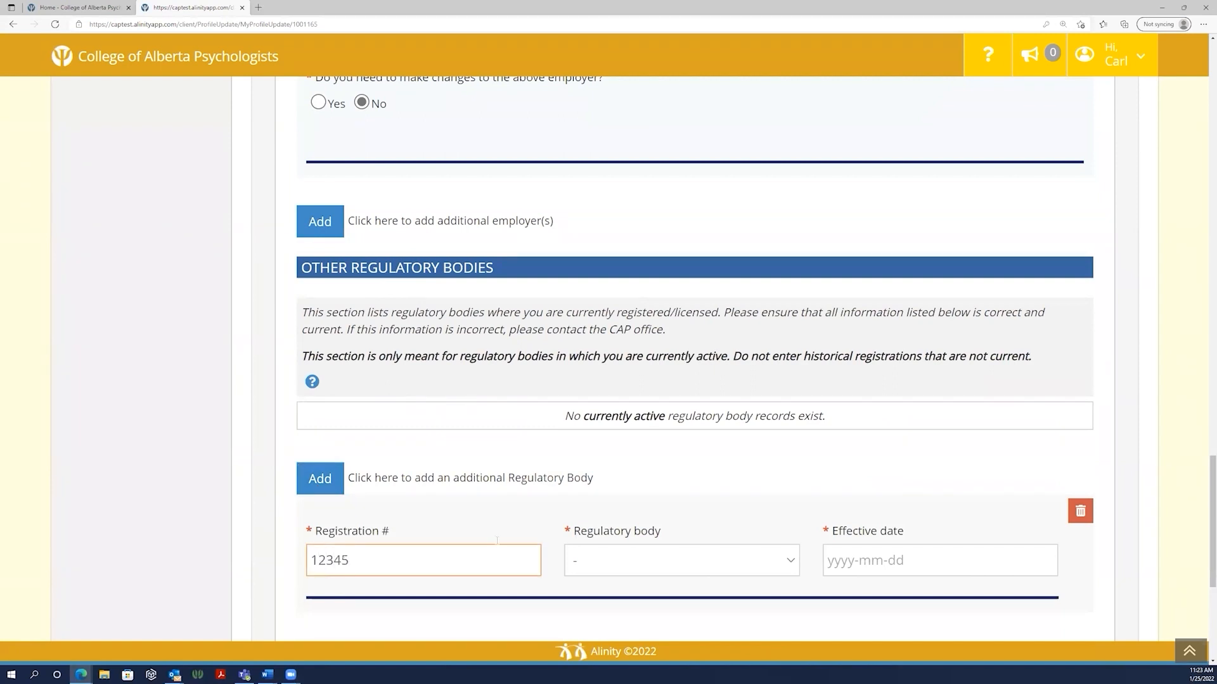
pyautogui.click(681, 560)
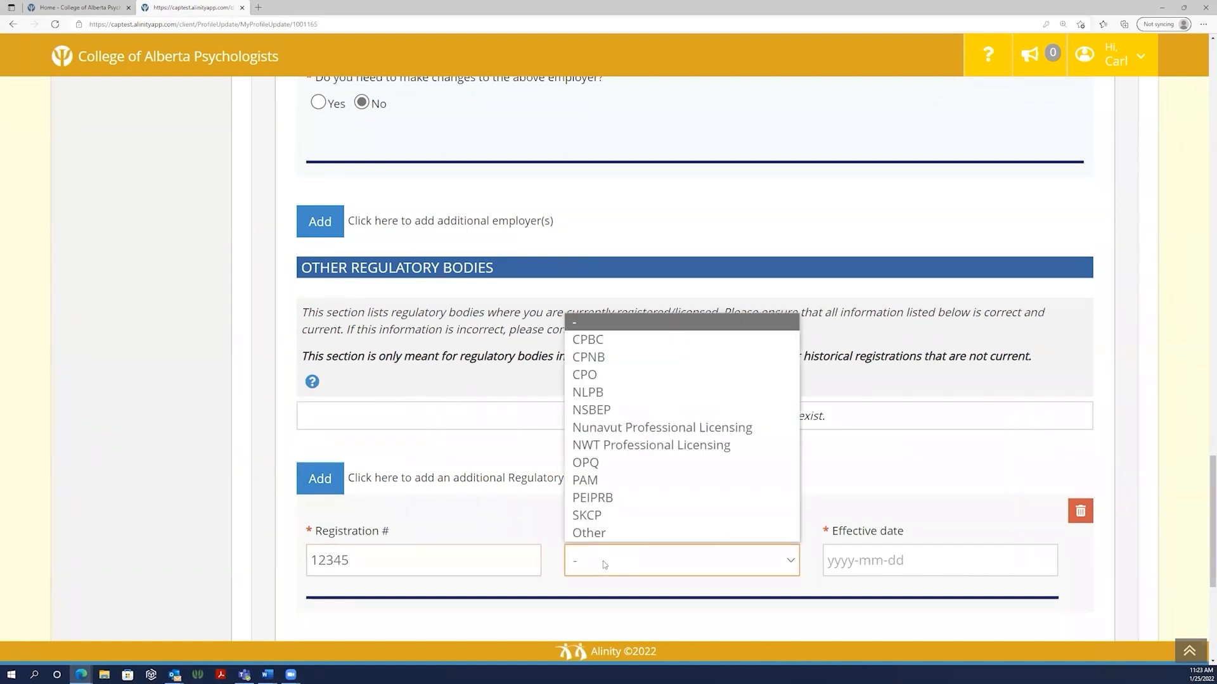
pyautogui.moveTo(611, 340)
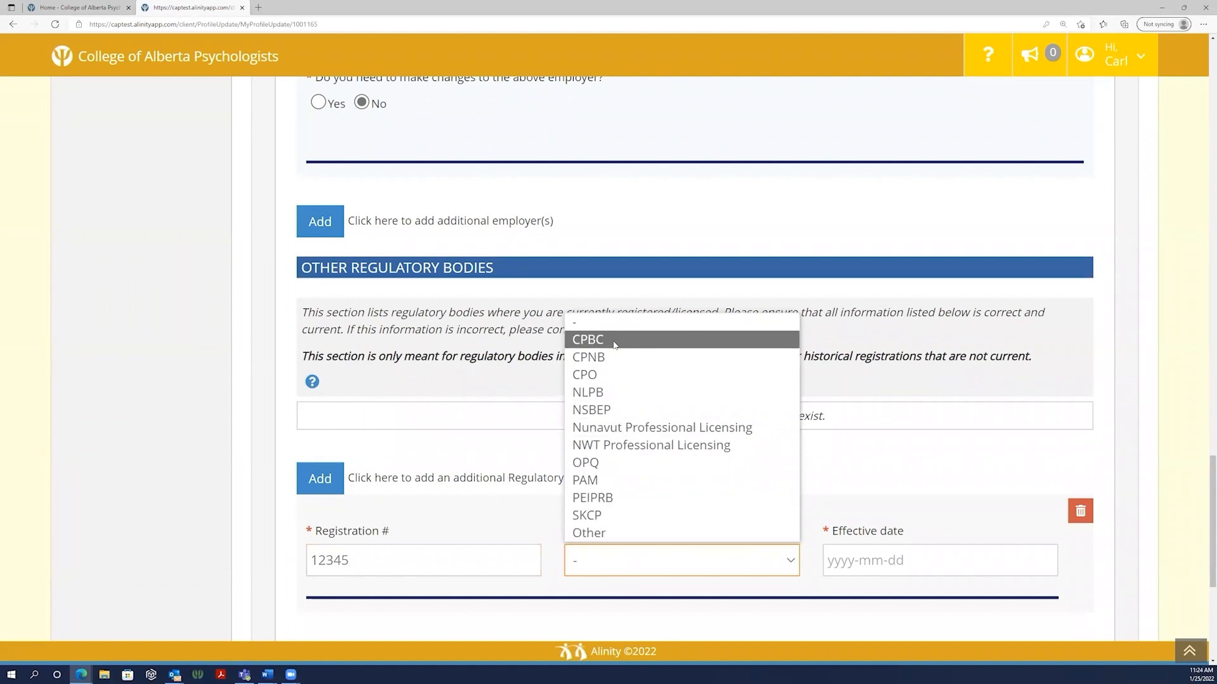
pyautogui.moveTo(618, 532)
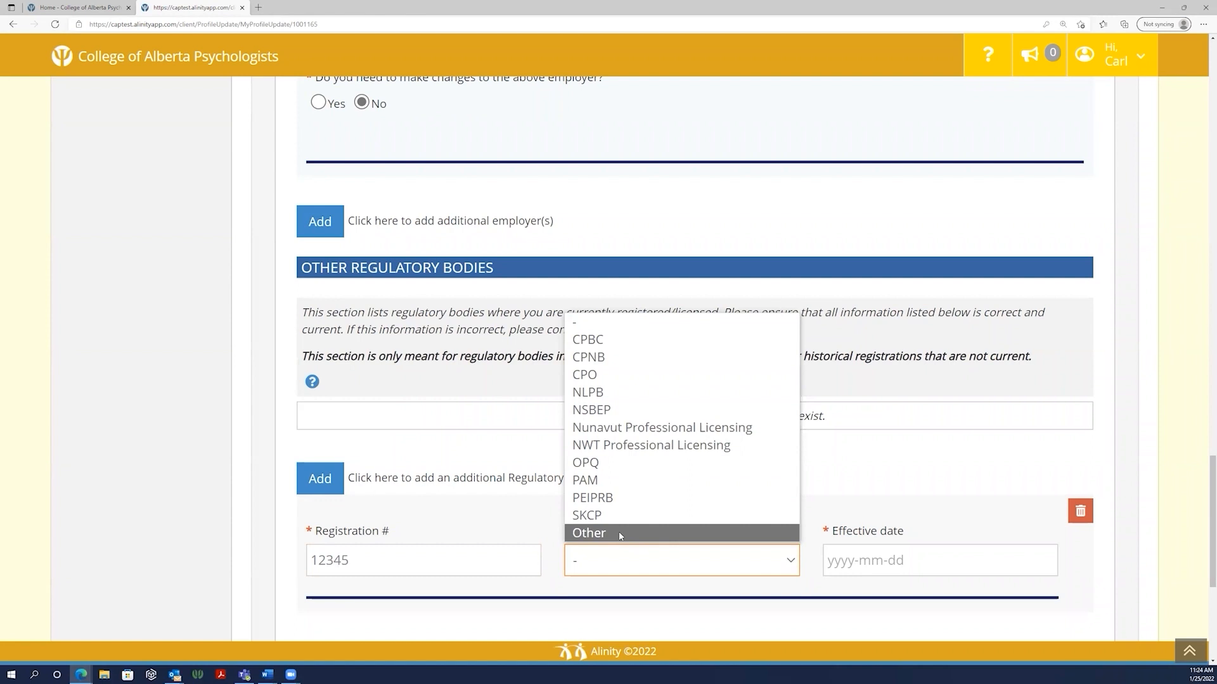
pyautogui.click(588, 532)
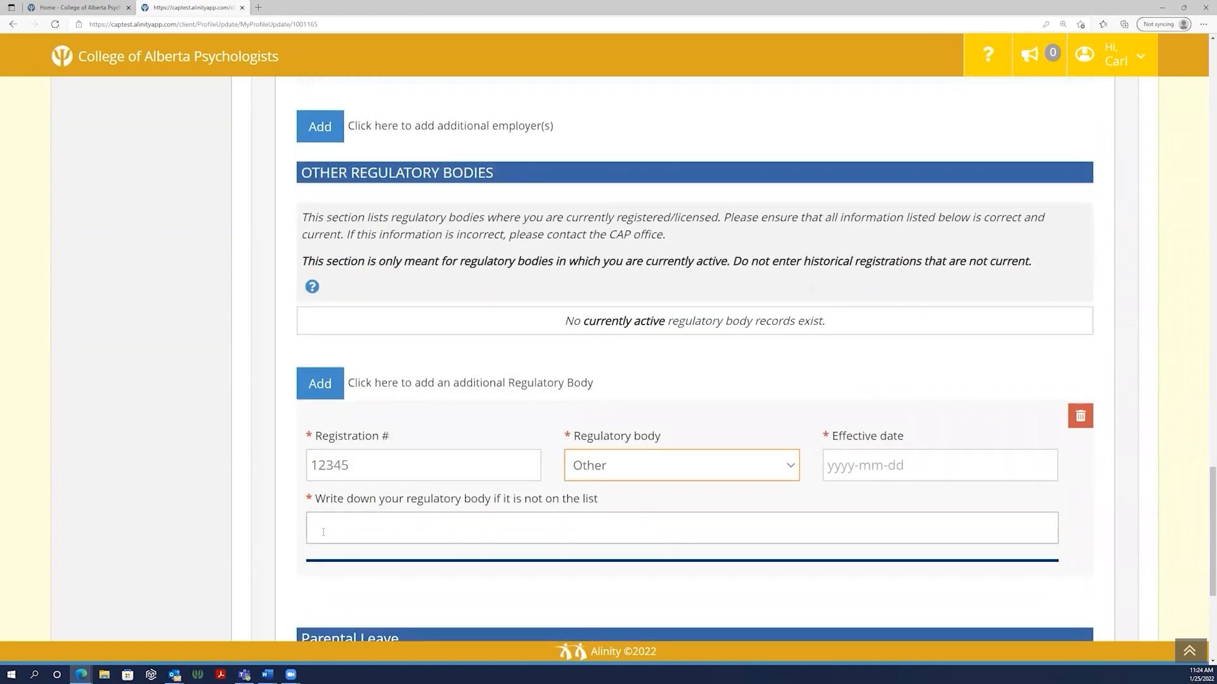
pyautogui.click(681, 465)
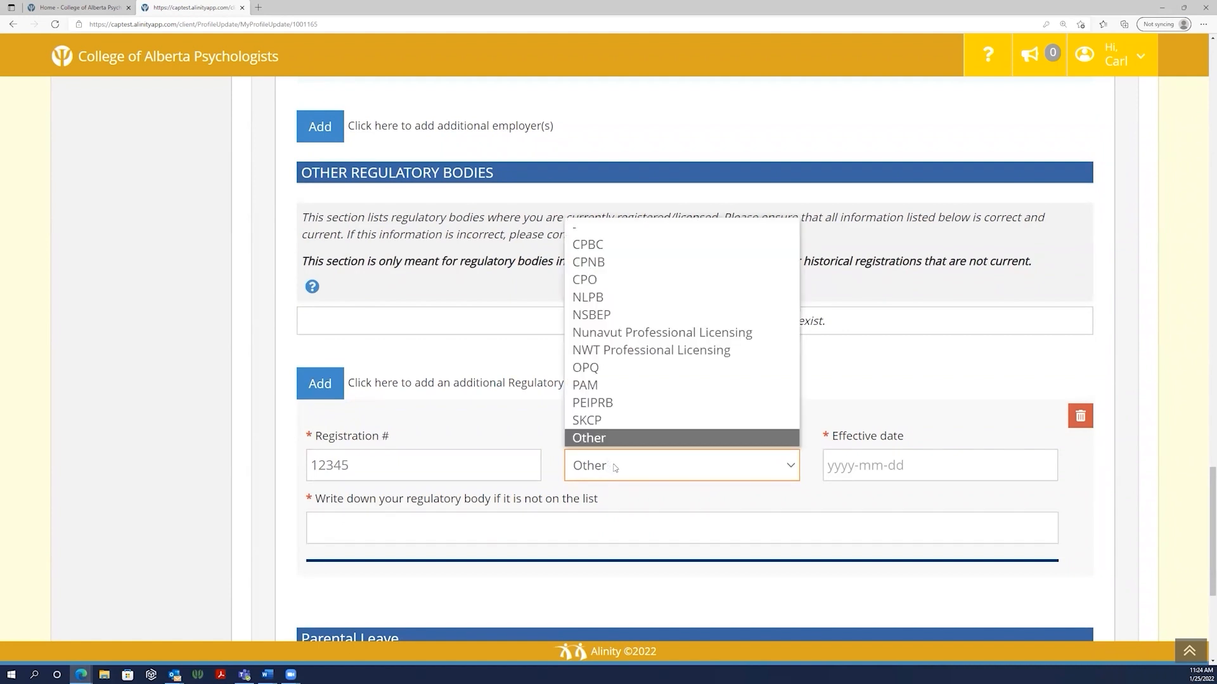
pyautogui.moveTo(614, 280)
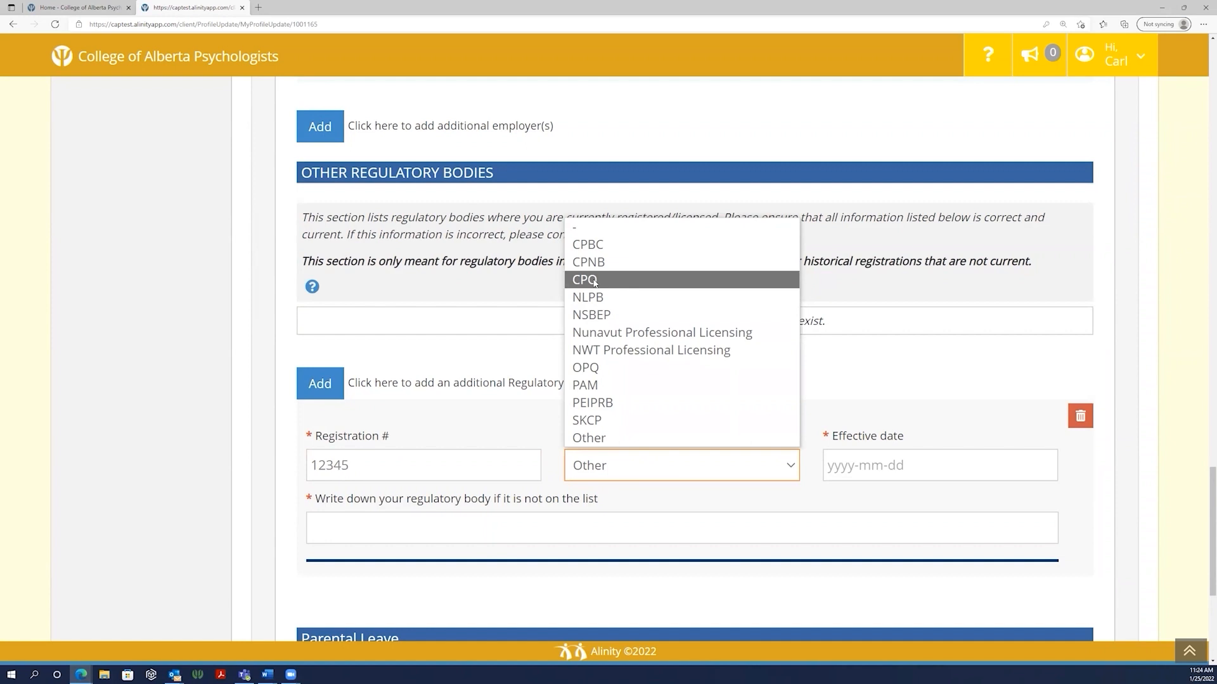
pyautogui.click(585, 278)
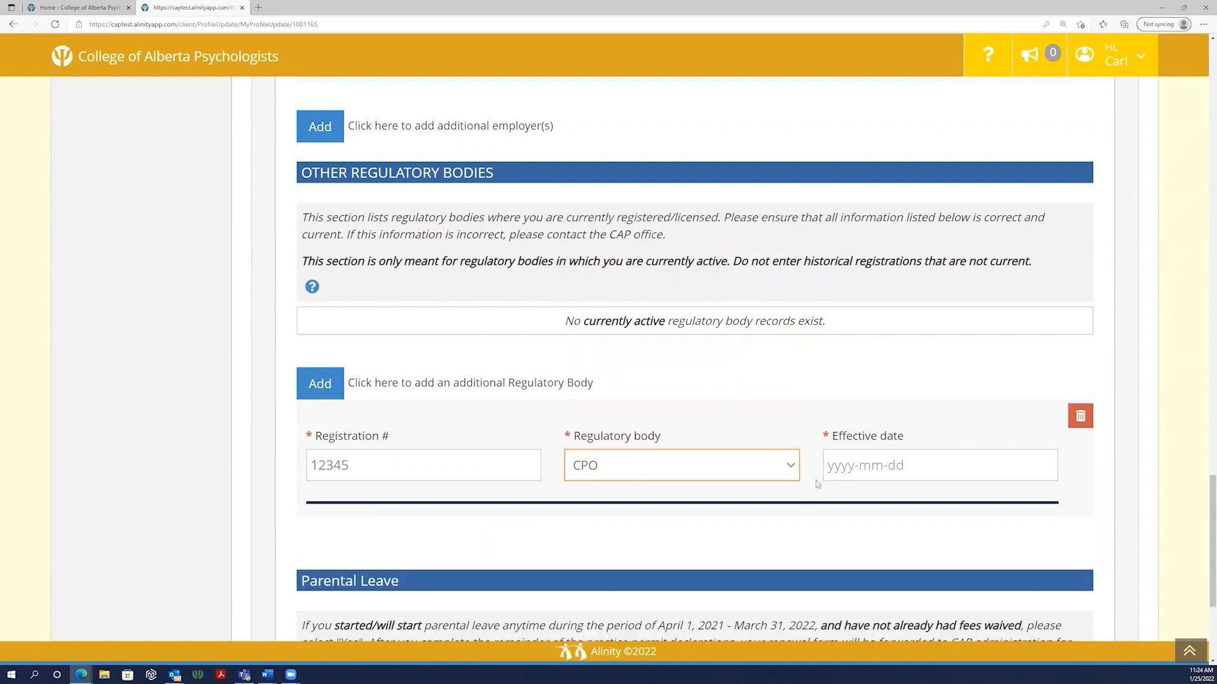
pyautogui.moveTo(885, 444)
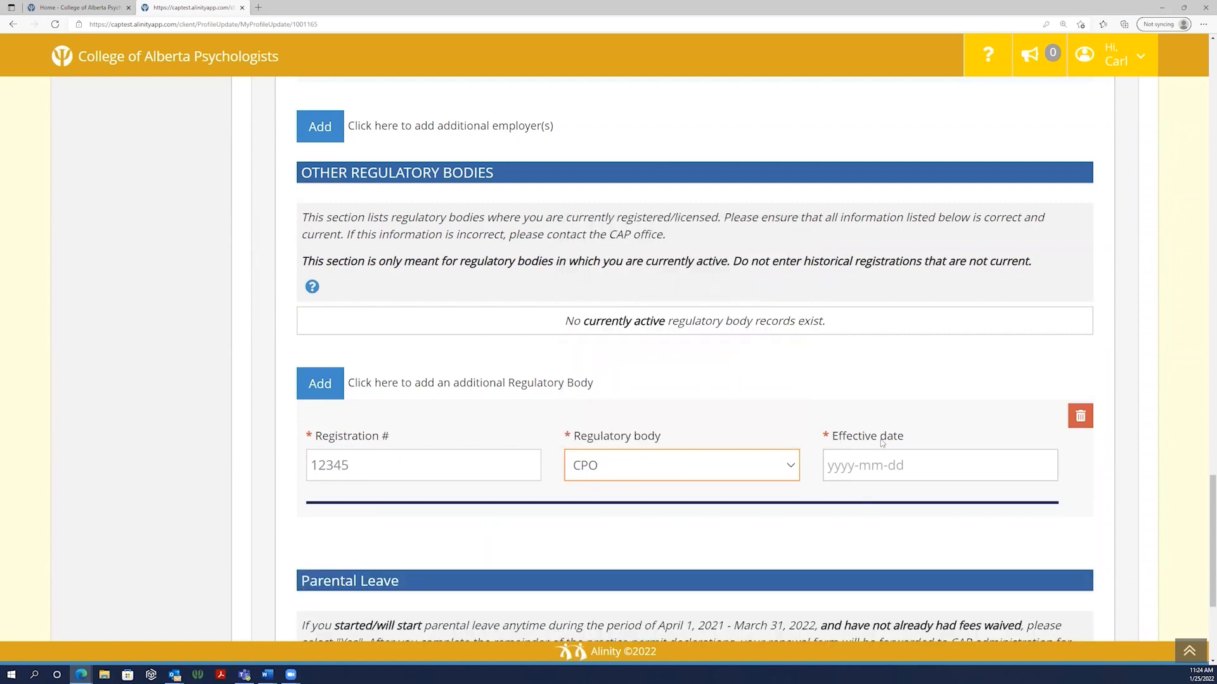
# - Set the regulatory body record's effective date to November 1, 2021
pyautogui.click(940, 465)
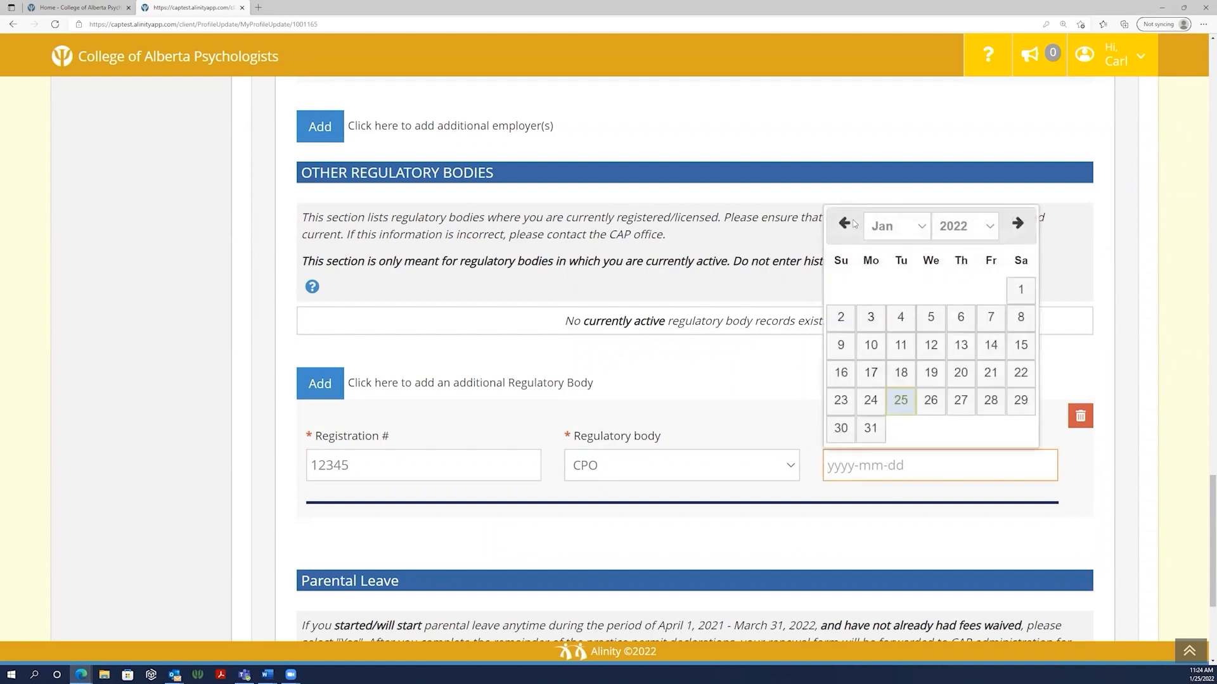
pyautogui.click(844, 224)
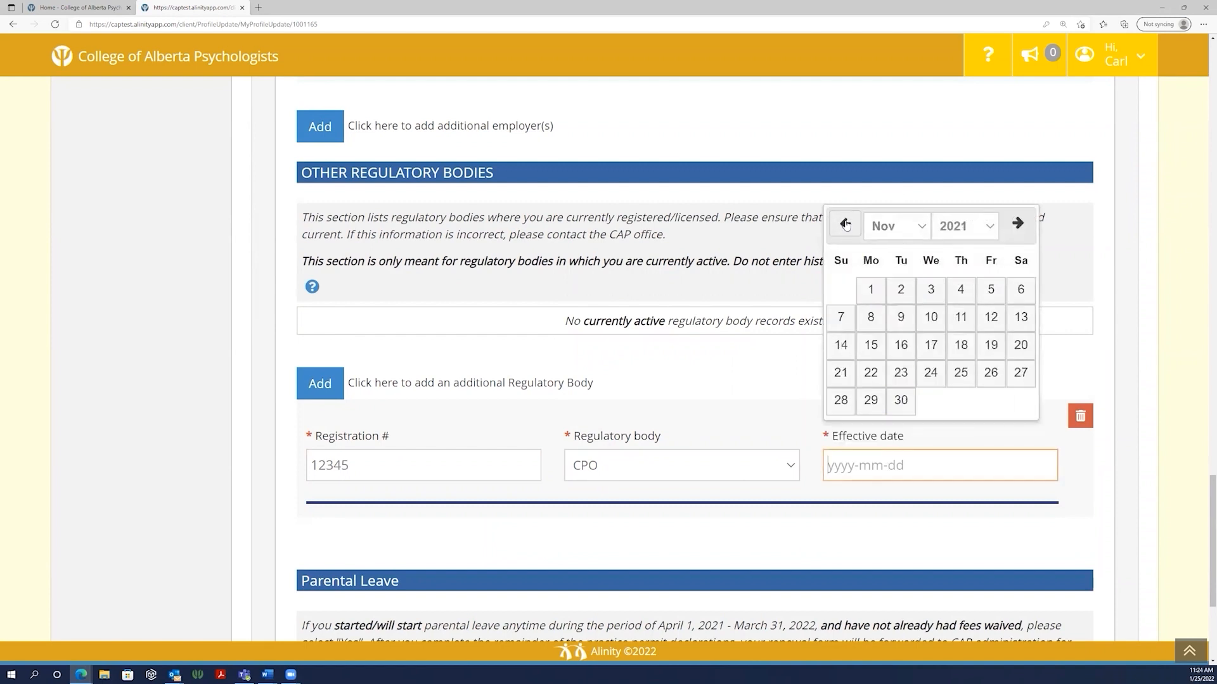
pyautogui.click(869, 289)
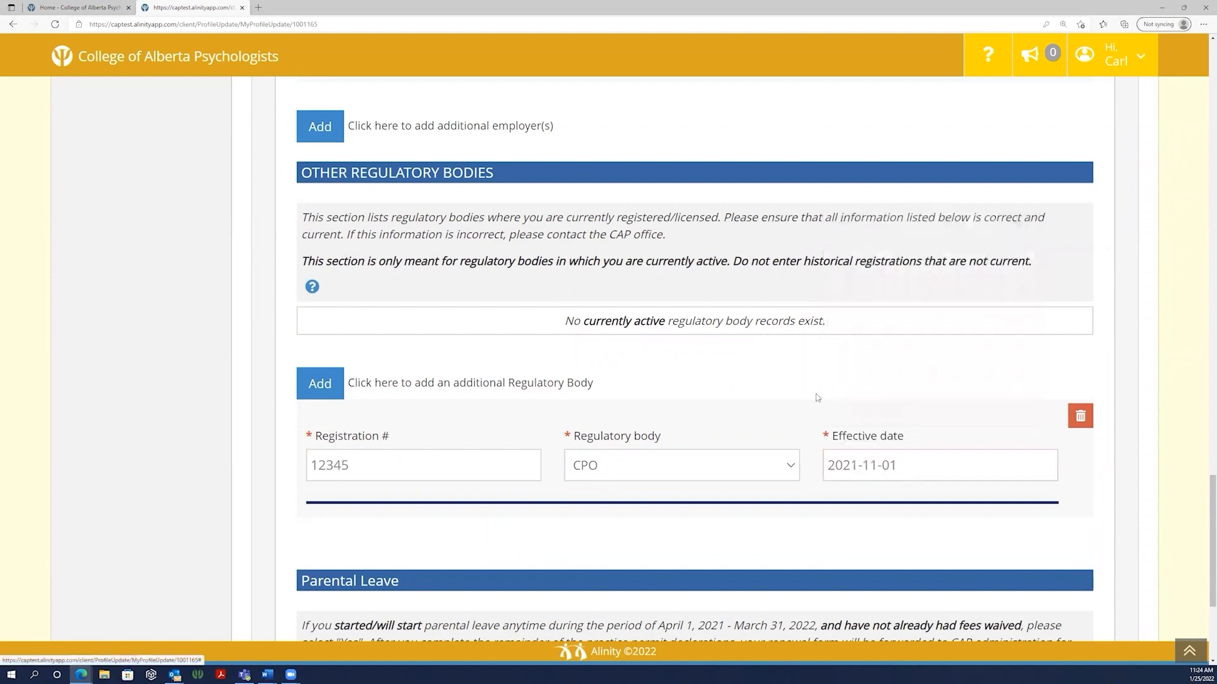
pyautogui.scroll(-3)
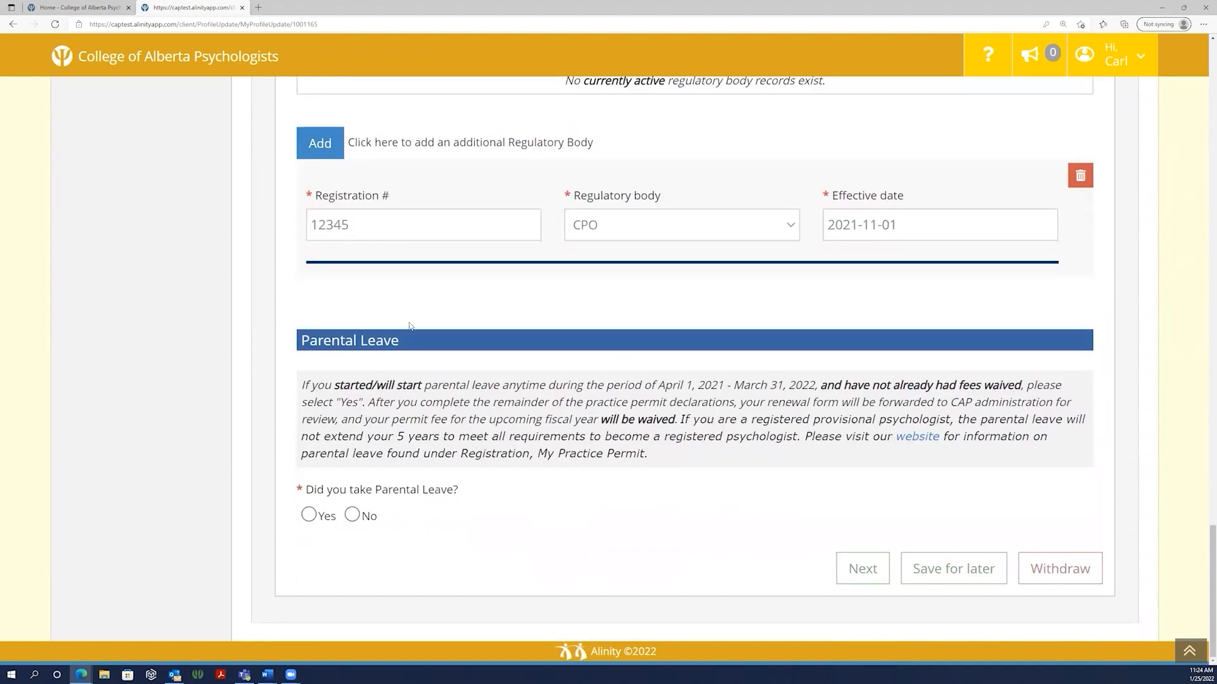
pyautogui.moveTo(443, 560)
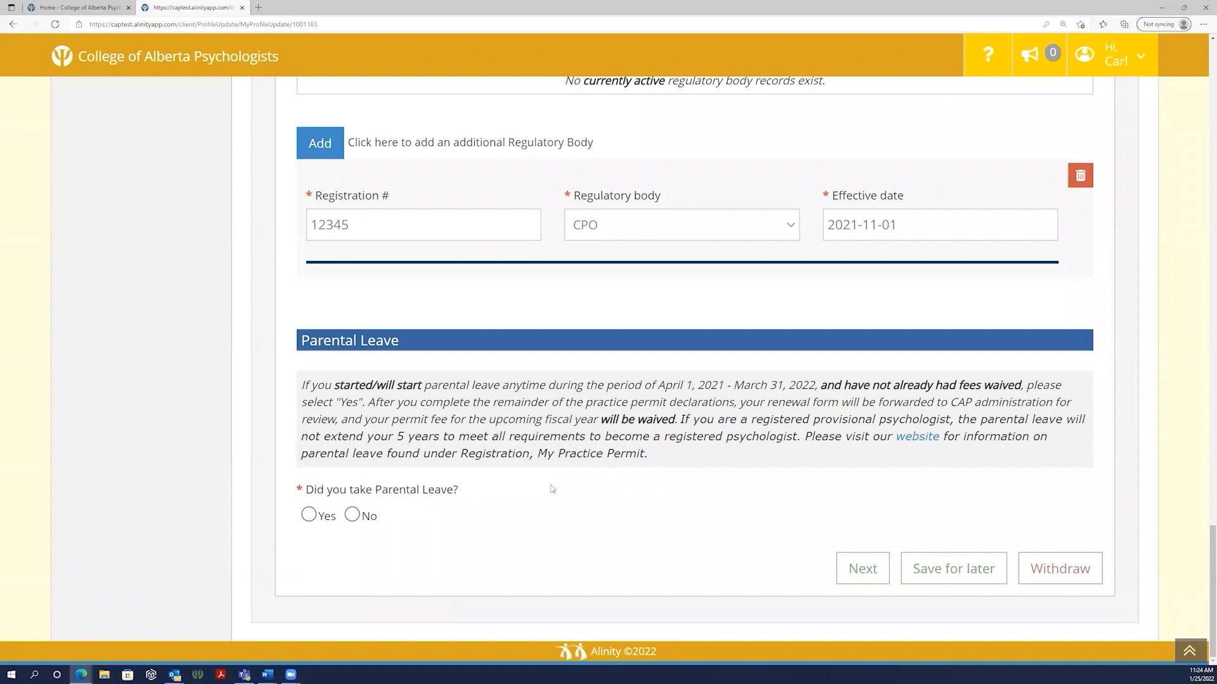
pyautogui.moveTo(455, 527)
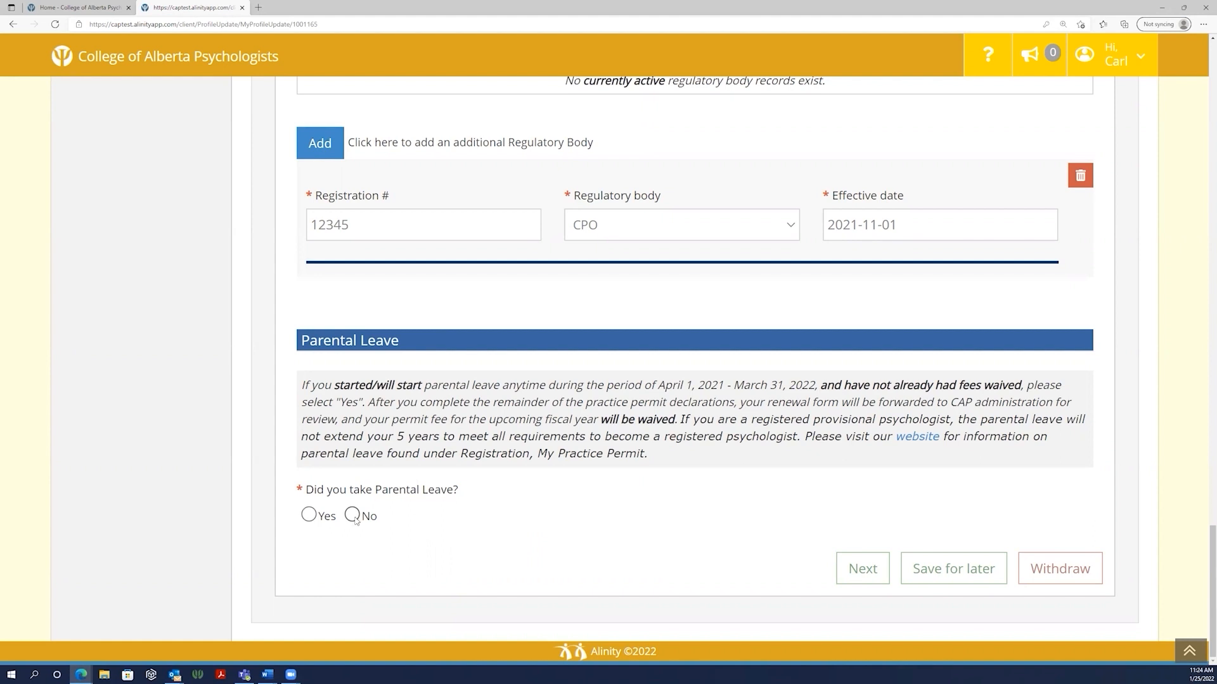
# - Answer No to parental leave and save the profile update to reach the CCP step
pyautogui.click(352, 515)
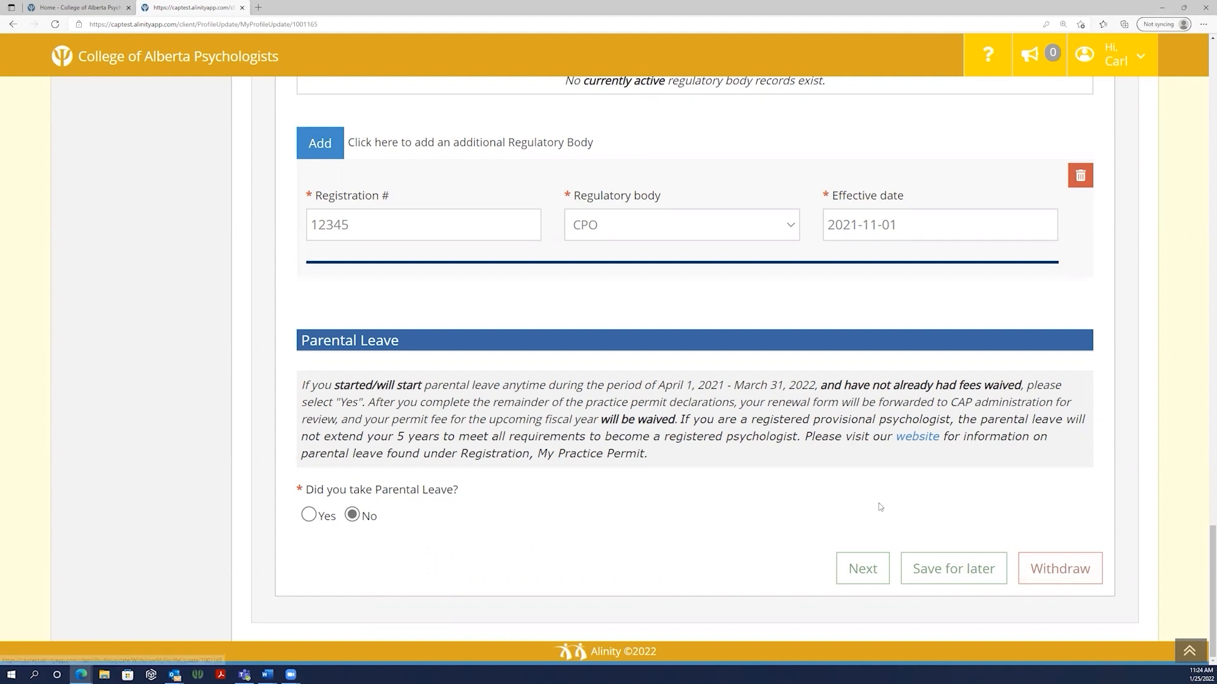
pyautogui.click(862, 568)
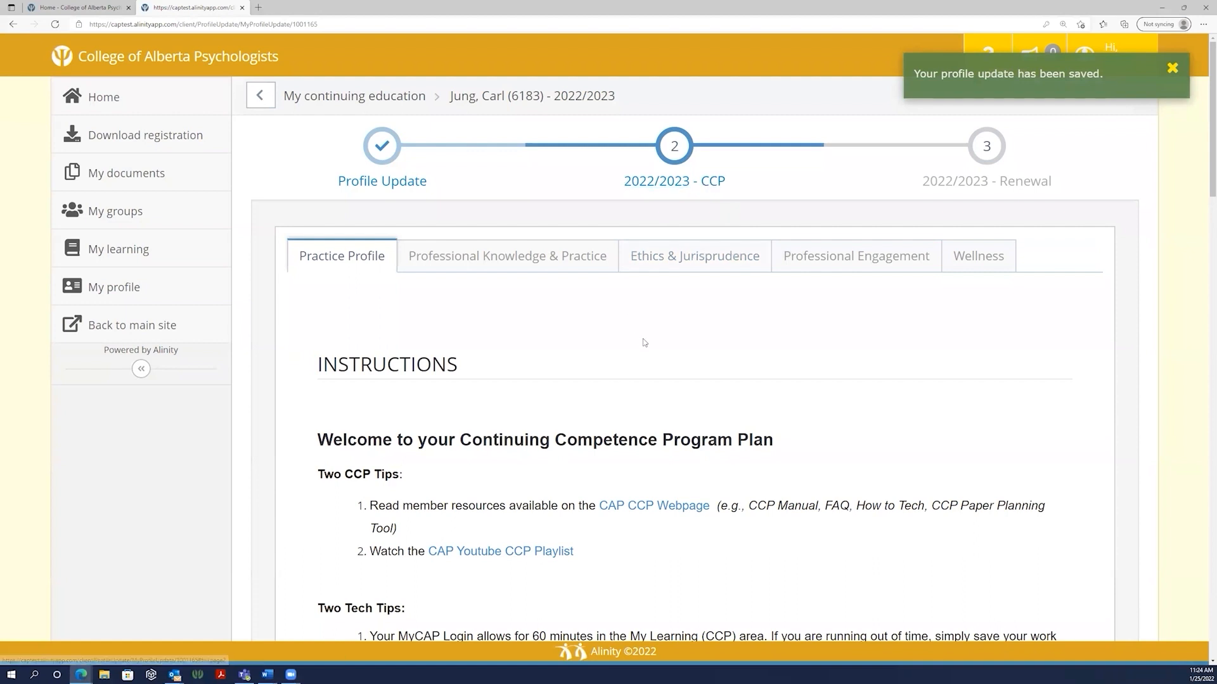
pyautogui.moveTo(681, 341)
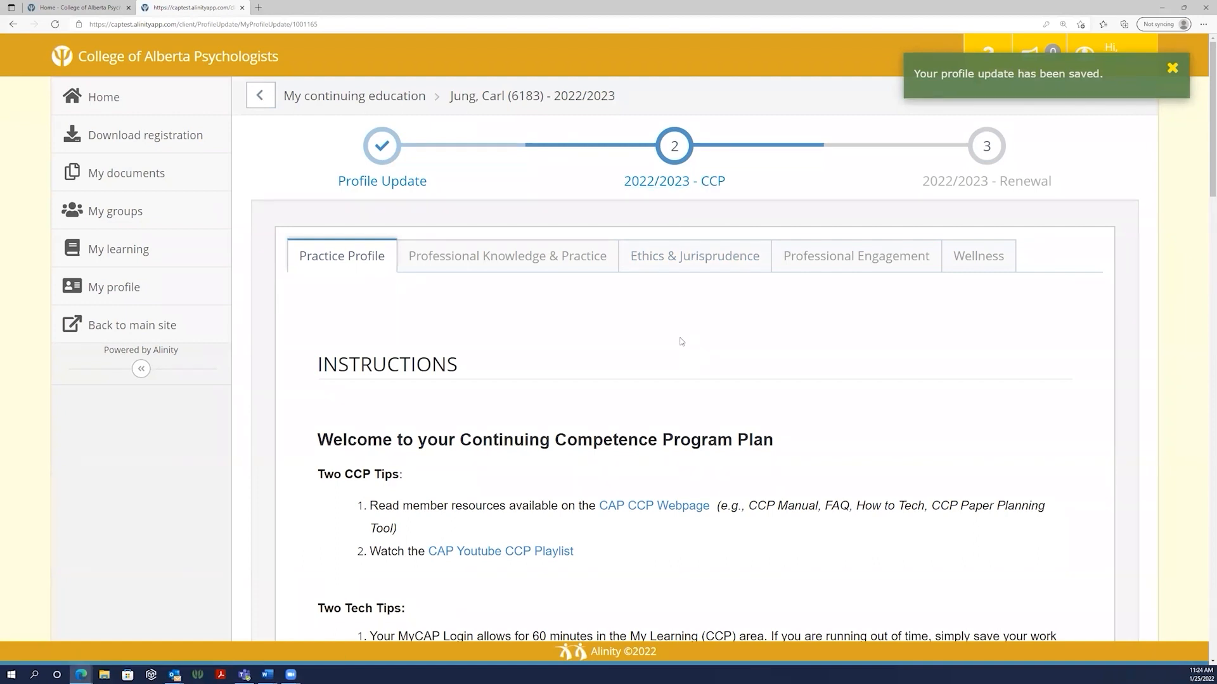
# - Scroll through the CCP plan down to the Wellness goal 'Engage in physical activity 3 times a week'
pyautogui.scroll(-3)
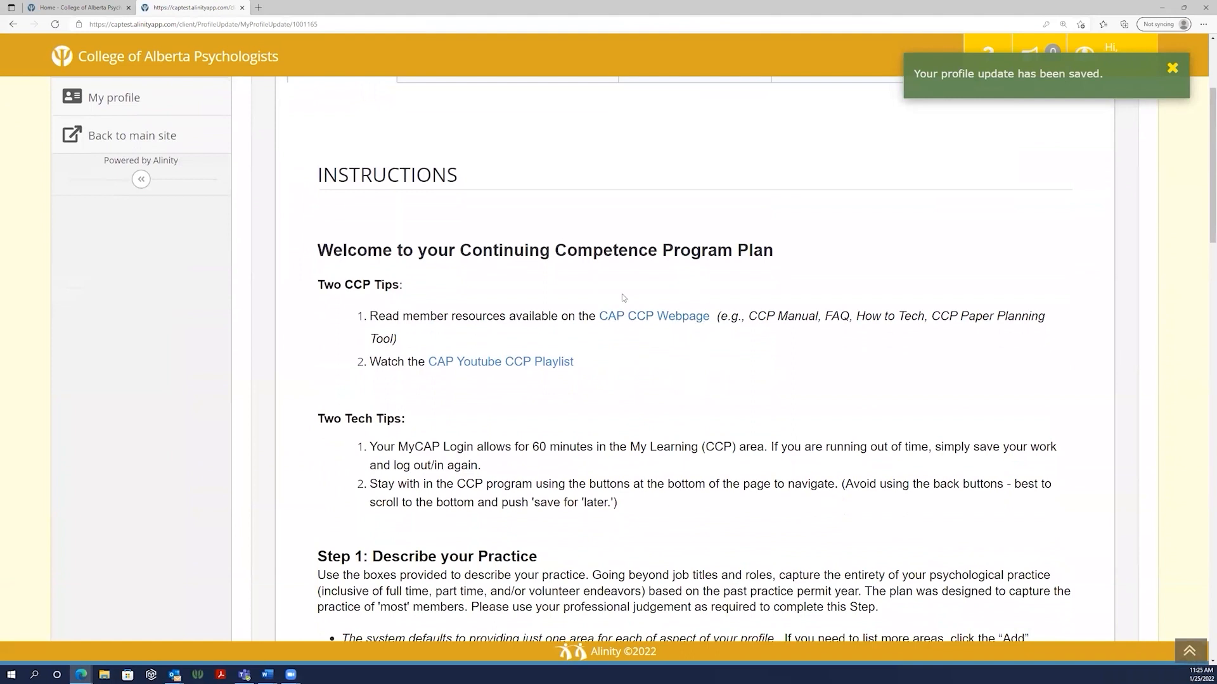
pyautogui.moveTo(619, 283)
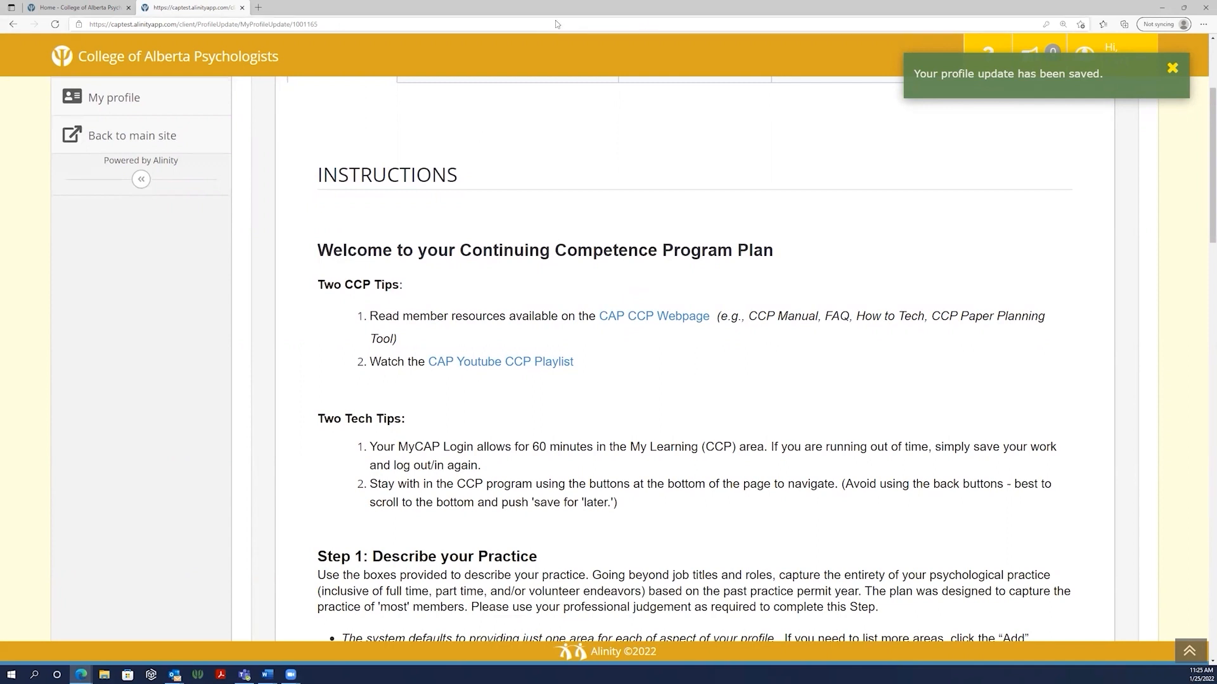
pyautogui.scroll(-3)
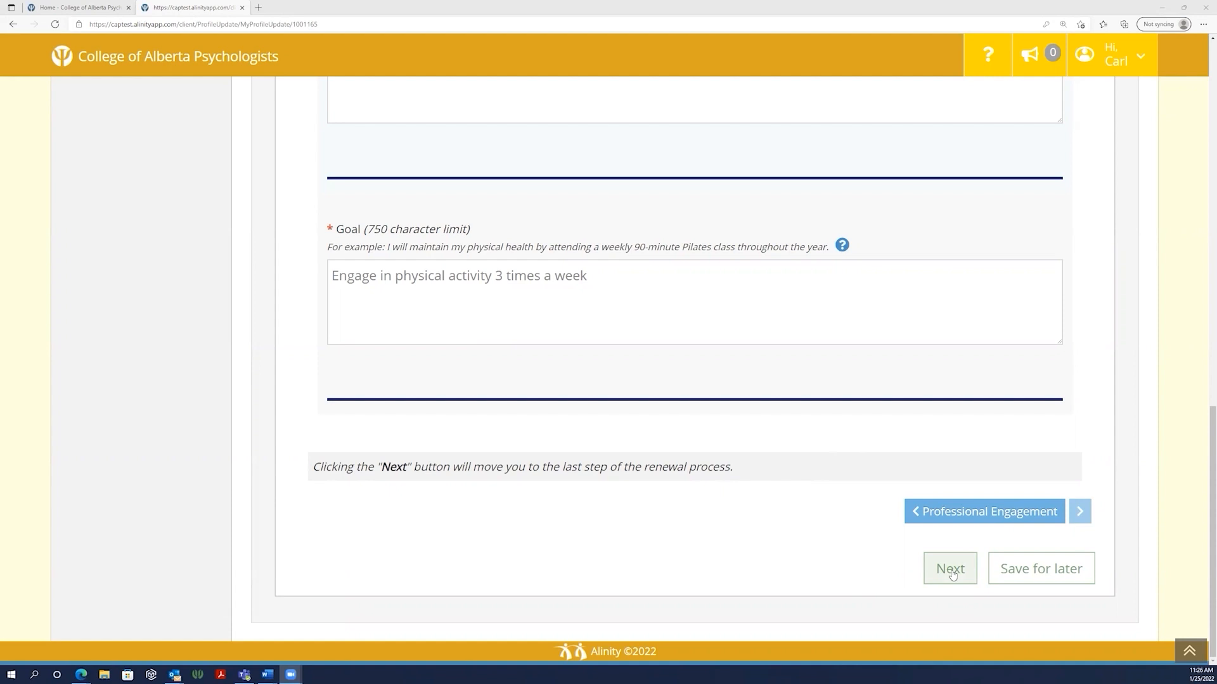
# - On the renewal step, set insurance provider BMS/Lloyds with renewal date April 1, 2022
pyautogui.click(950, 567)
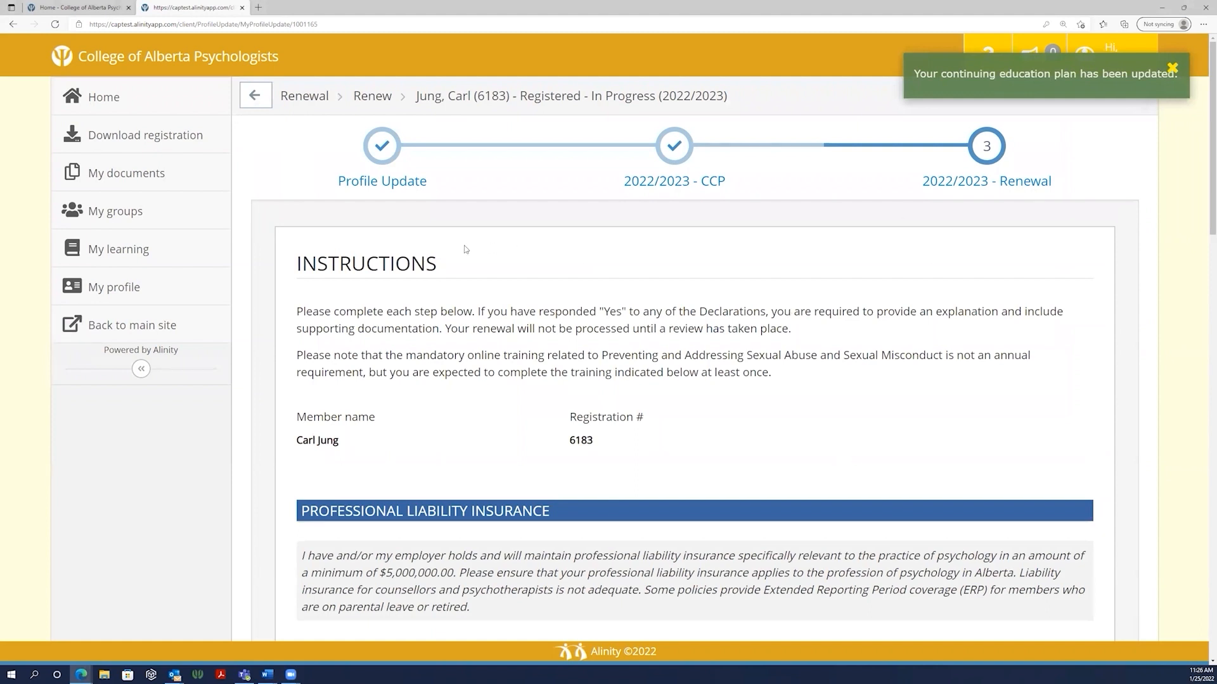
pyautogui.scroll(-3)
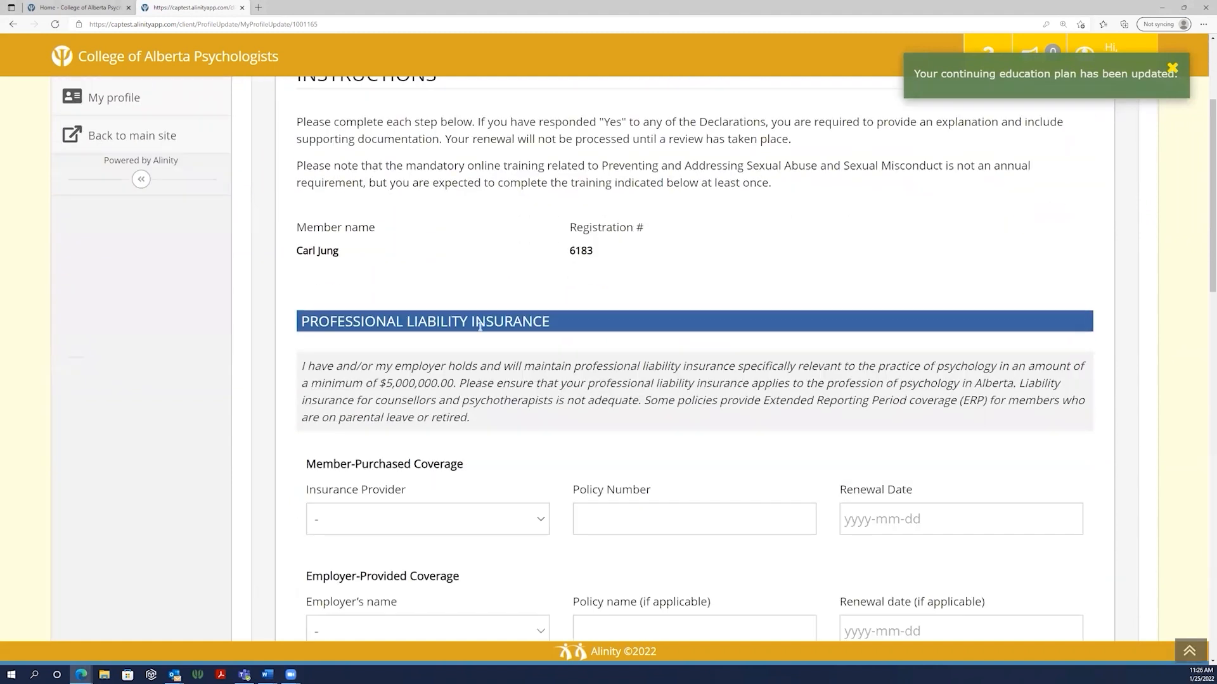
pyautogui.scroll(-3)
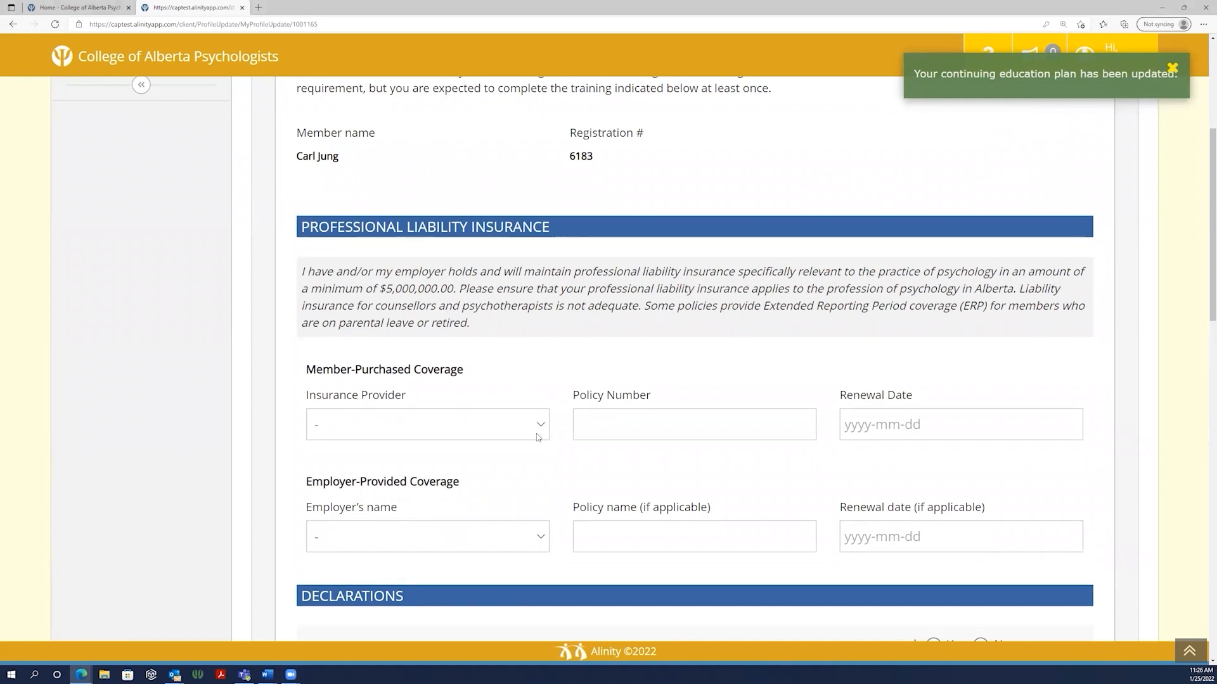
pyautogui.moveTo(532, 433)
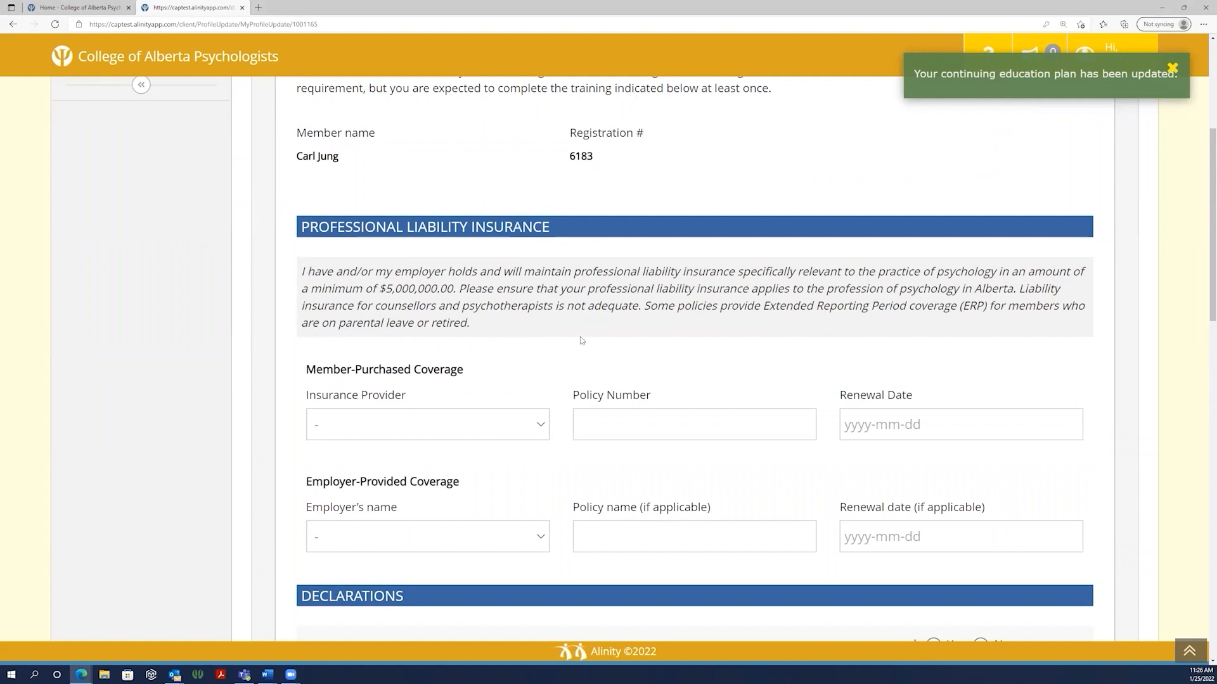
pyautogui.moveTo(813, 256)
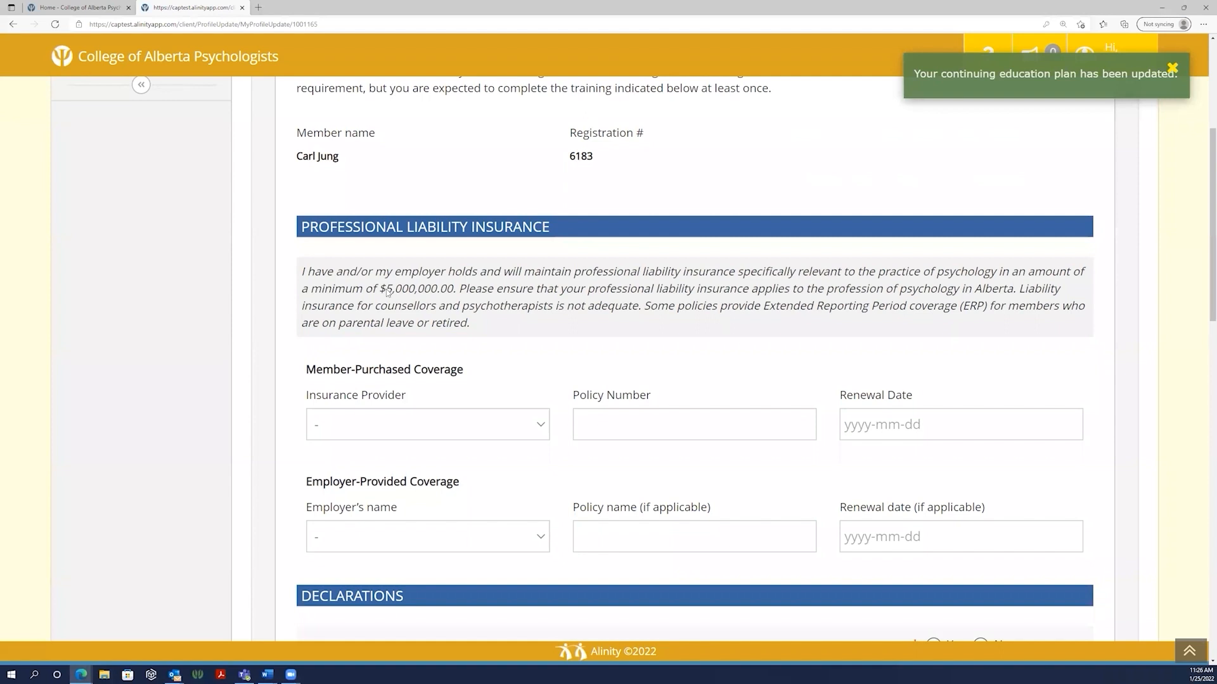
pyautogui.click(428, 424)
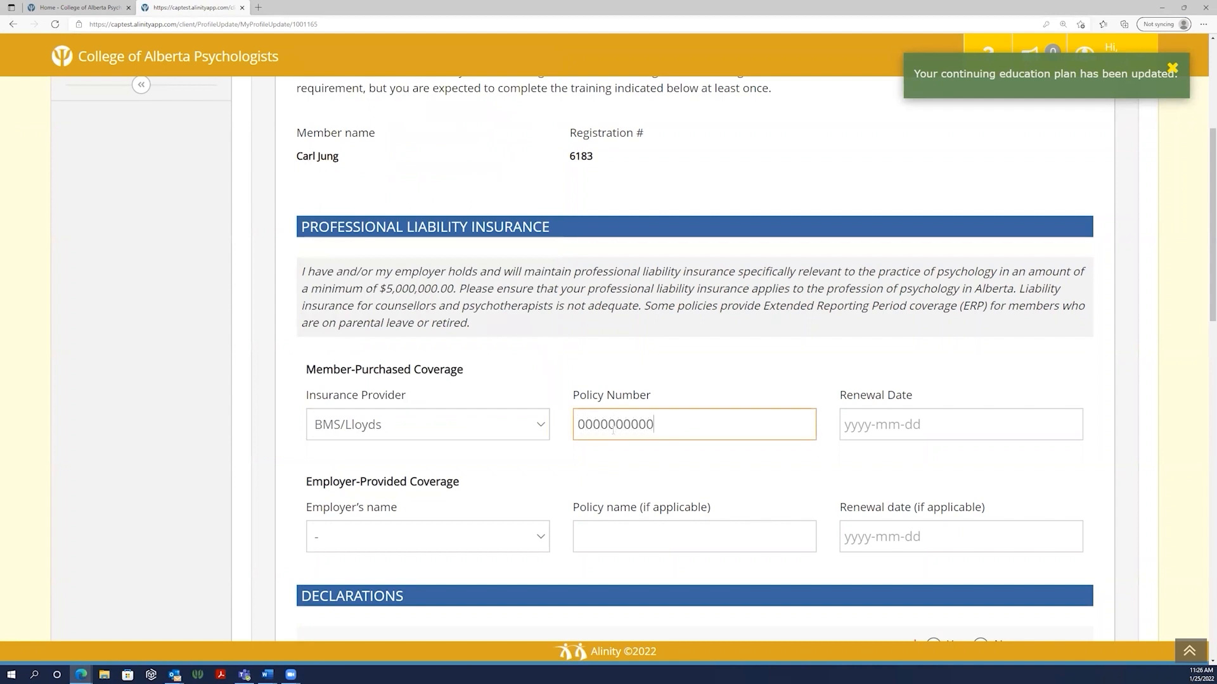
pyautogui.click(961, 424)
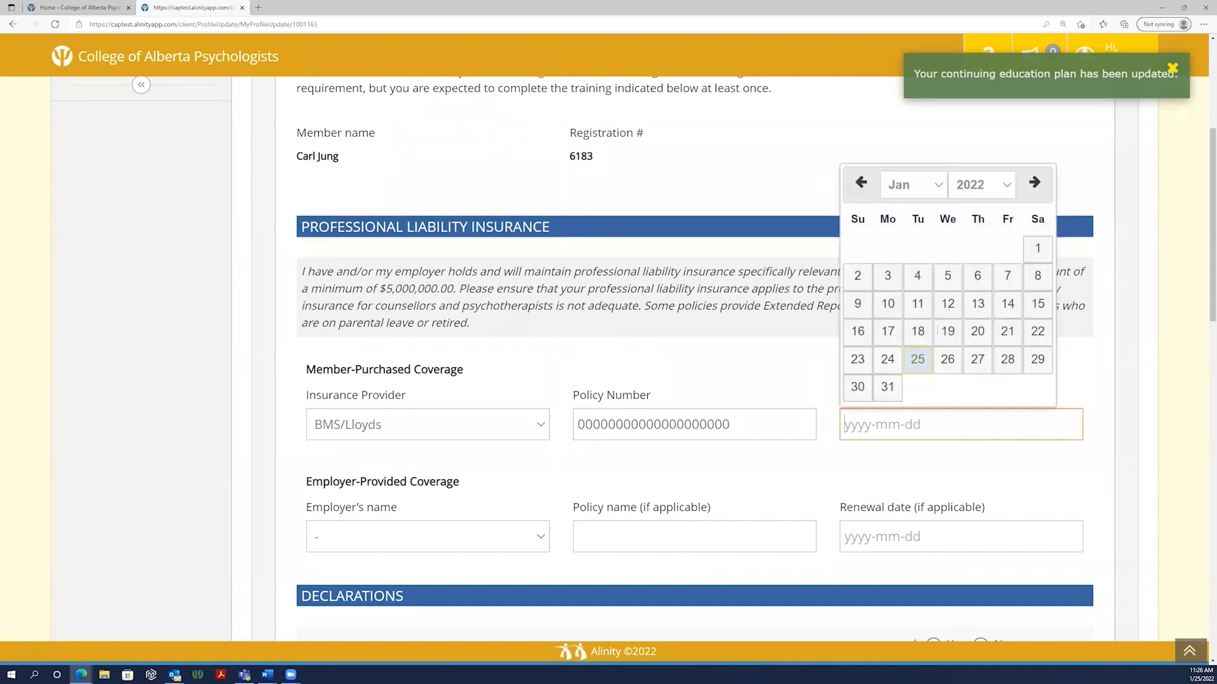
pyautogui.click(1034, 184)
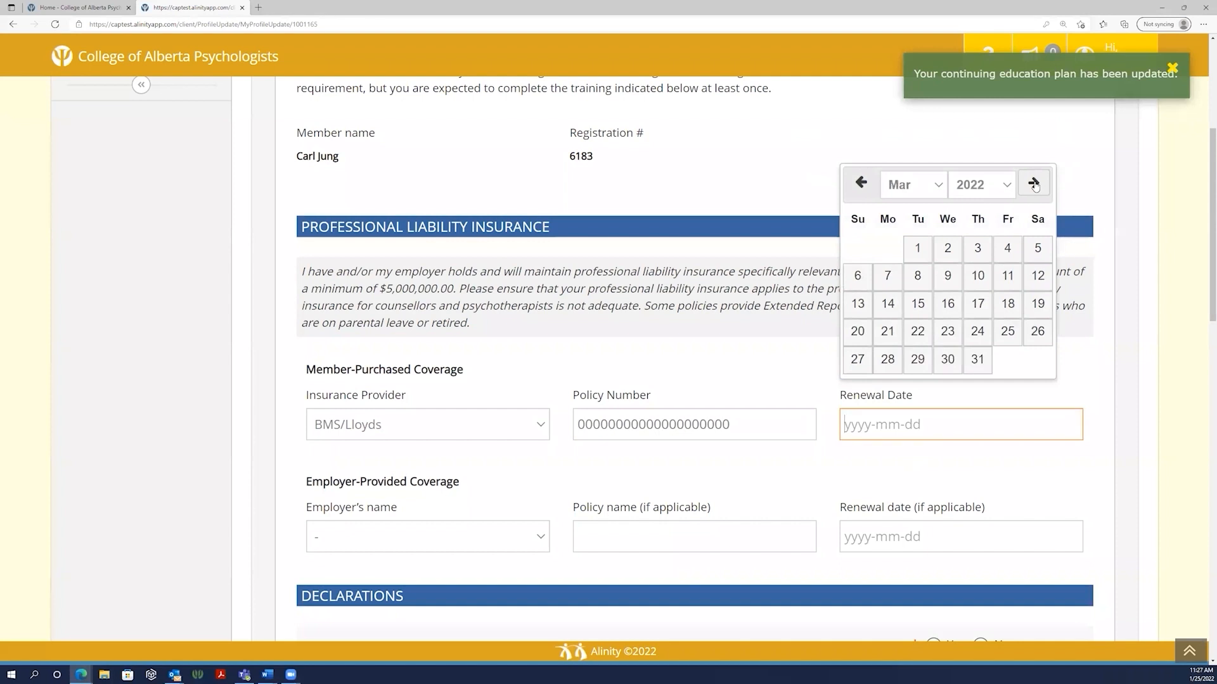
pyautogui.click(918, 249)
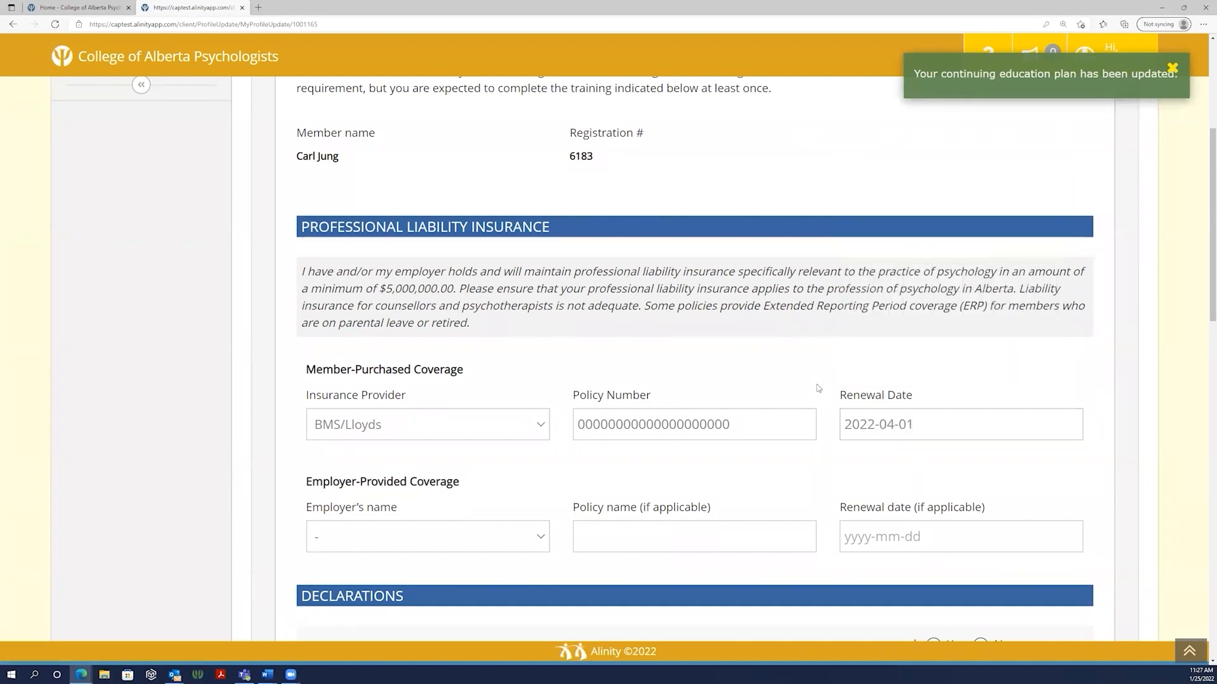
# - Answer No to the mental or physiological condition question and continue to the consent sections
pyautogui.scroll(-3)
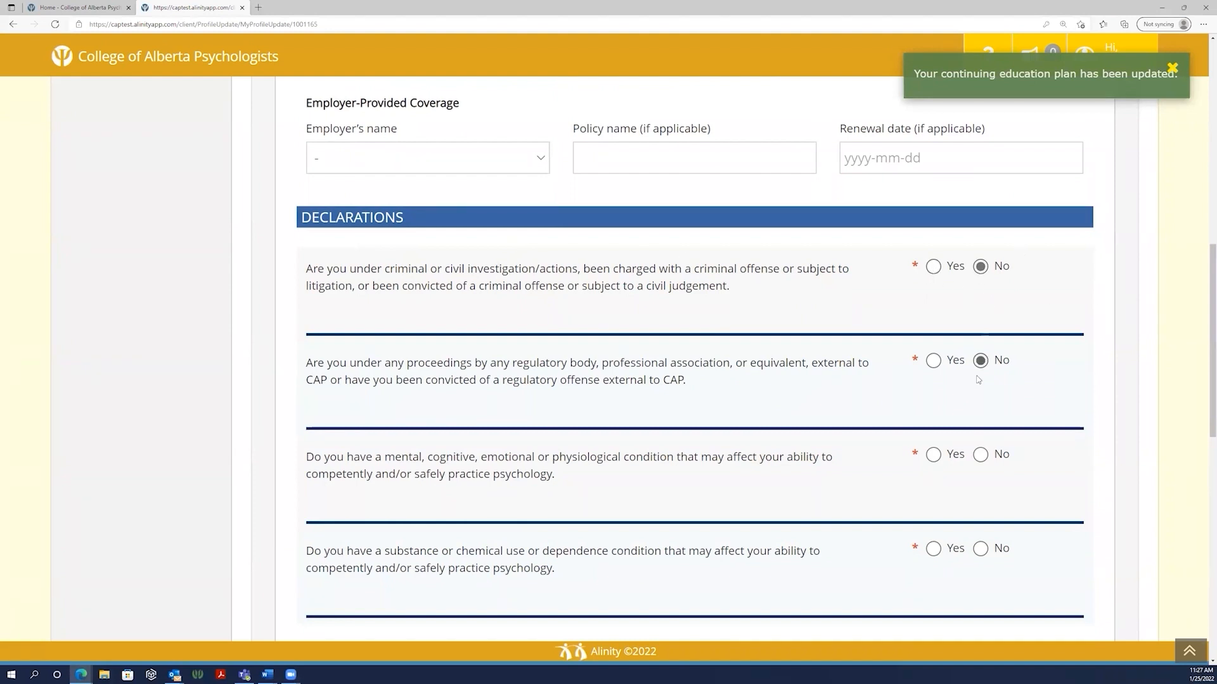
pyautogui.scroll(-3)
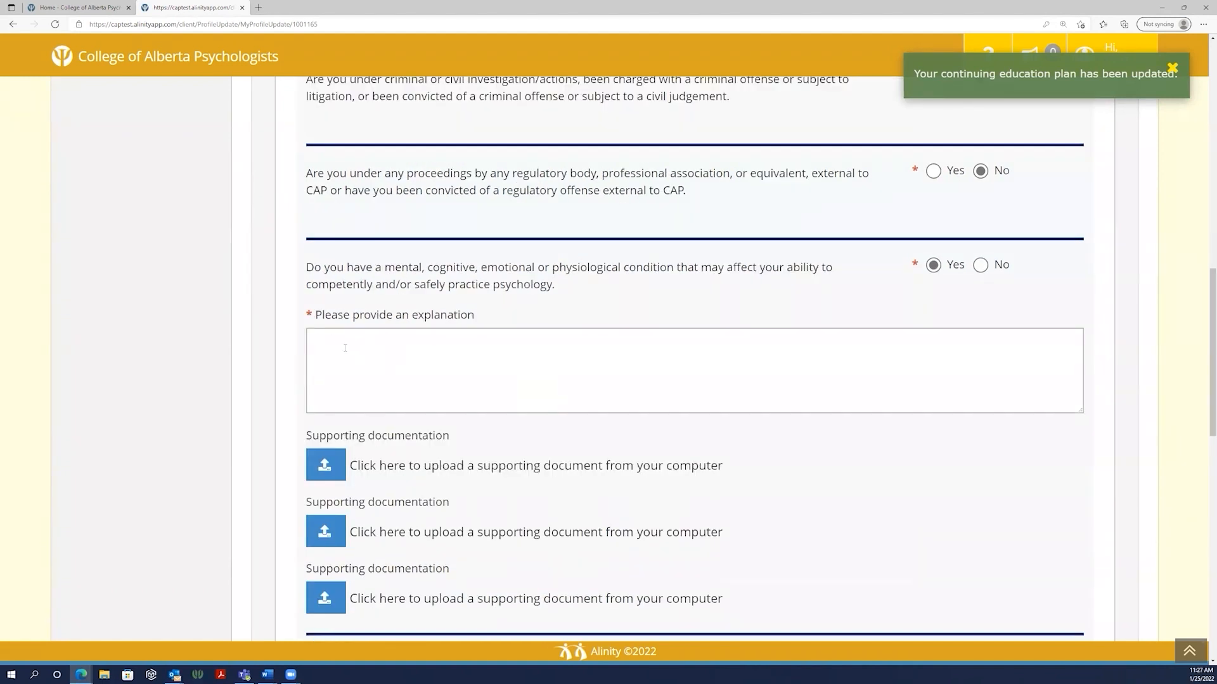
pyautogui.click(346, 359)
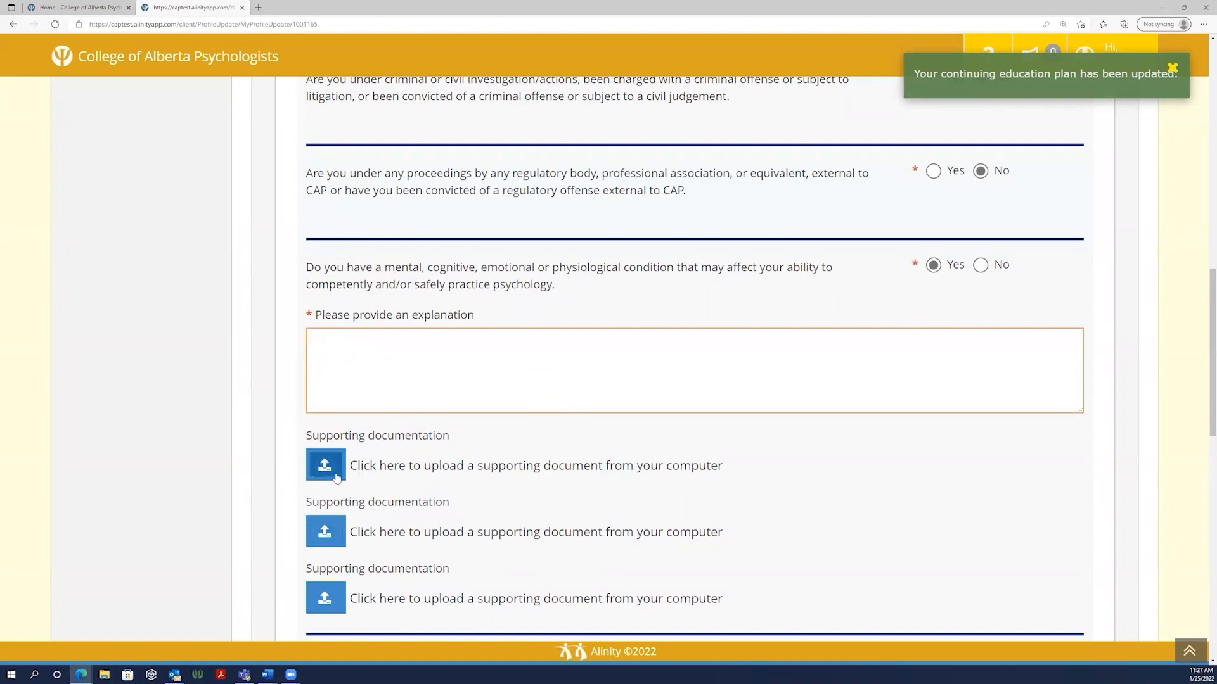
pyautogui.moveTo(1002, 334)
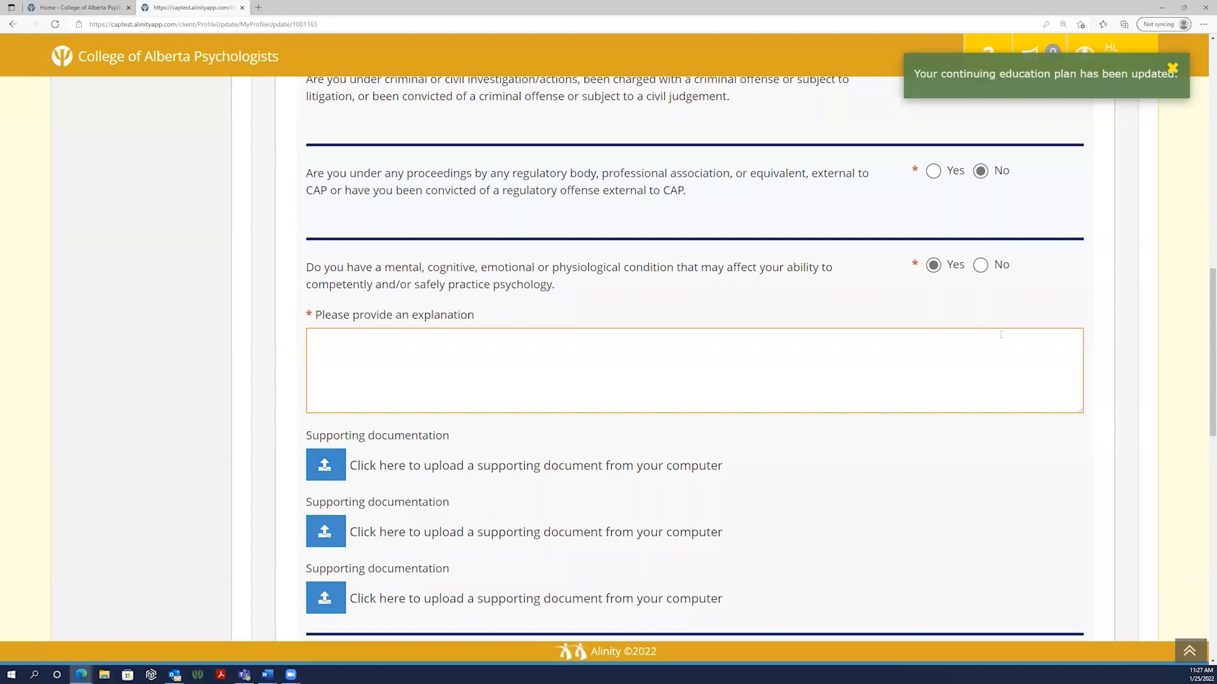
pyautogui.click(981, 264)
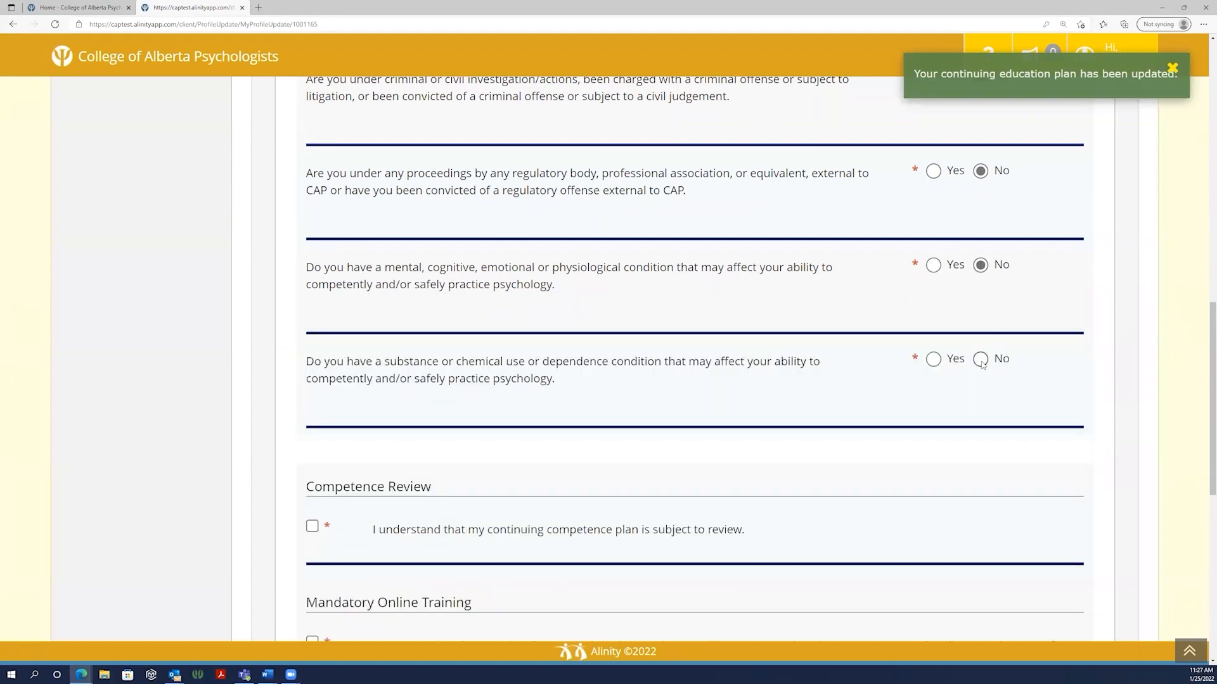
pyautogui.scroll(-3)
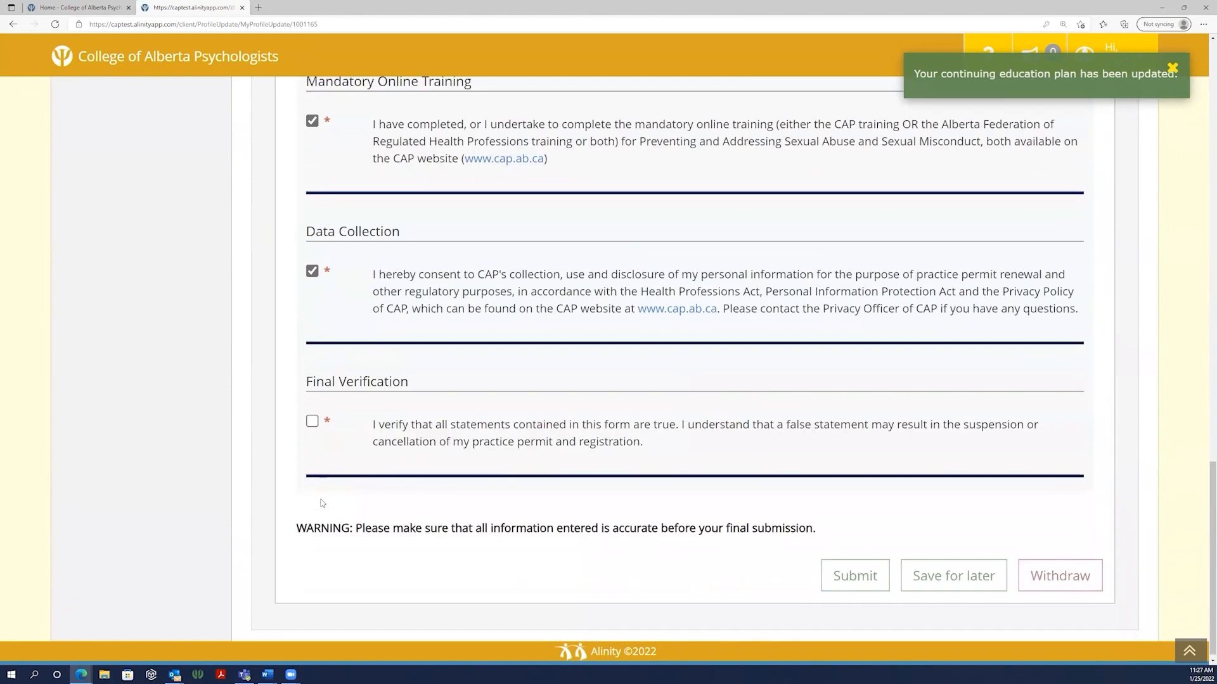
pyautogui.click(312, 421)
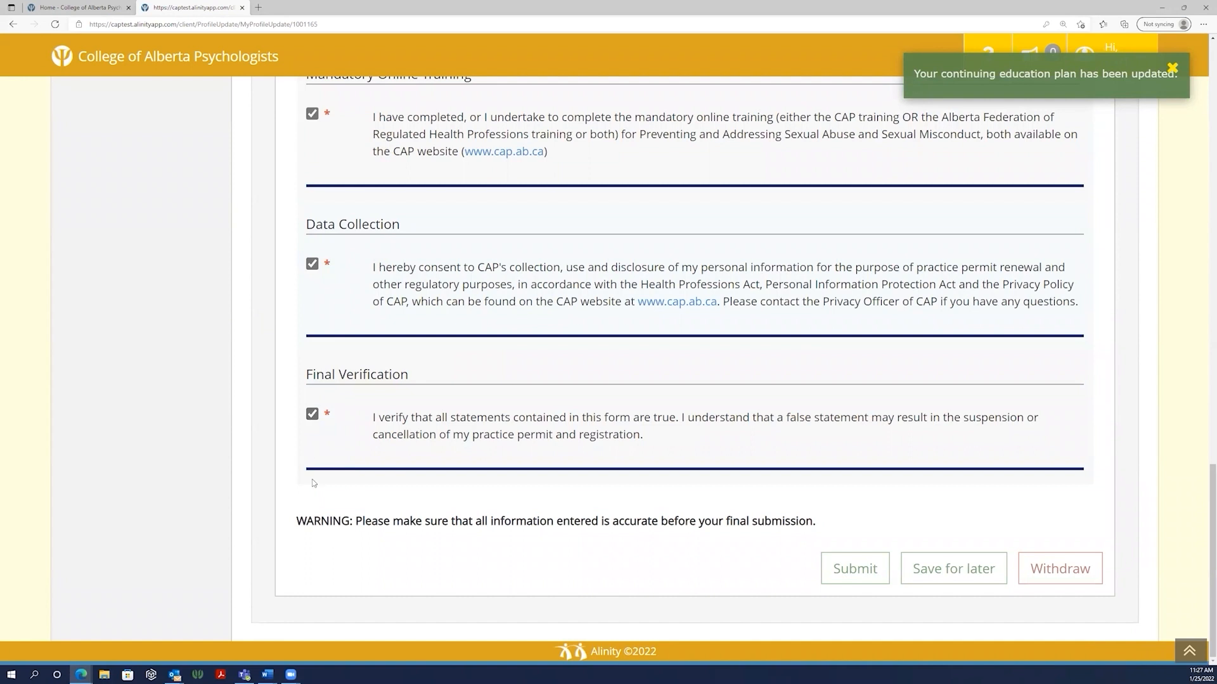
pyautogui.moveTo(864, 573)
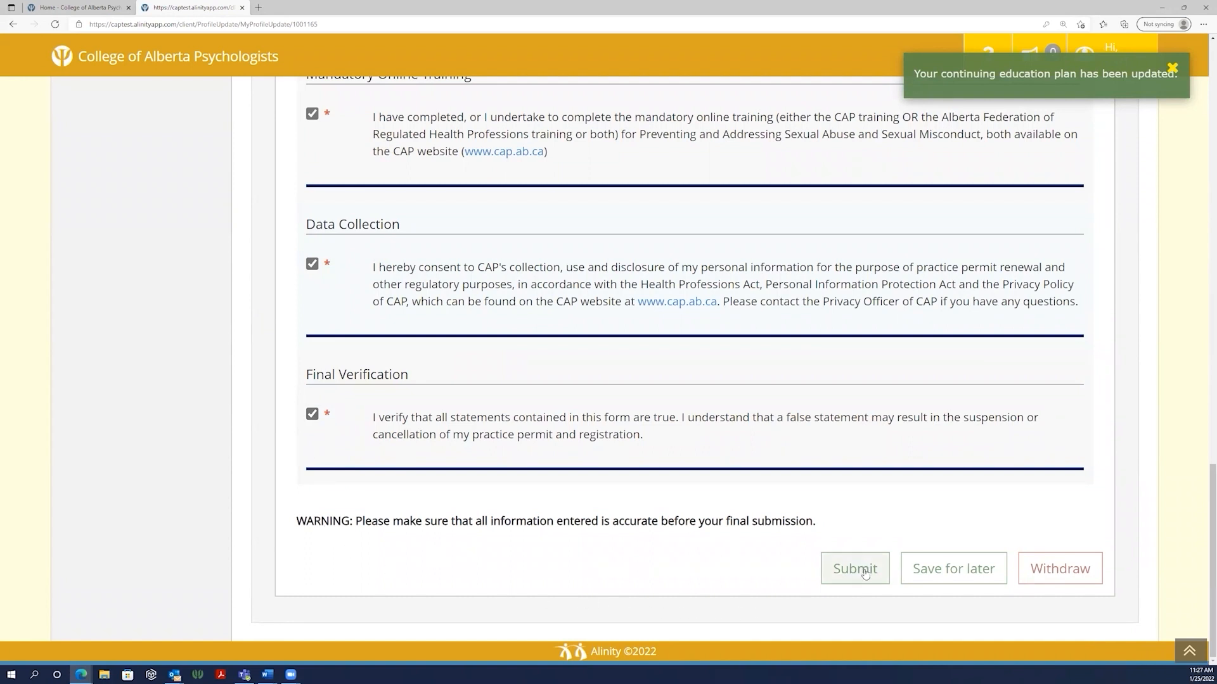
pyautogui.click(854, 568)
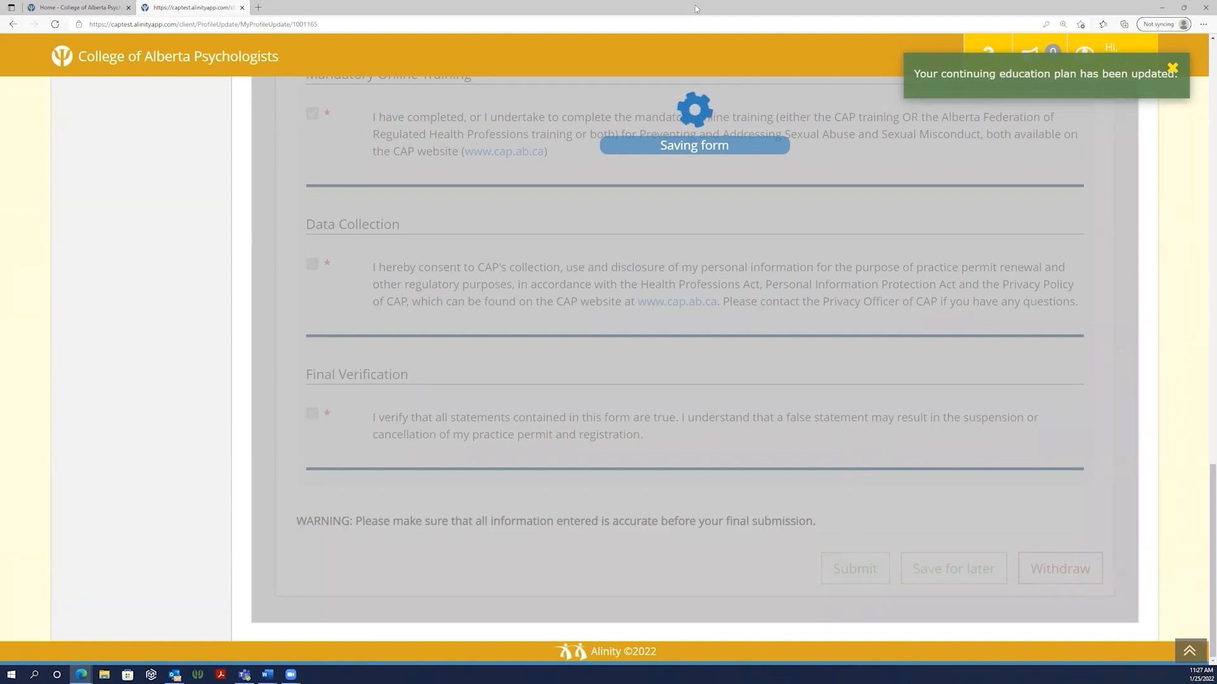
pyautogui.click(854, 567)
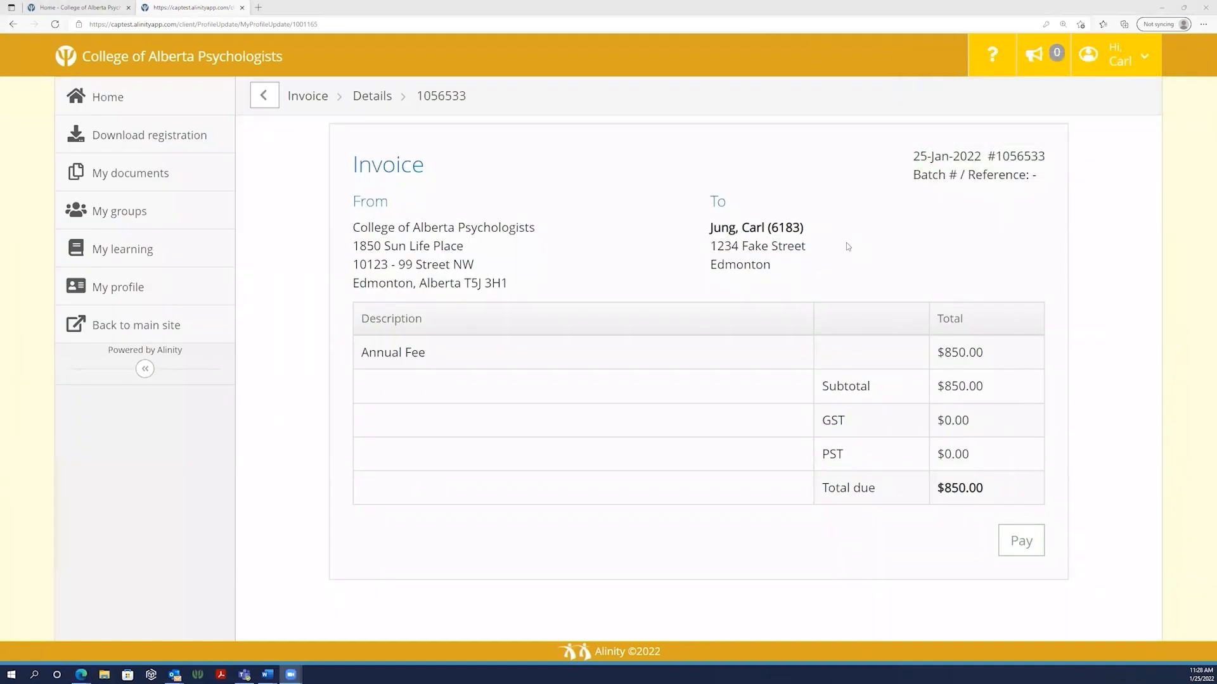
pyautogui.moveTo(487, 215)
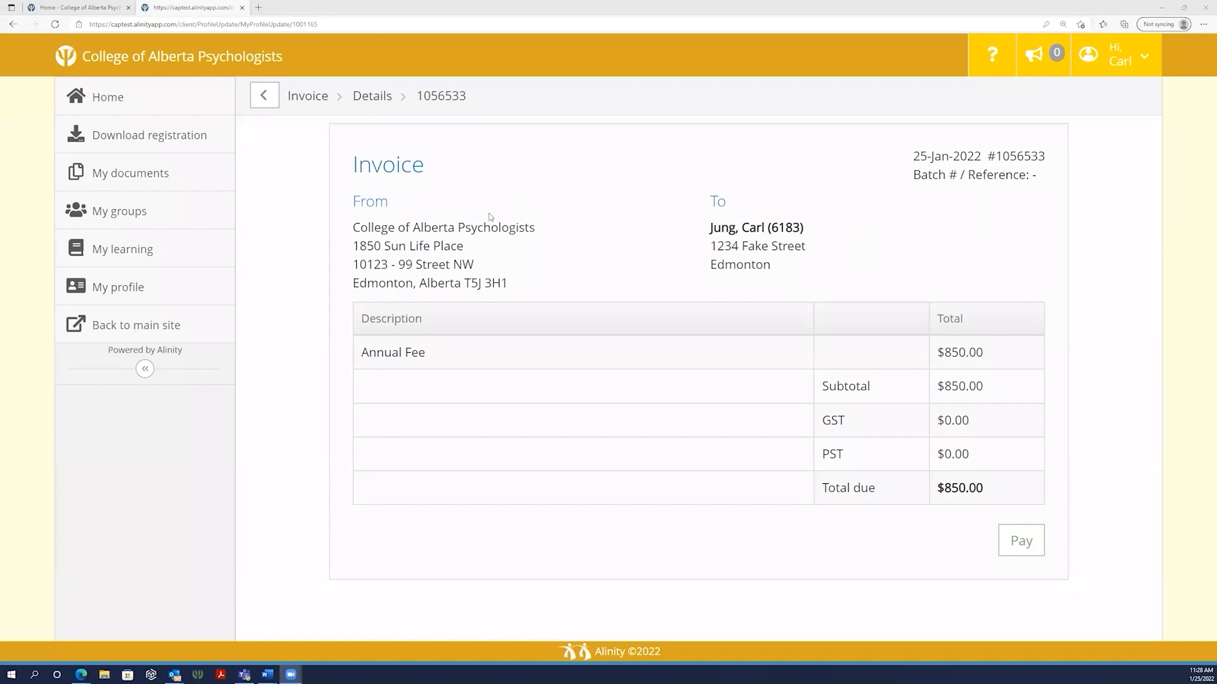
pyautogui.moveTo(338, 236)
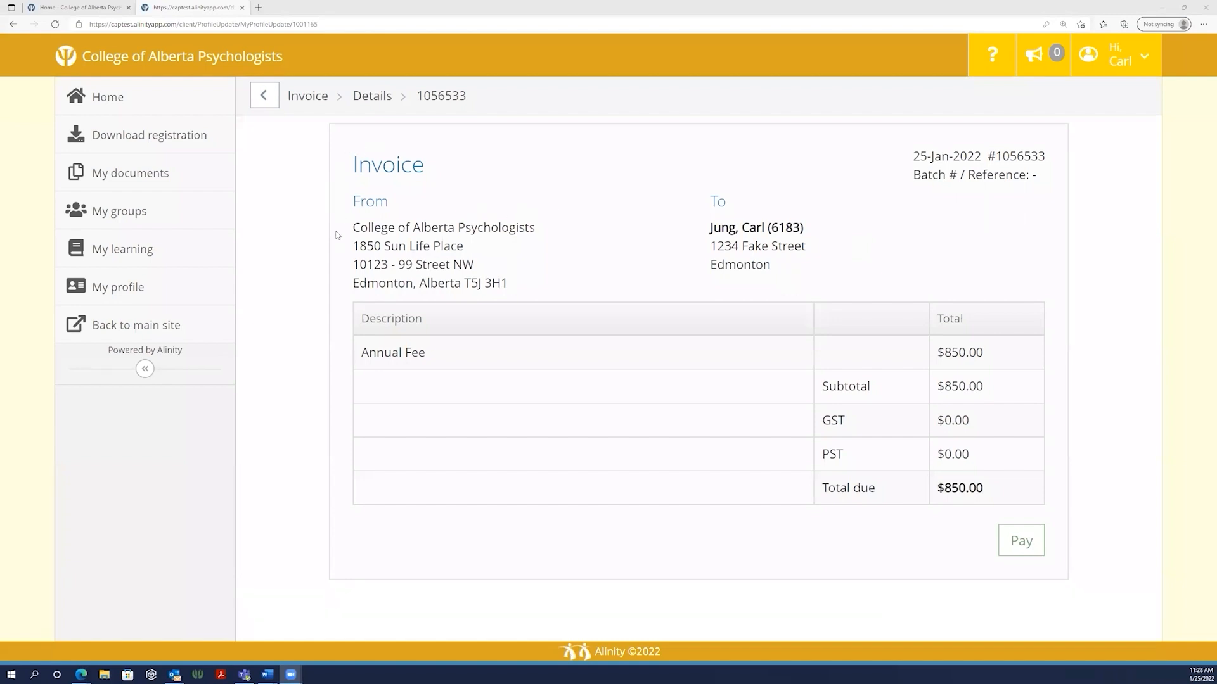
pyautogui.moveTo(1076, 569)
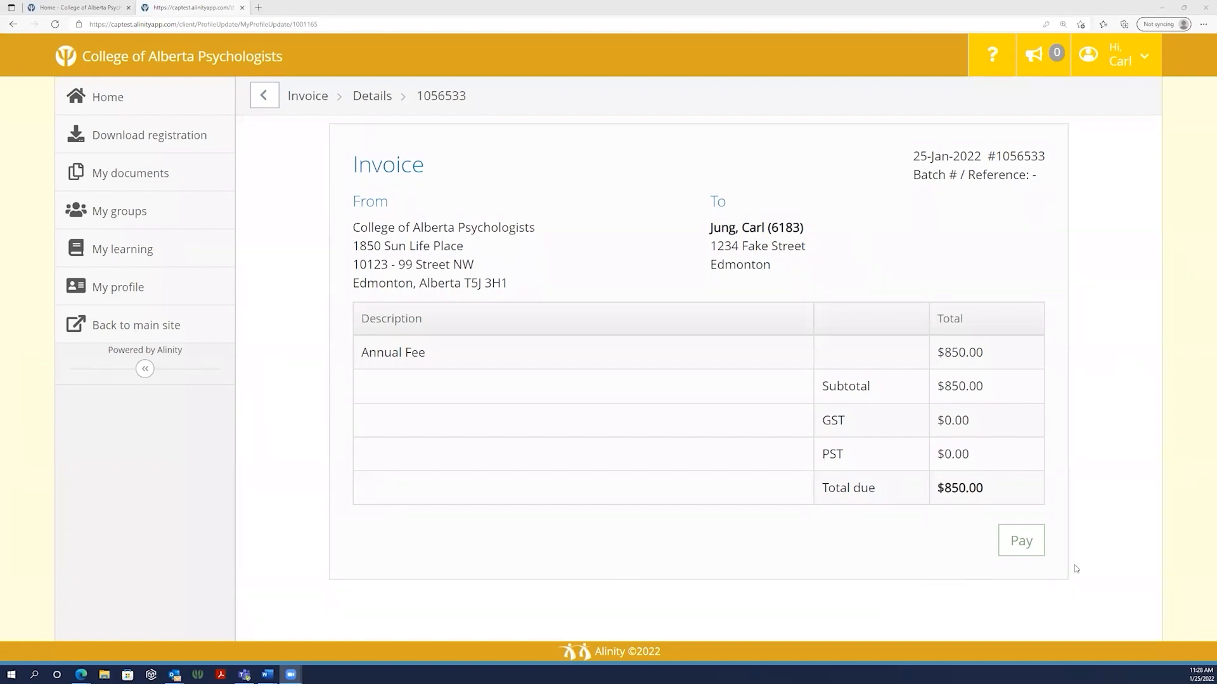
pyautogui.moveTo(426, 106)
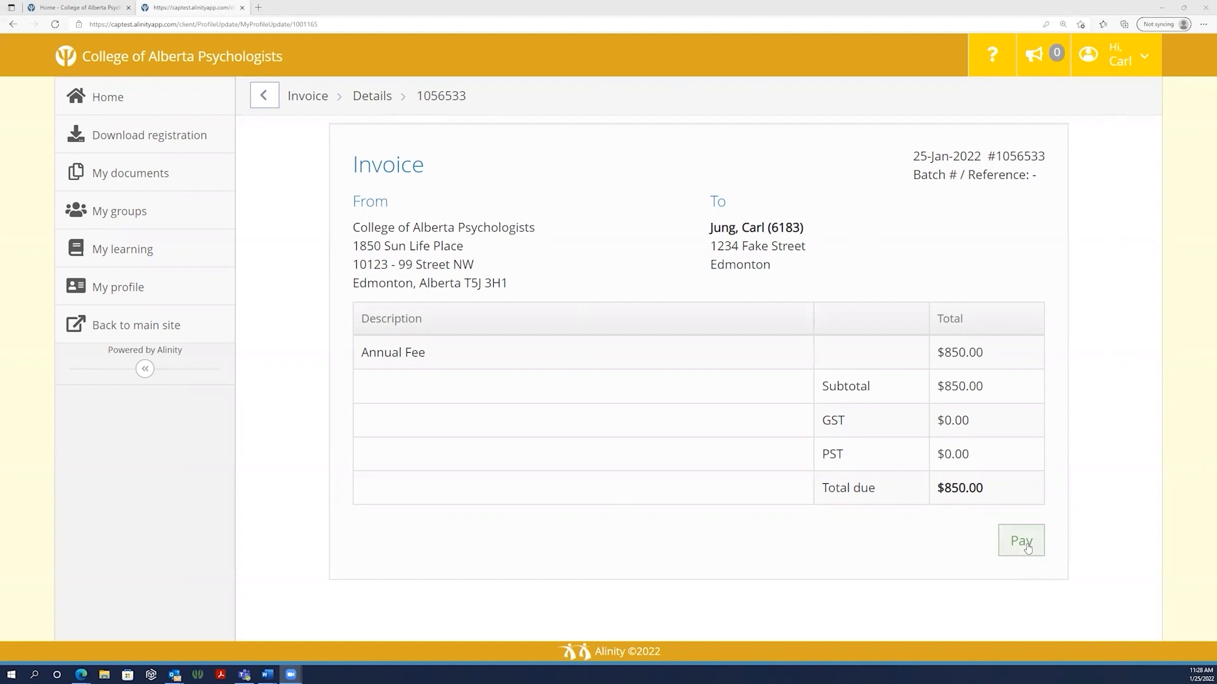
# - Pay the $850.00 Annual Fee invoice and review the Registered status through 31-Mar-2023 on the home page
pyautogui.click(1020, 540)
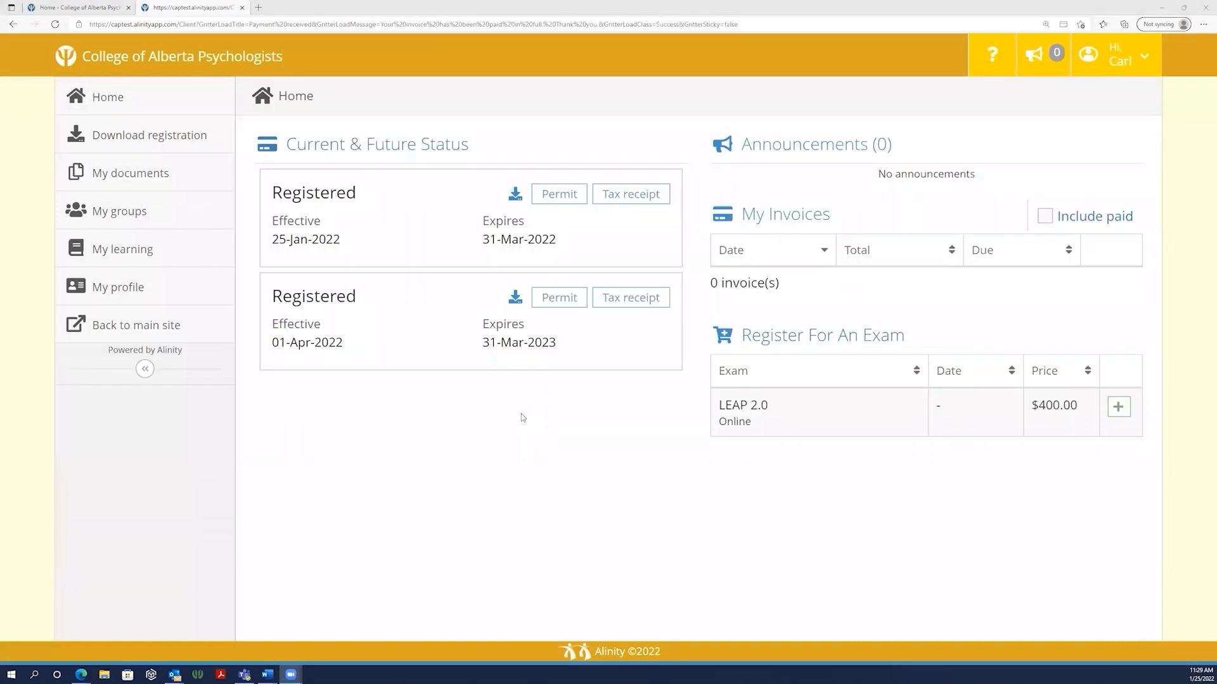
pyautogui.moveTo(542, 450)
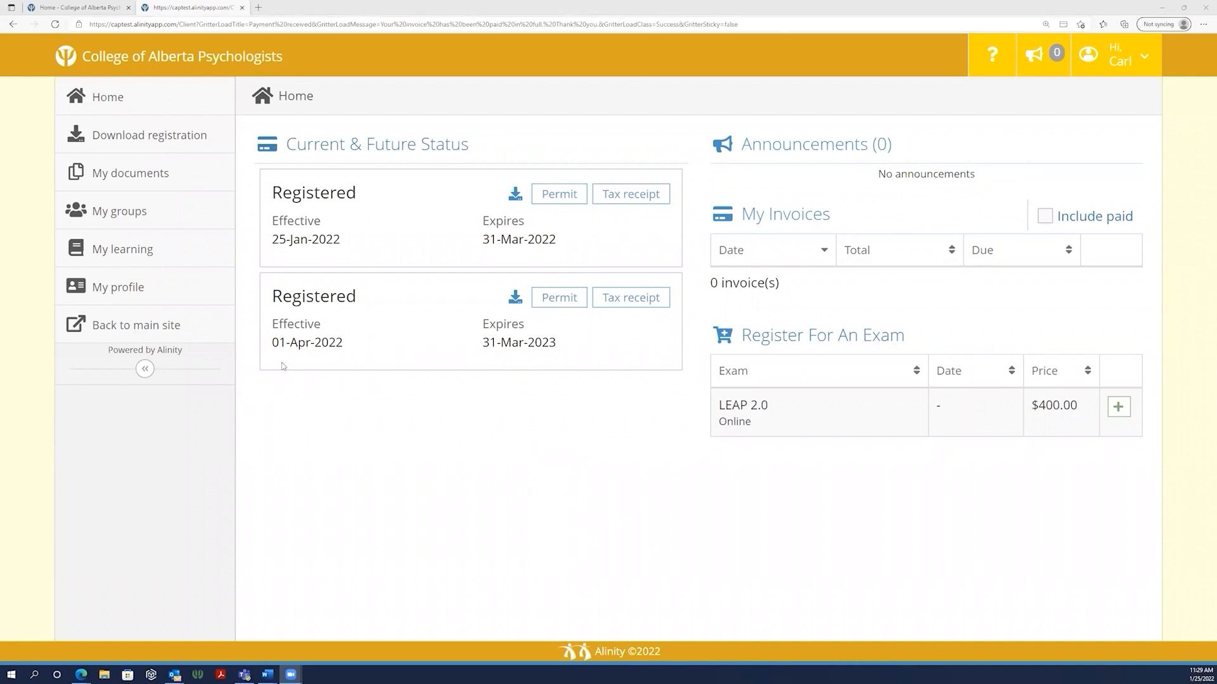
pyautogui.doubleClick(276, 342)
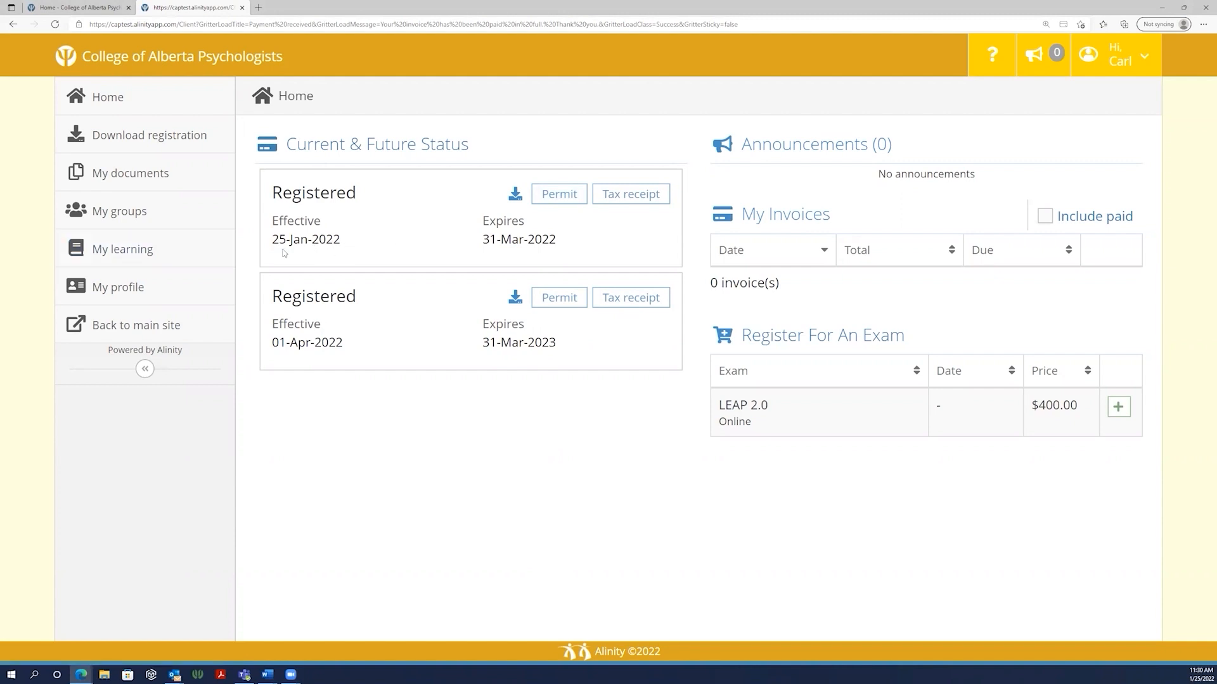
pyautogui.moveTo(538, 201)
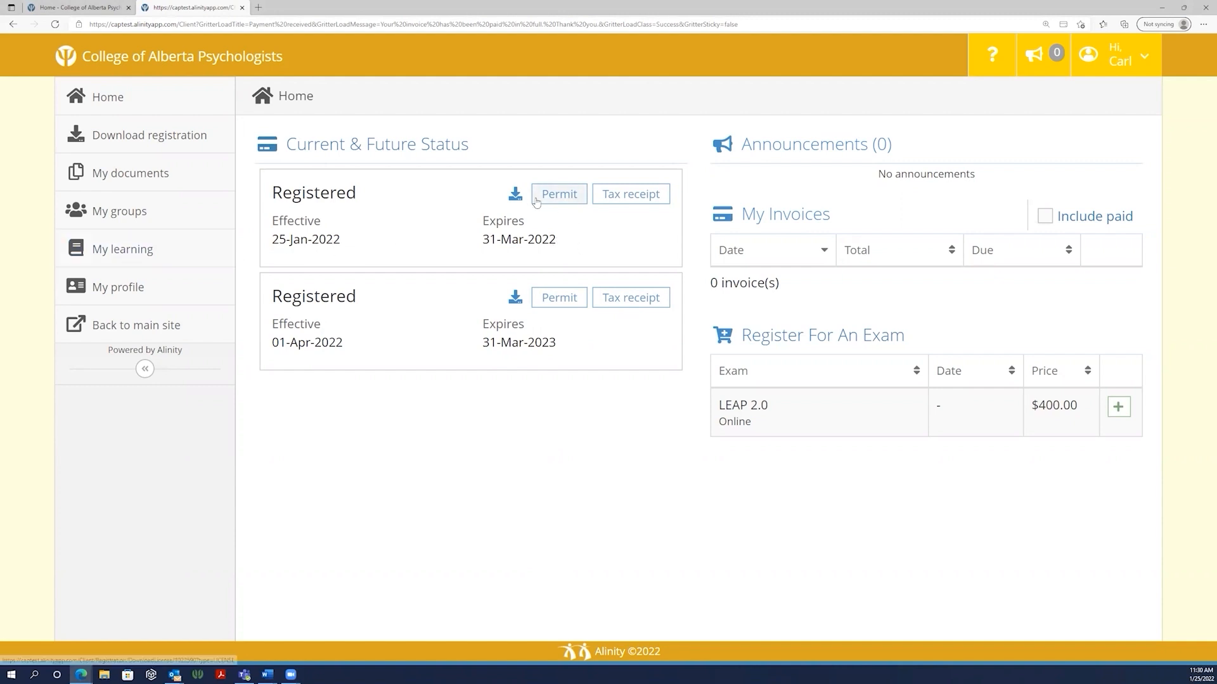
pyautogui.moveTo(134, 146)
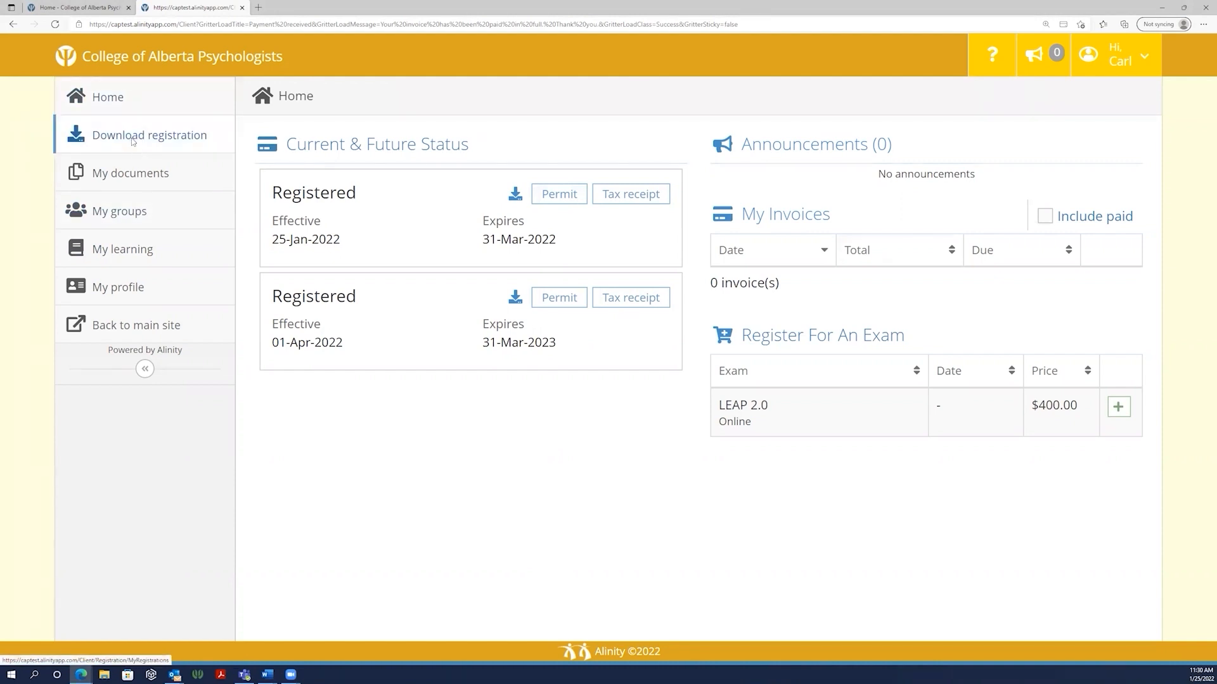
# - View the Download registration page listing both Registered periods and the 21–24 Jan 2022 Applicants period
pyautogui.click(150, 134)
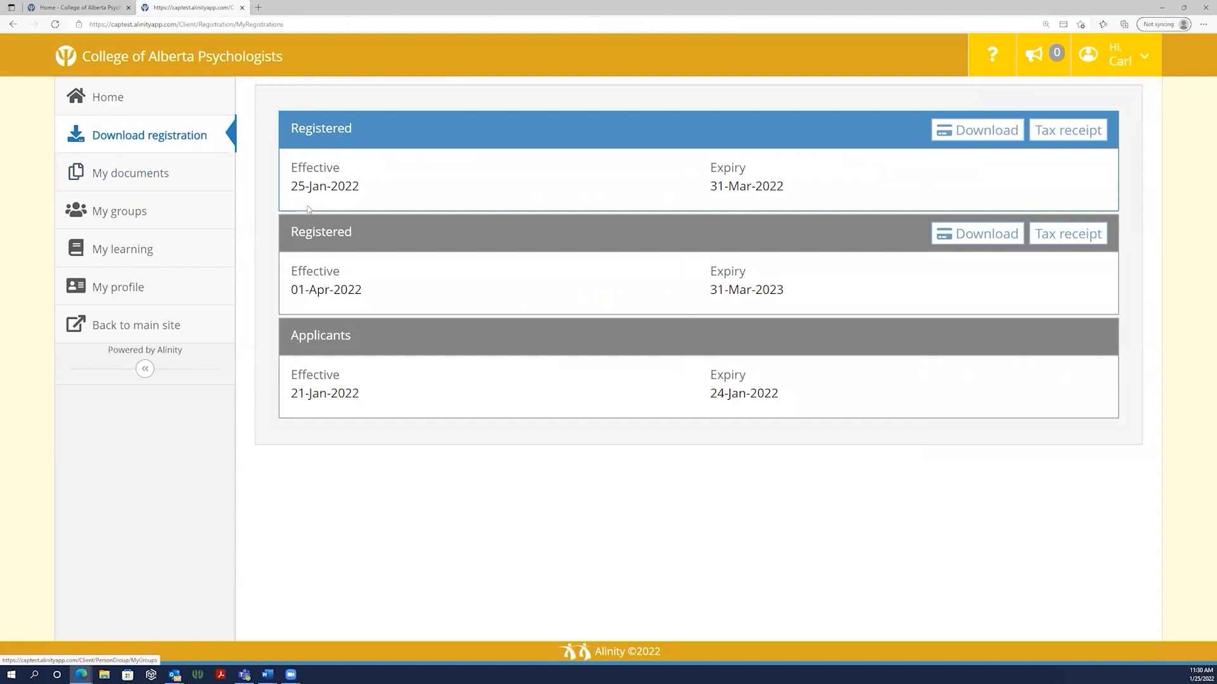
pyautogui.moveTo(323, 403)
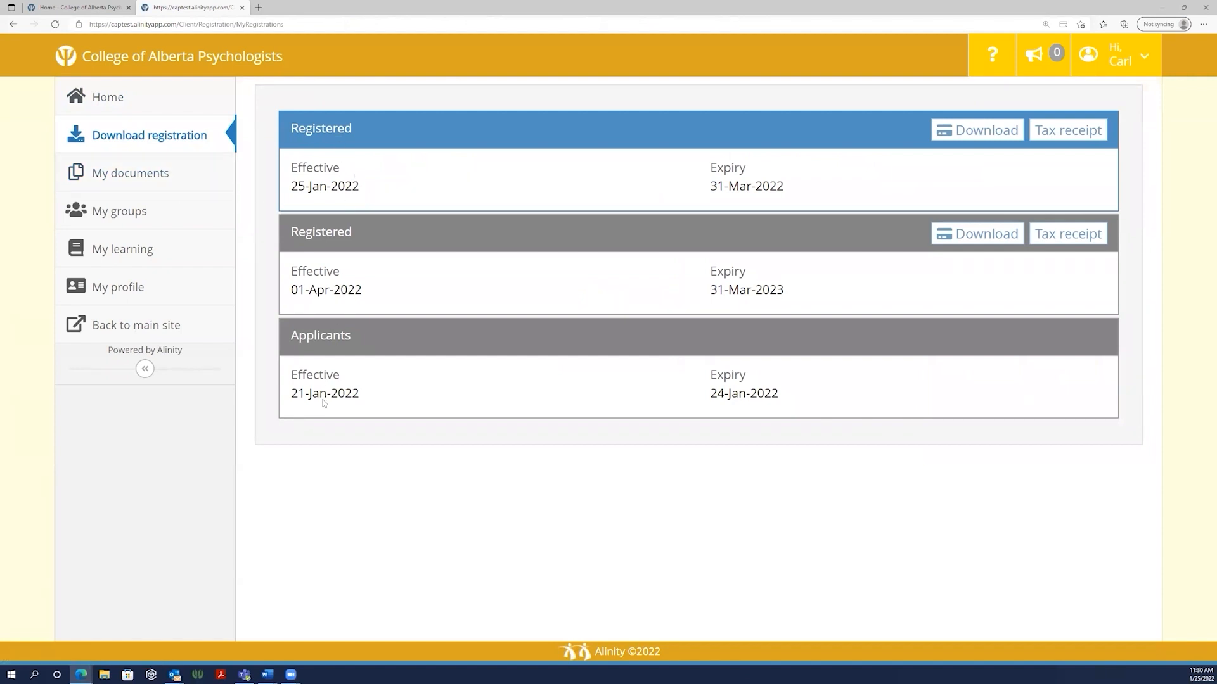
pyautogui.moveTo(588, 36)
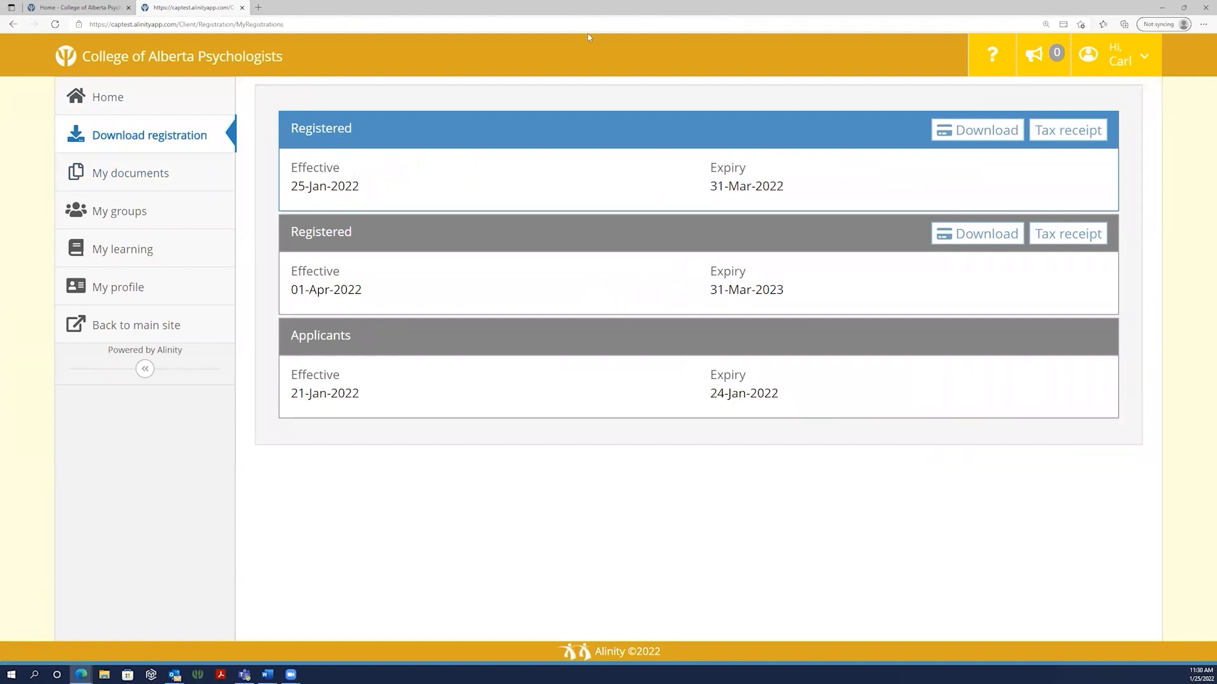
pyautogui.moveTo(691, 31)
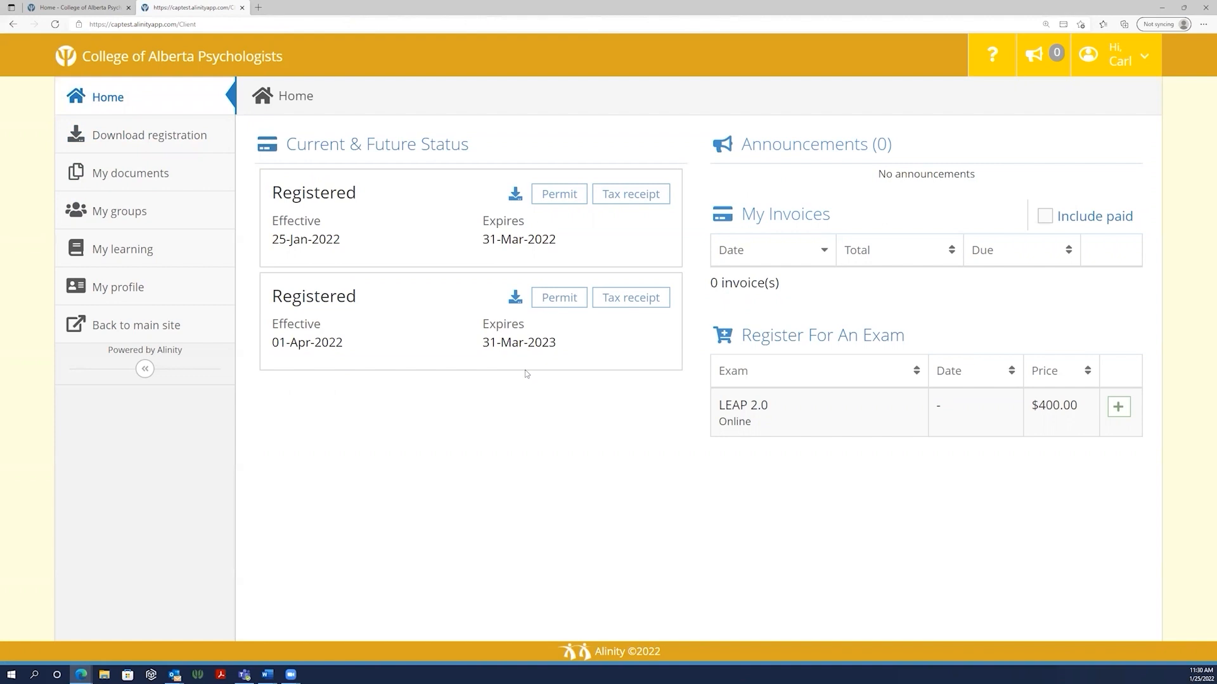
pyautogui.moveTo(514, 258)
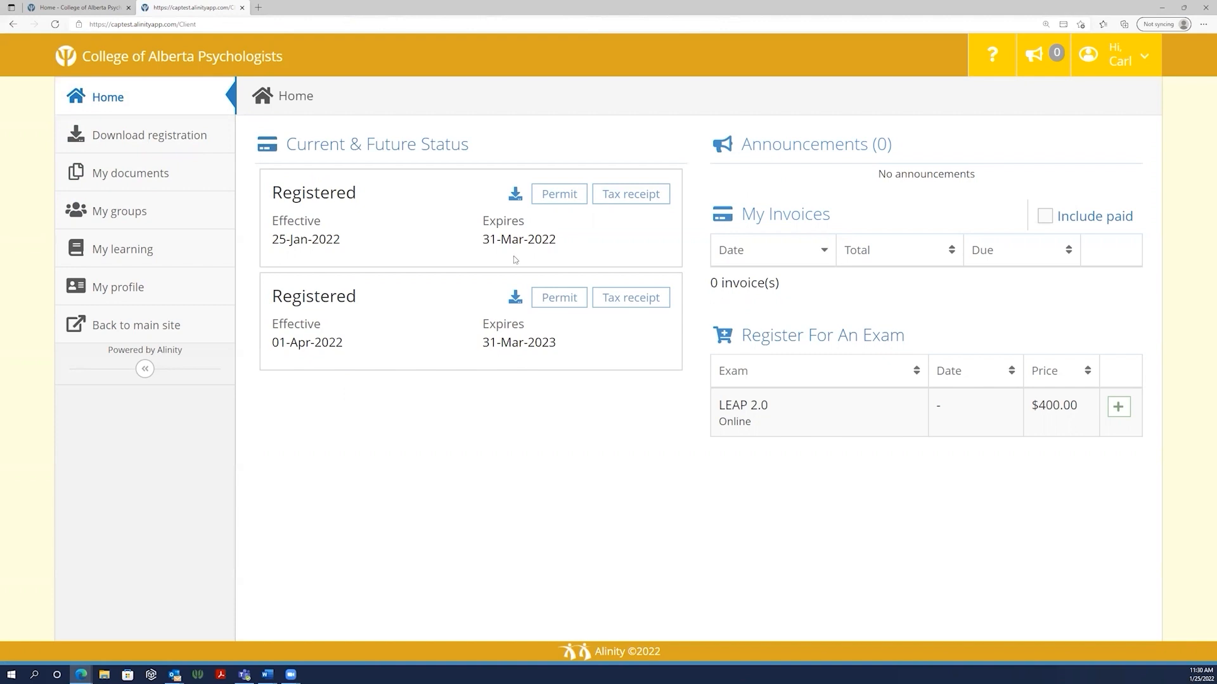
pyautogui.moveTo(796, 5)
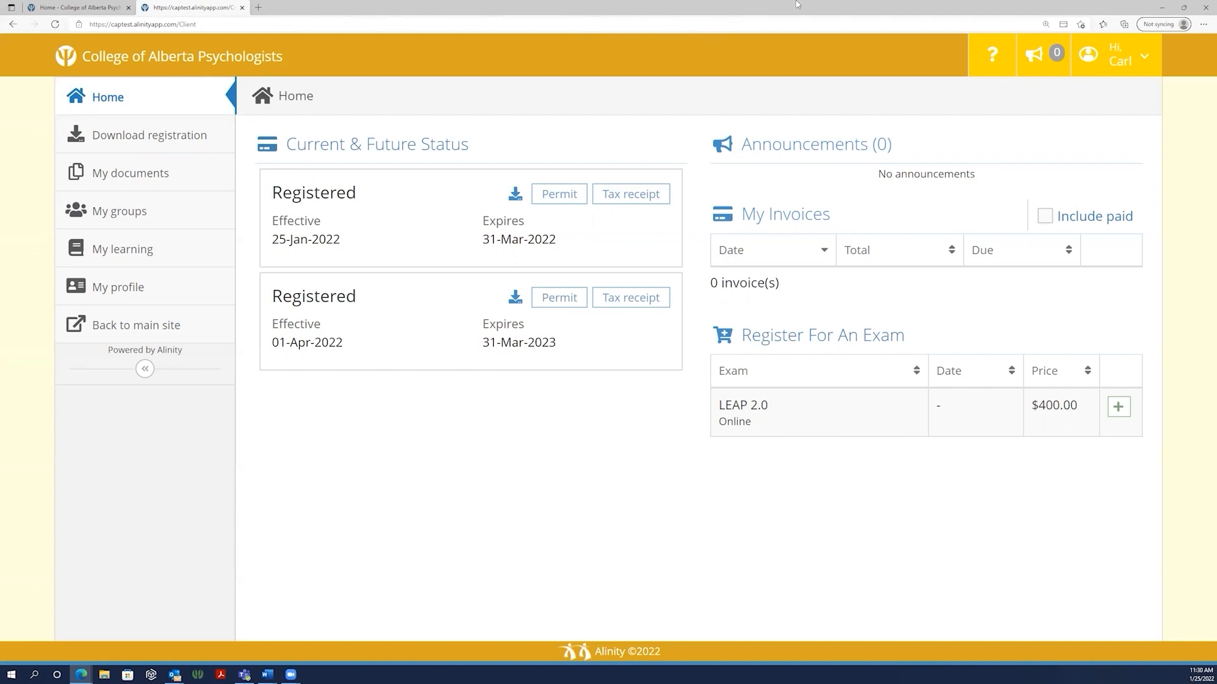
pyautogui.moveTo(823, 5)
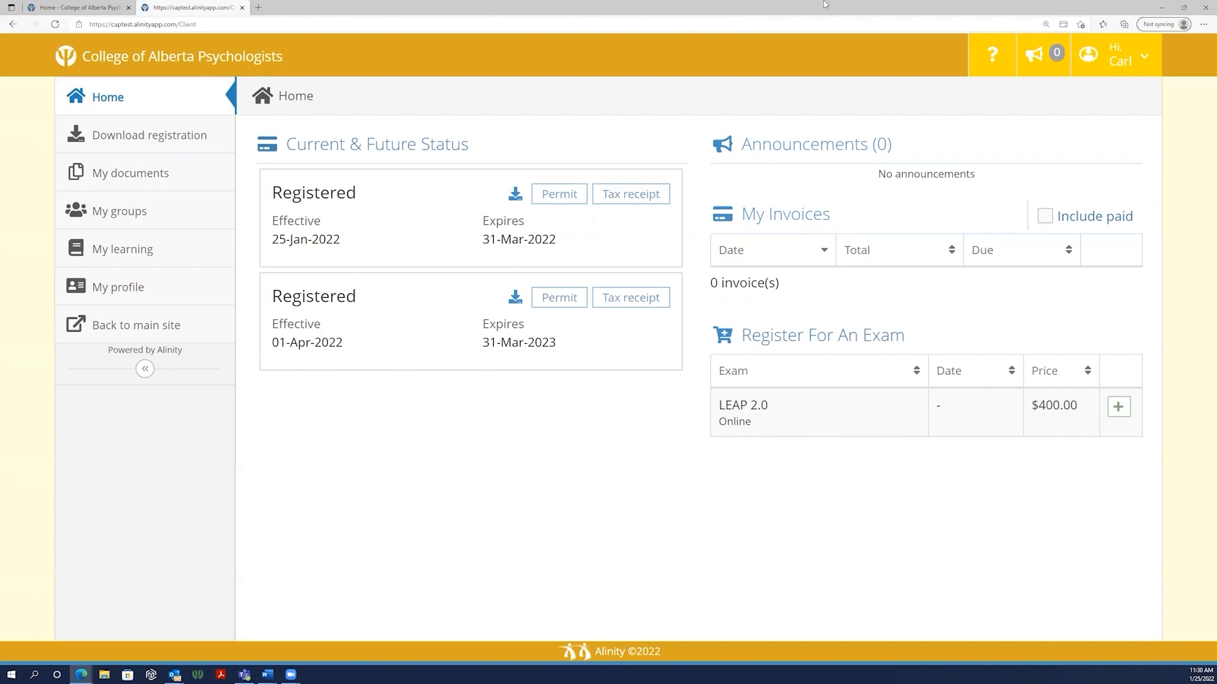
pyautogui.moveTo(686, 20)
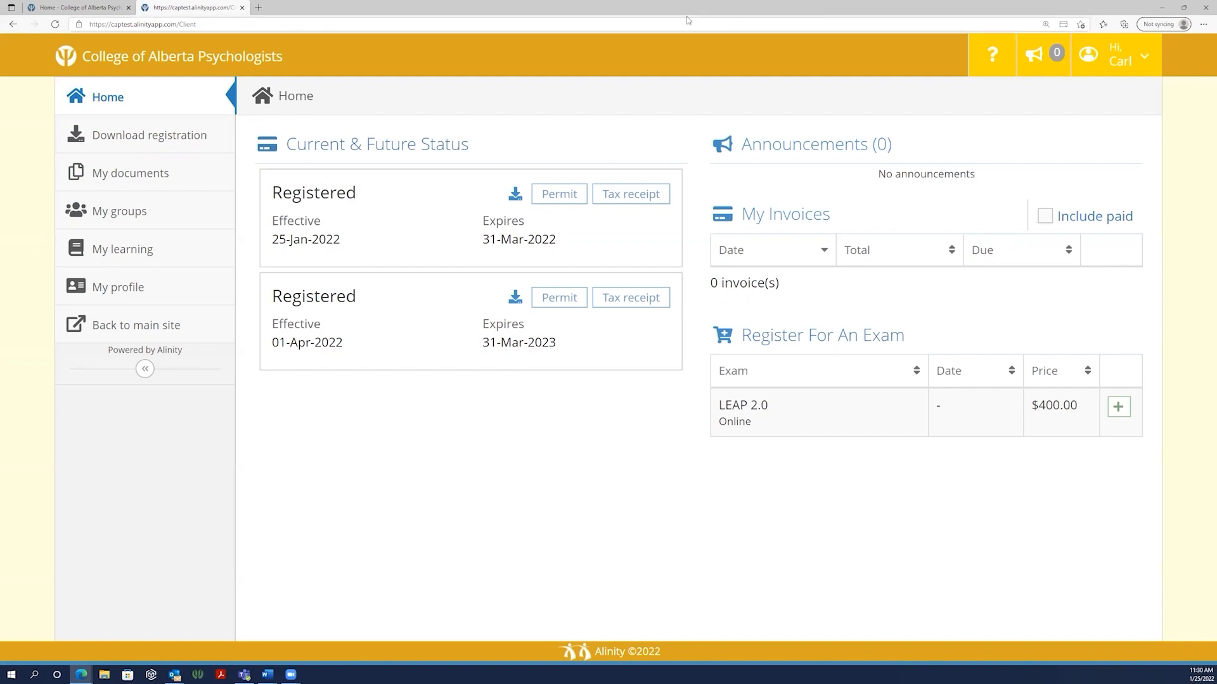